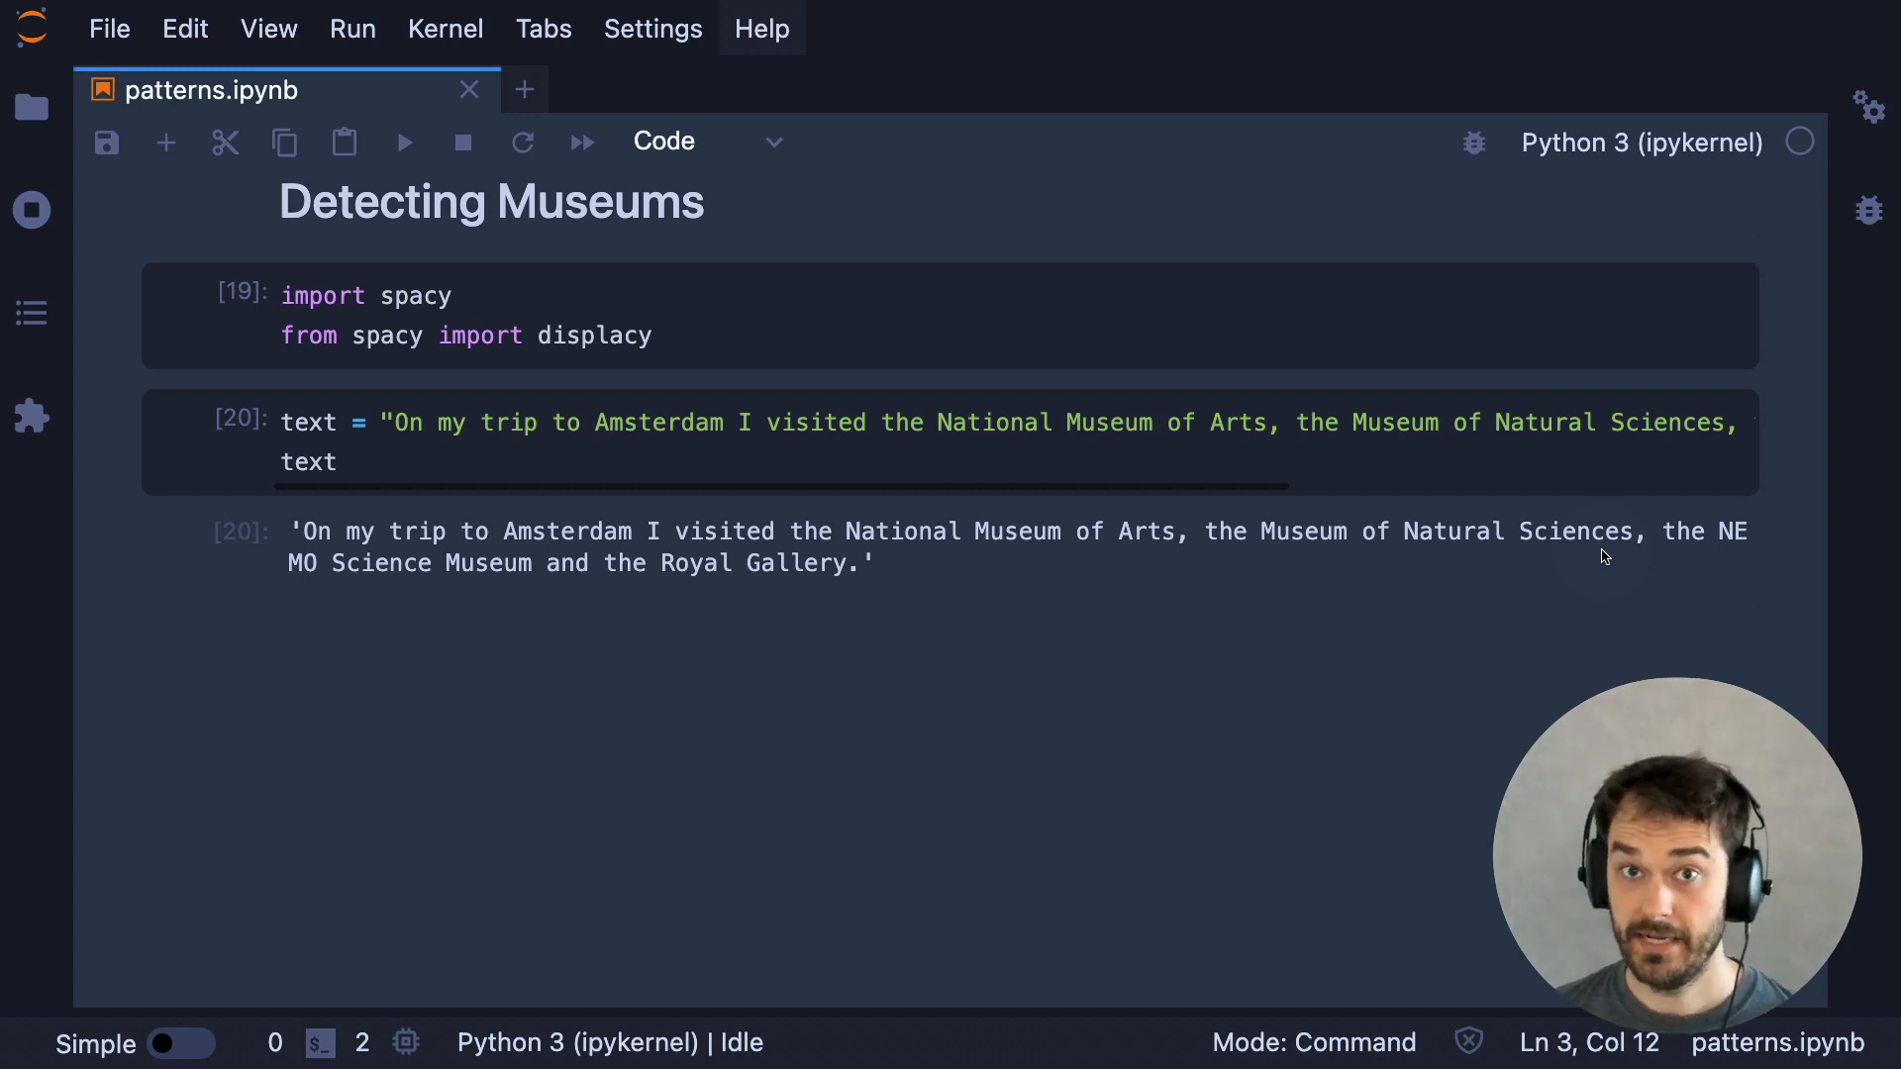
{"action": "mouse_move", "coordinate": [285, 650]}
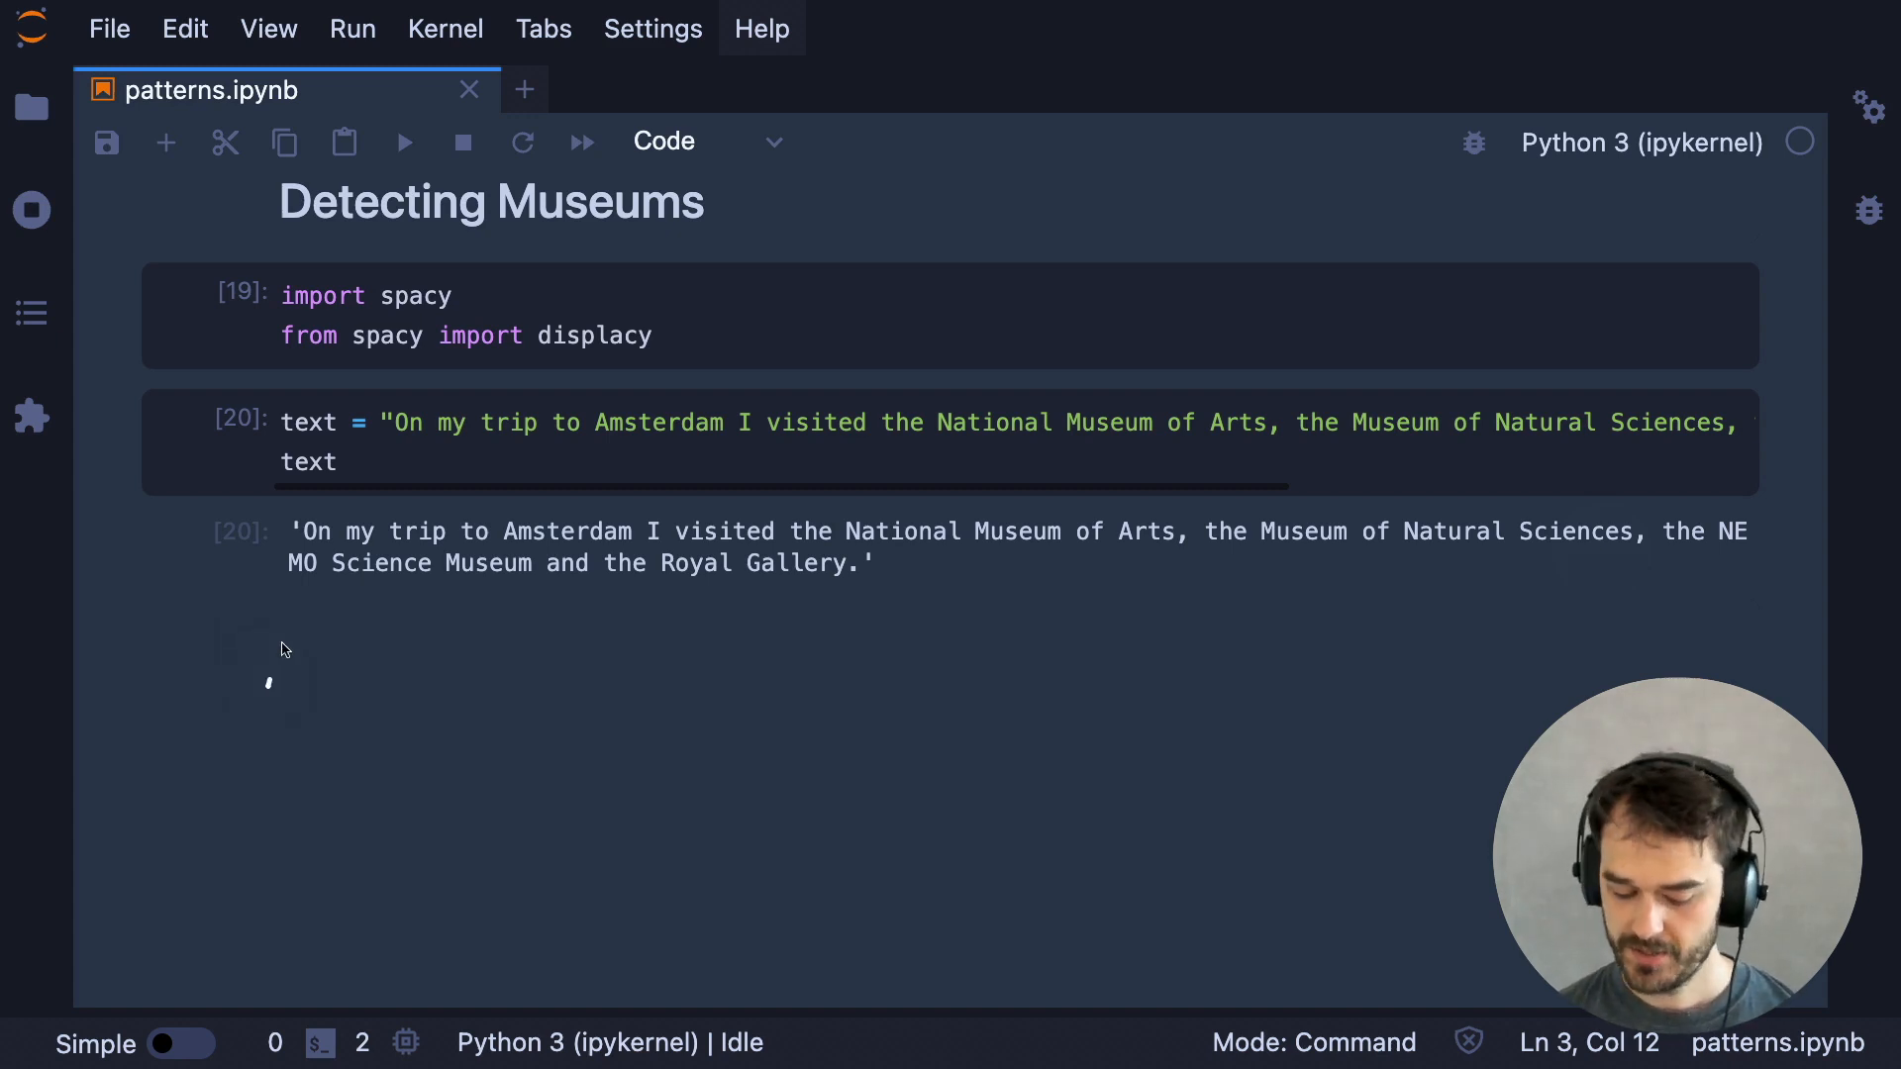
{"action": "mouse_move", "coordinate": [400, 606]}
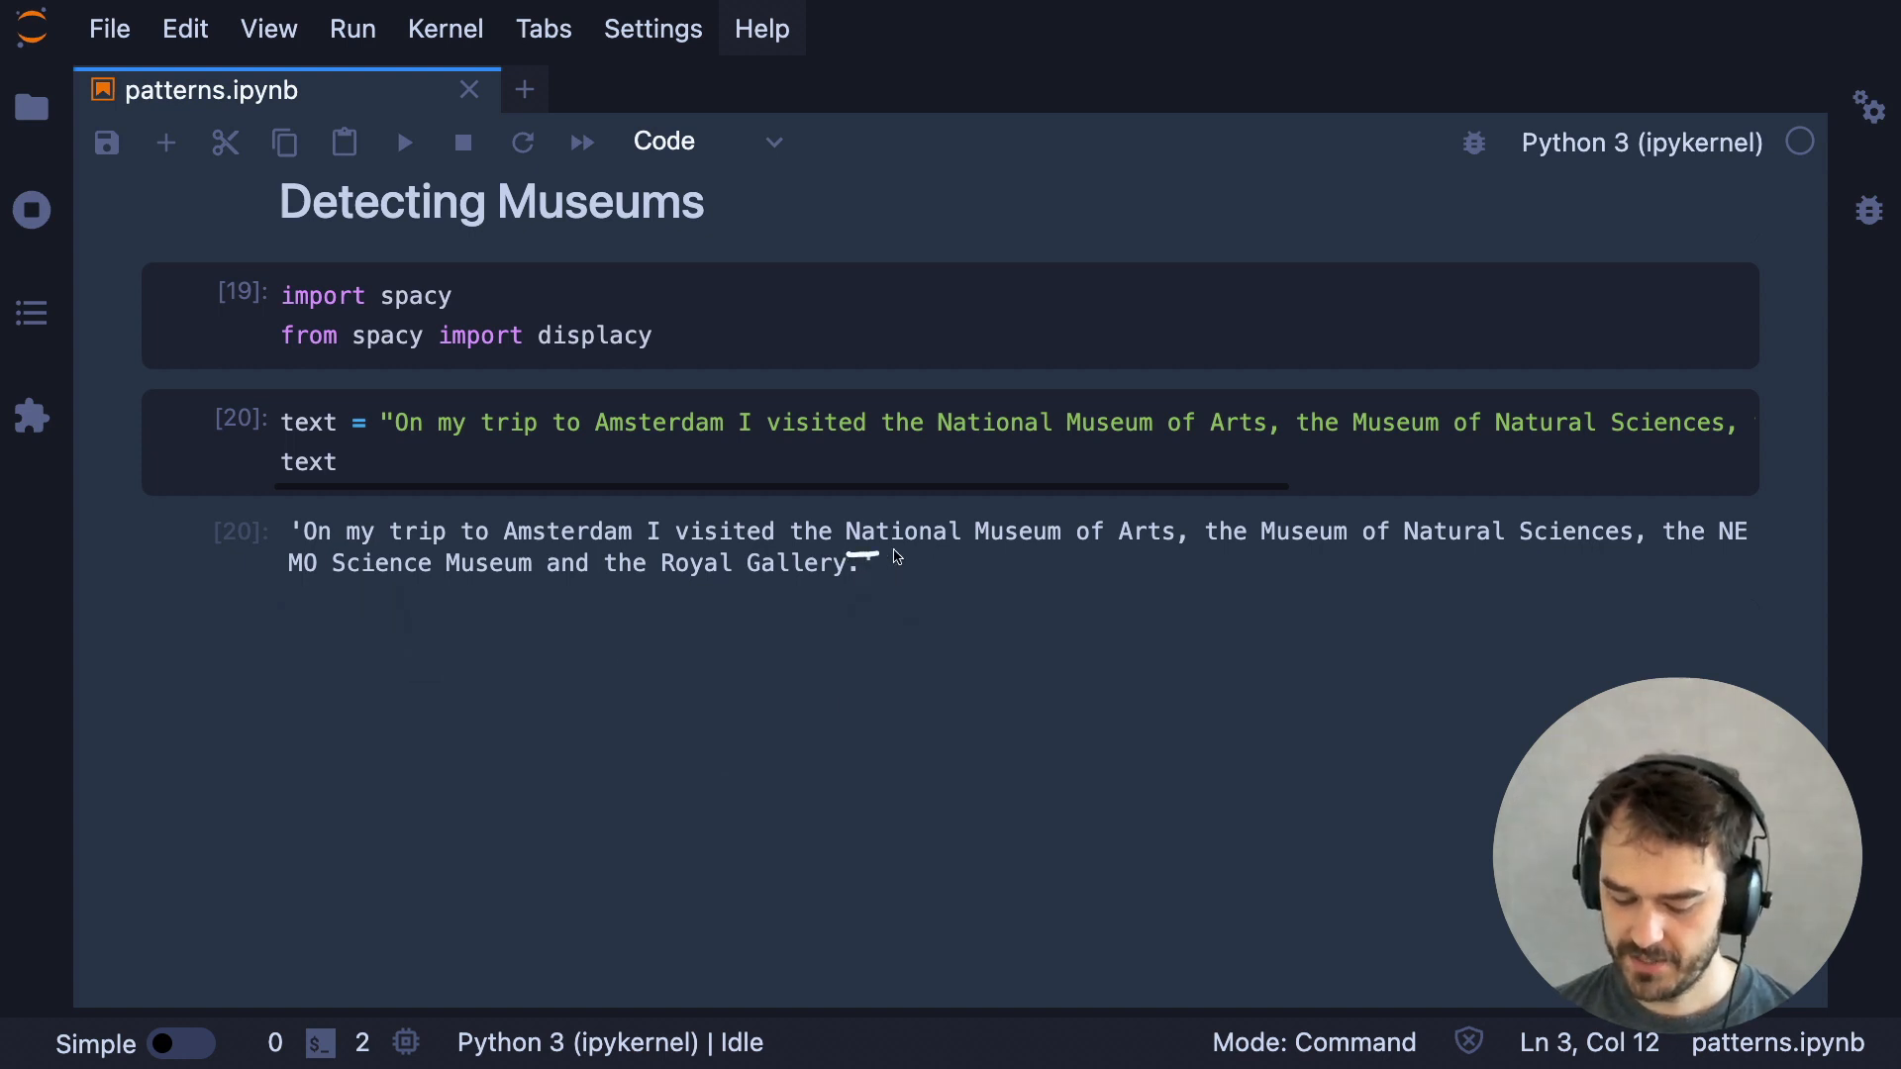
Review the show_results helper and run the patterns cell to render the MUSEUM entities
{"action": "left_click_drag", "start_coordinate": [855, 557], "coordinate": [1182, 552]}
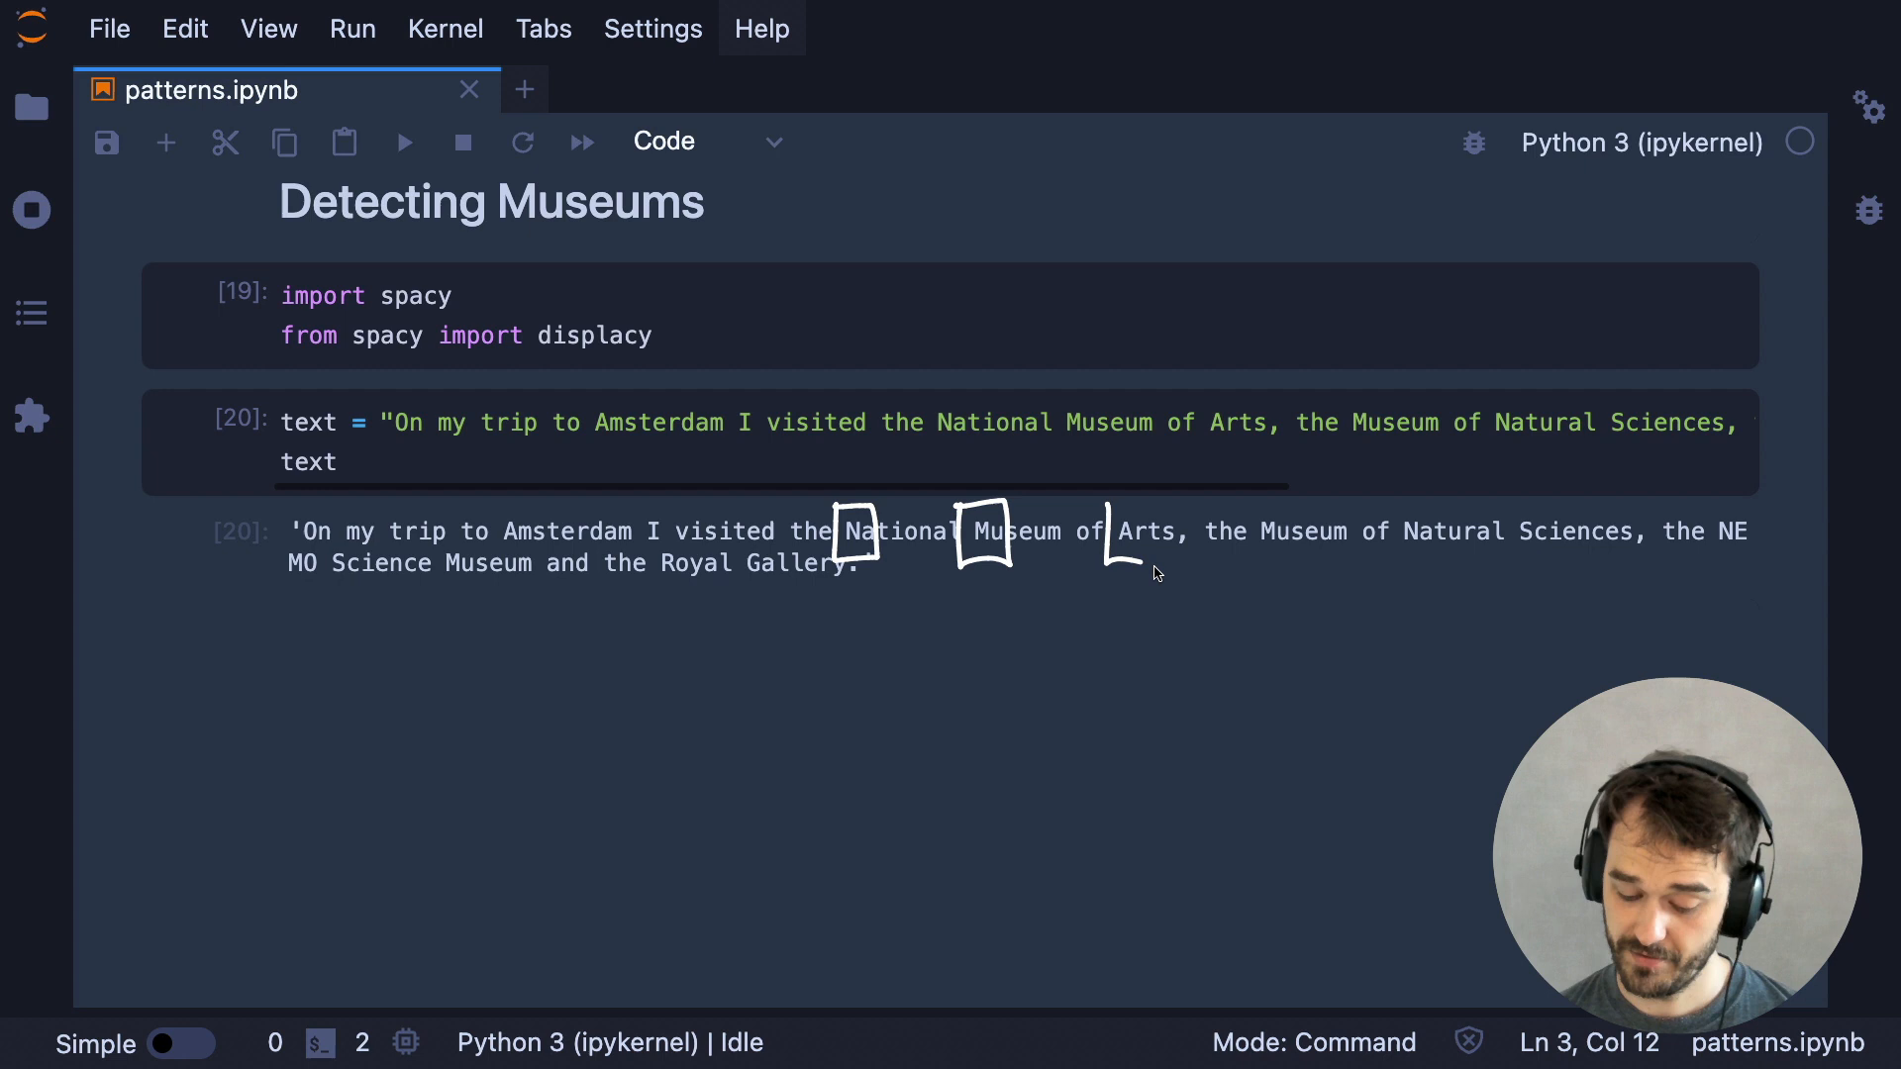
{"action": "mouse_move", "coordinate": [1457, 764]}
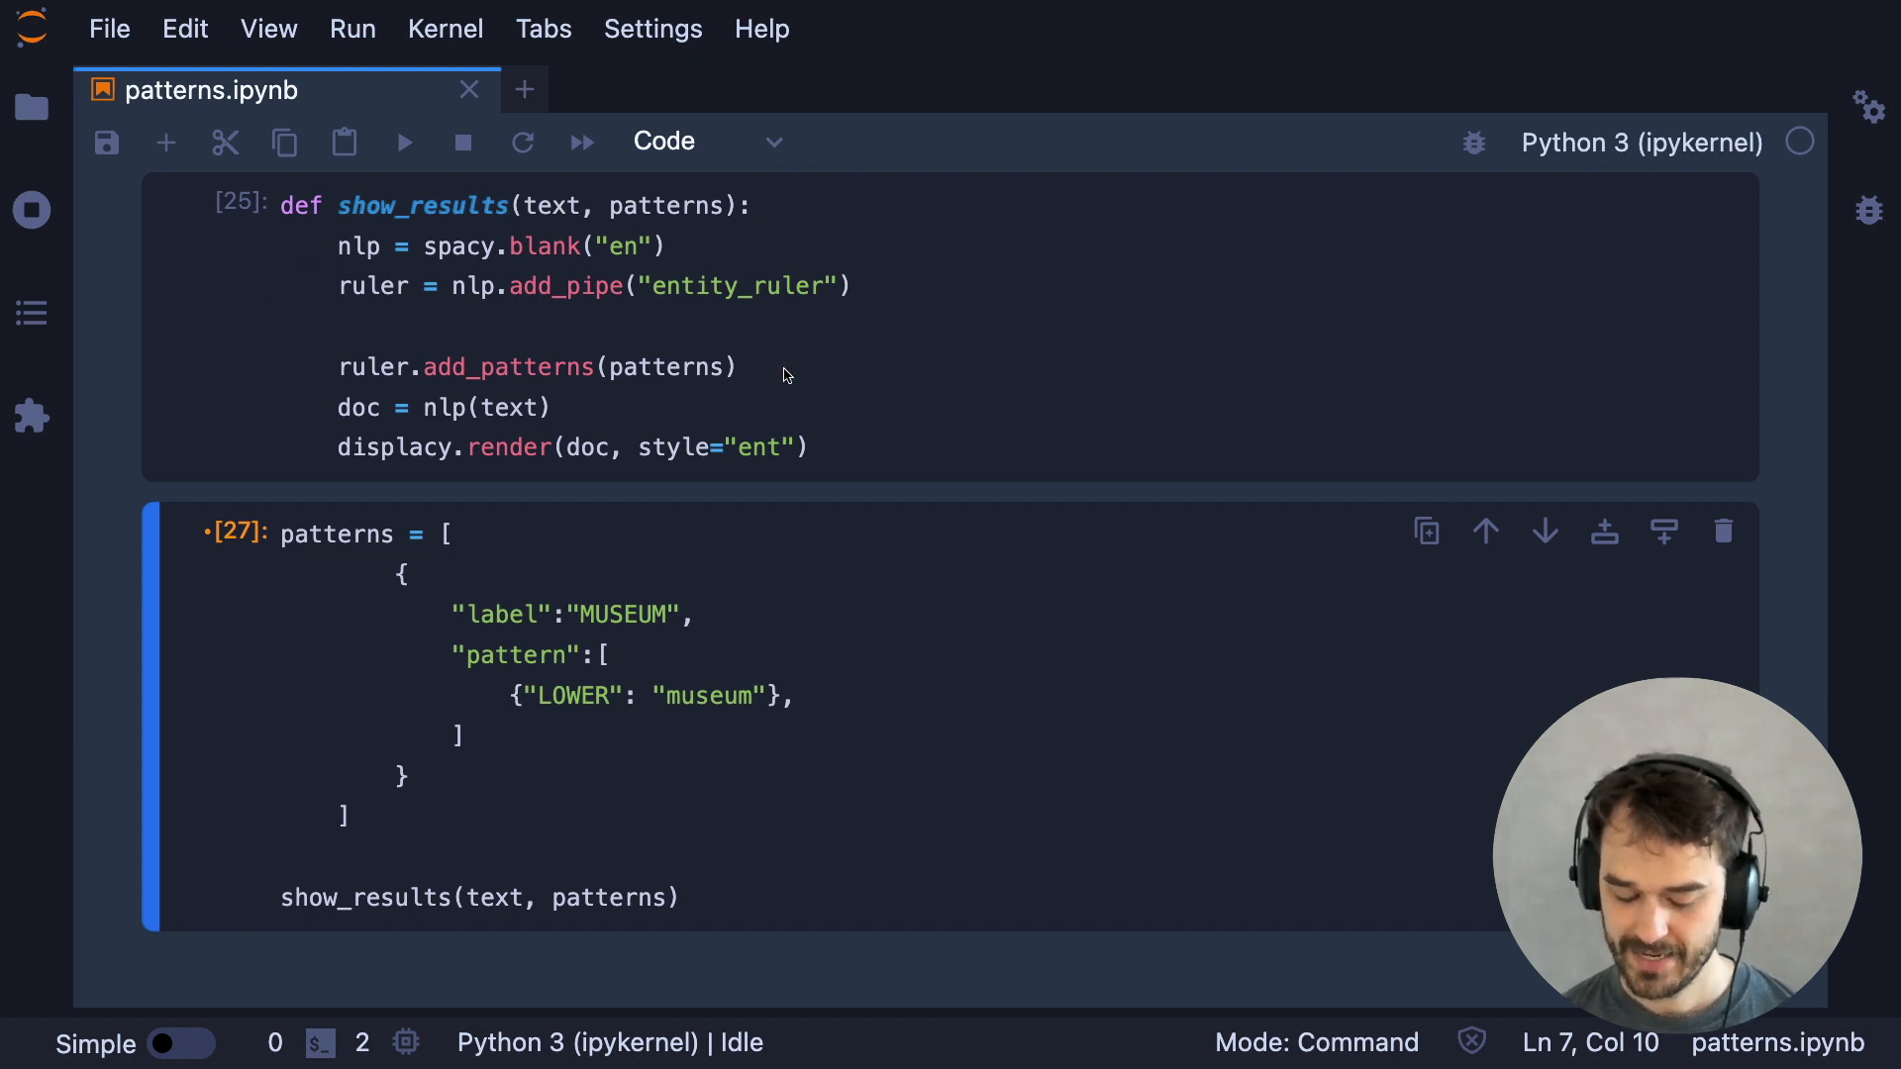
{"action": "mouse_move", "coordinate": [690, 255]}
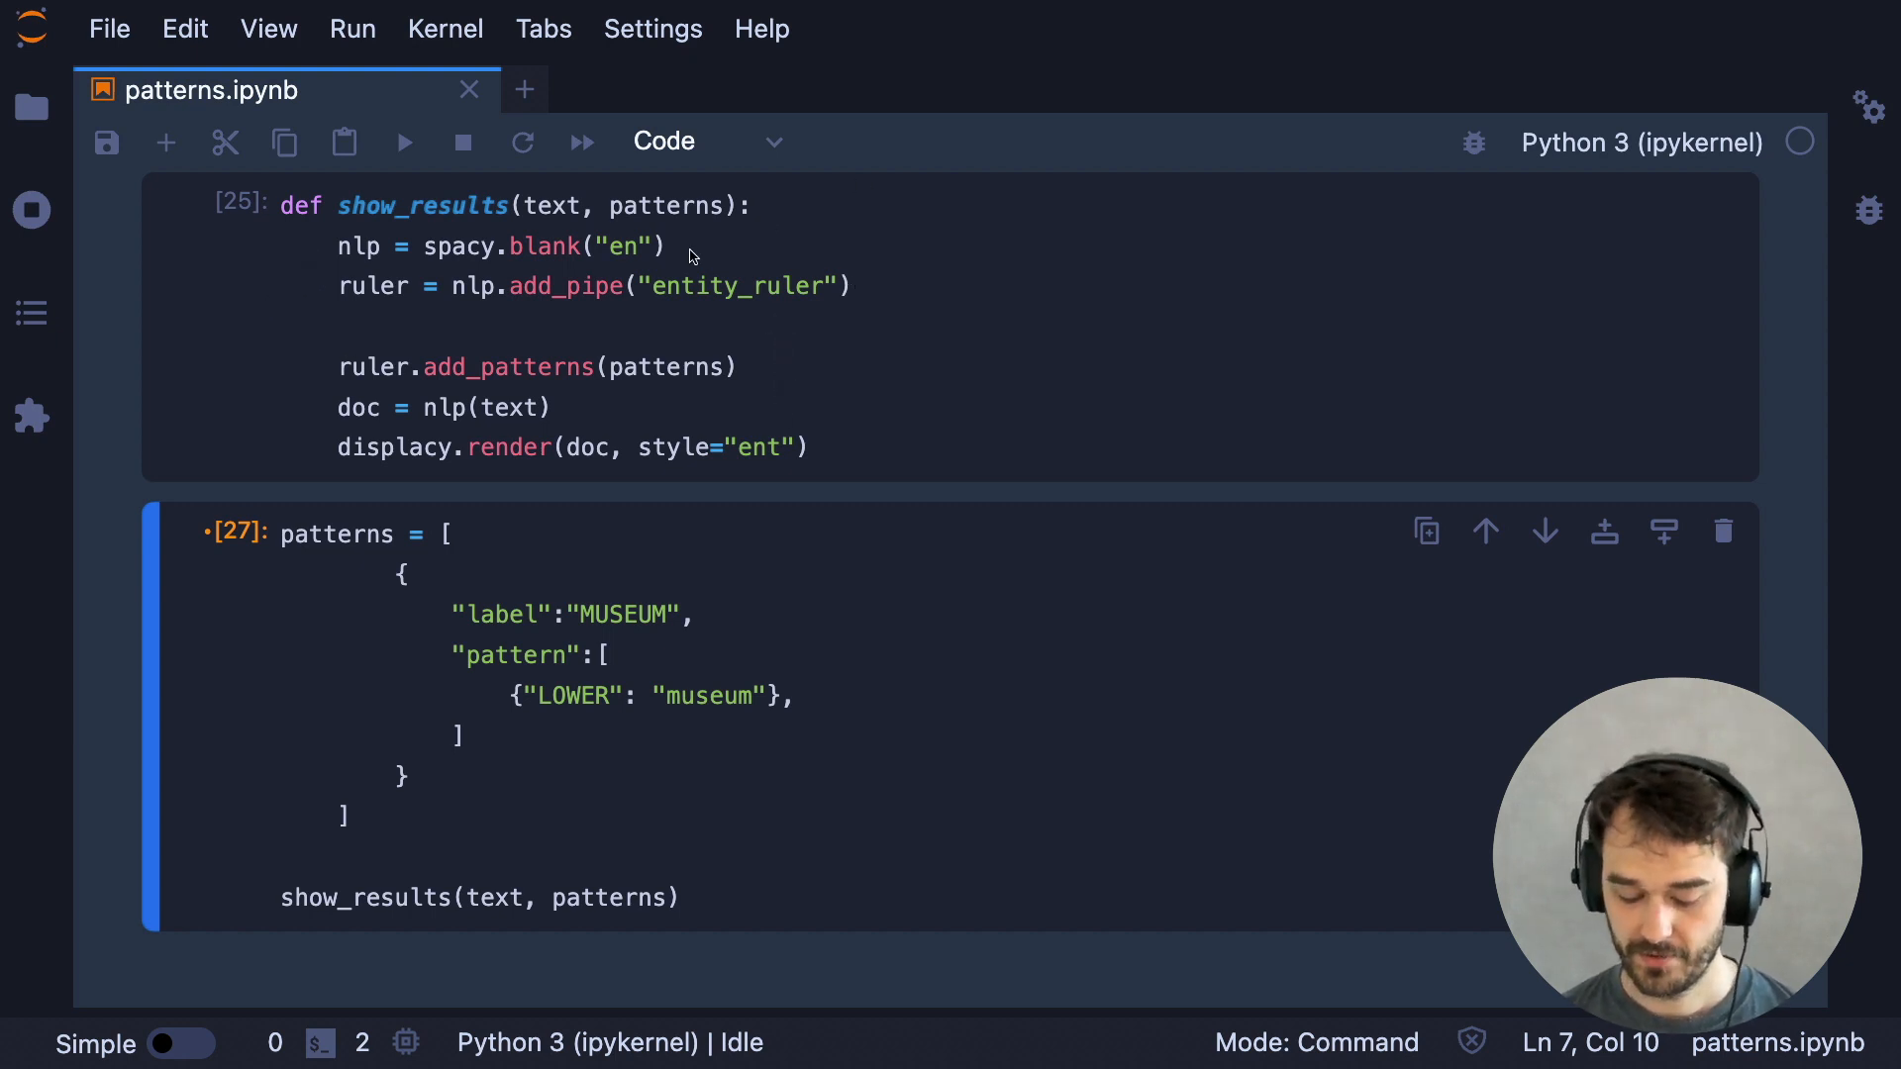
{"action": "mouse_move", "coordinate": [905, 231]}
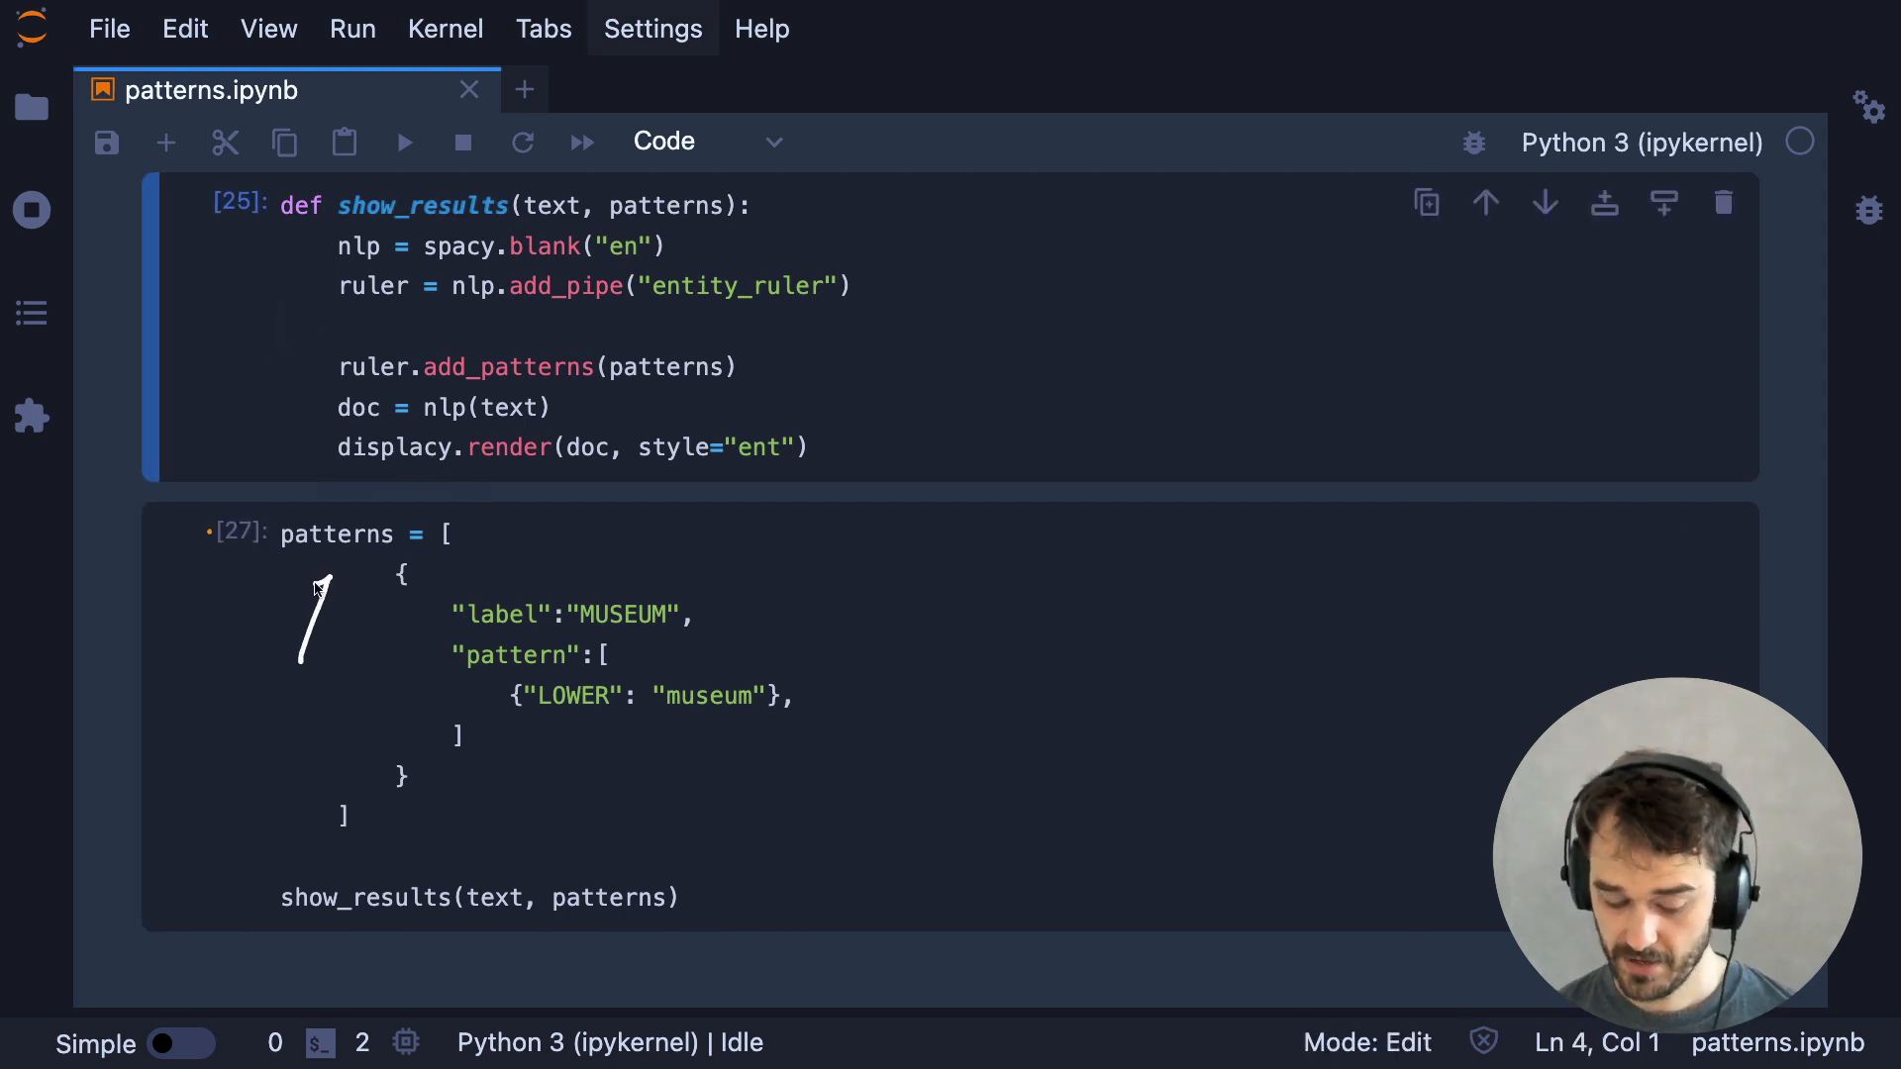
{"action": "mouse_move", "coordinate": [494, 838]}
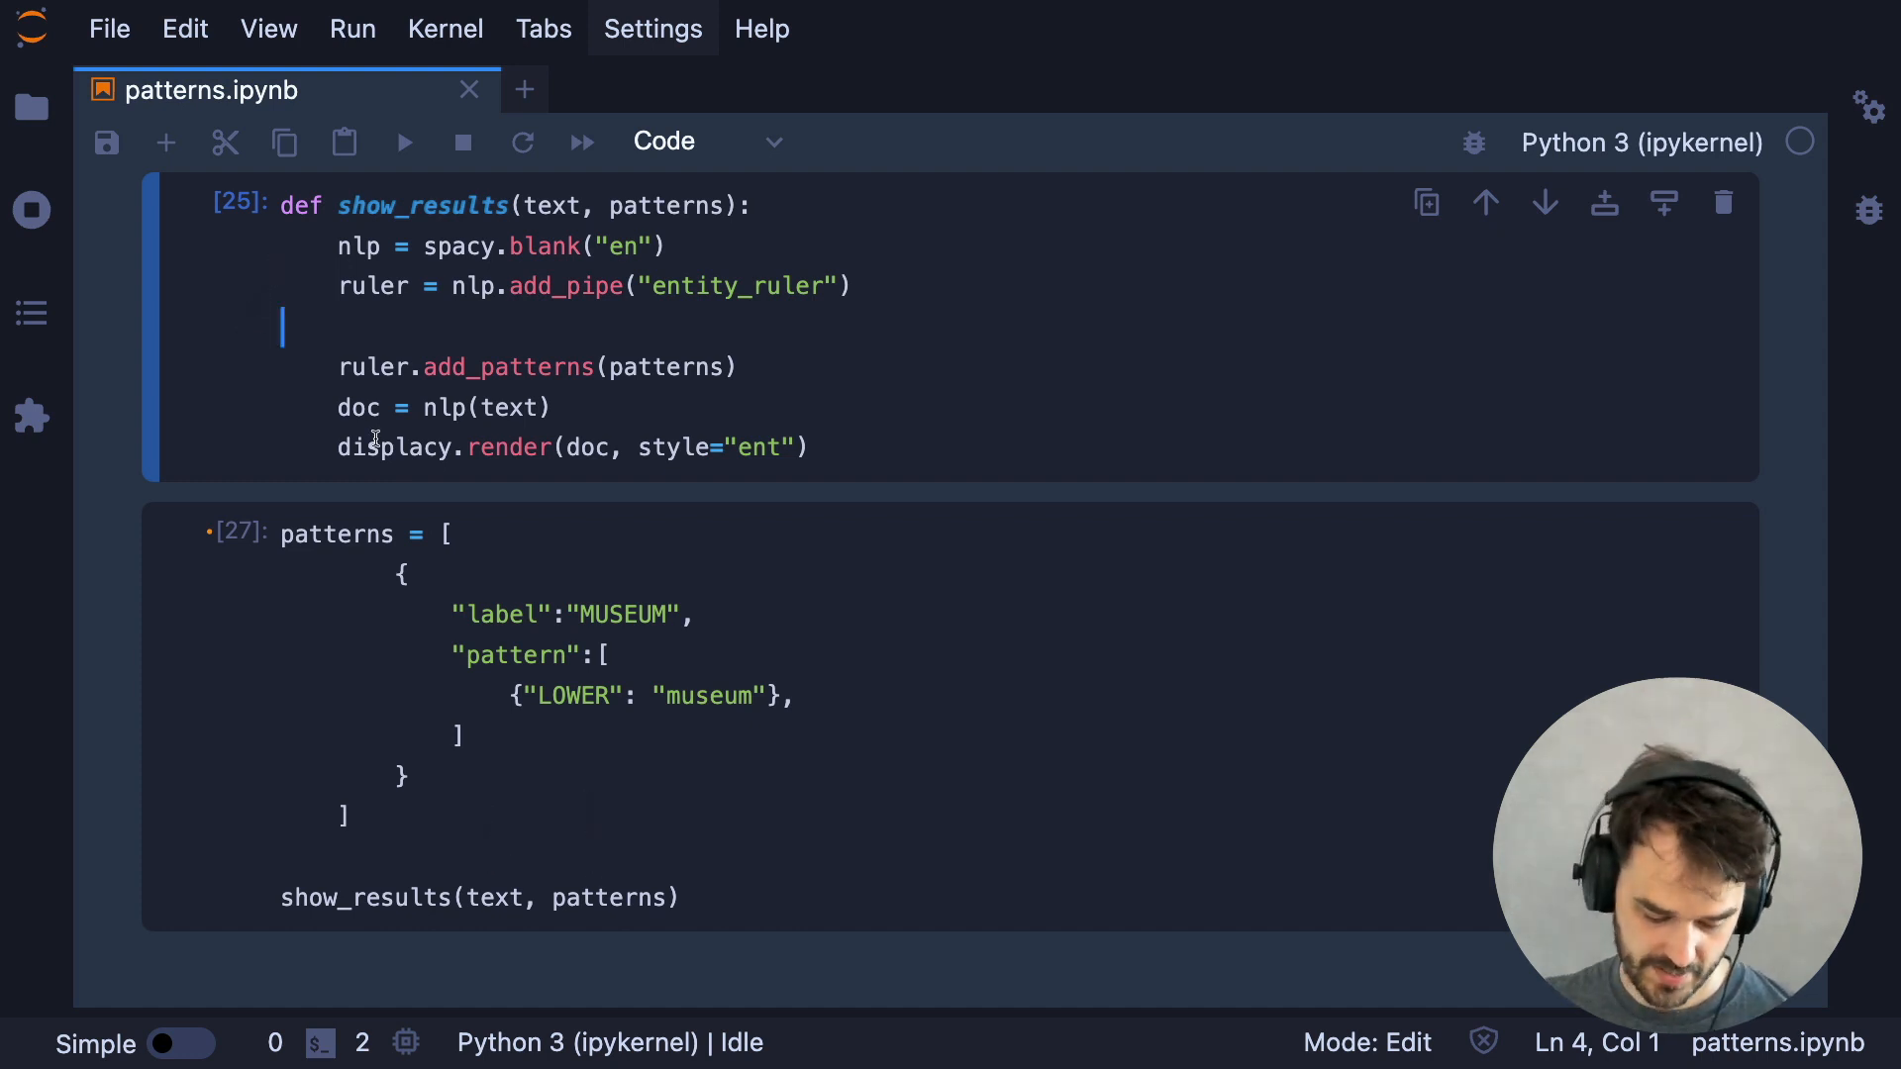
{"action": "key", "text": "Shift+Enter"}
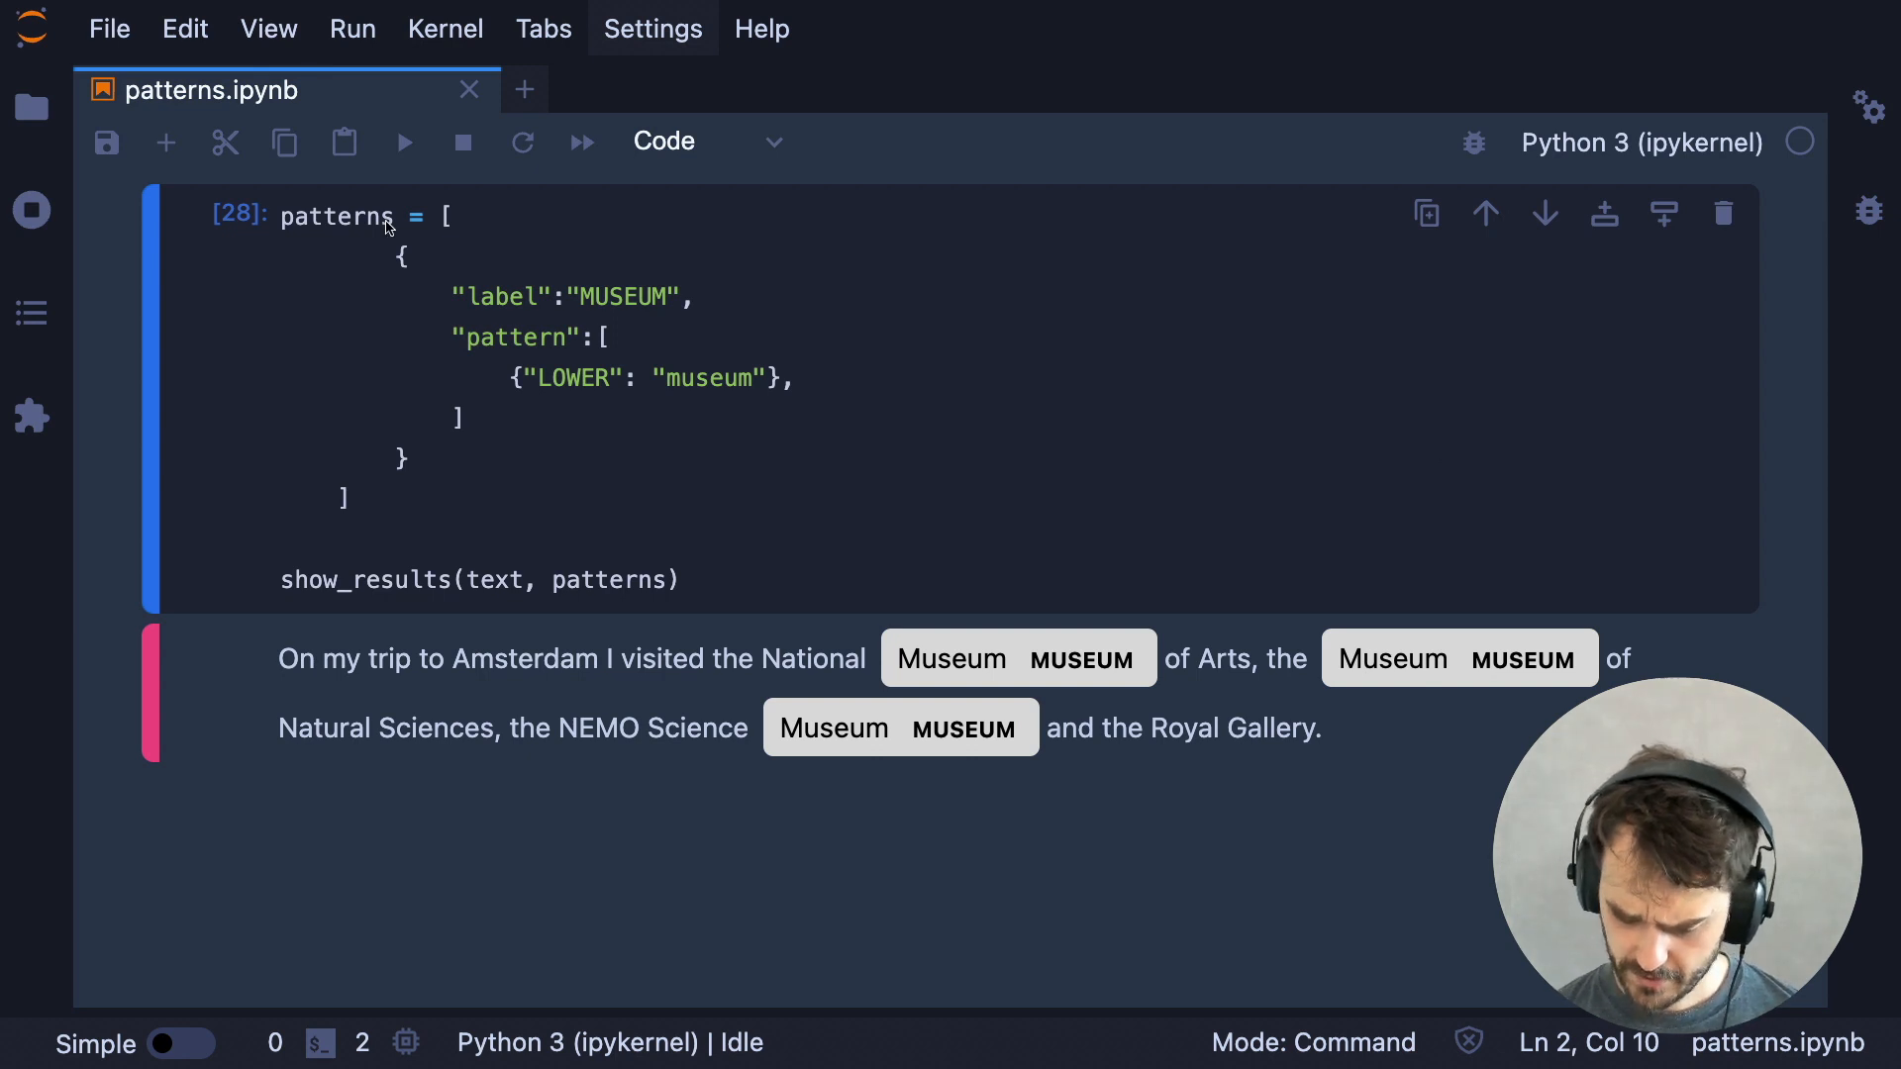
{"action": "mouse_move", "coordinate": [1259, 322]}
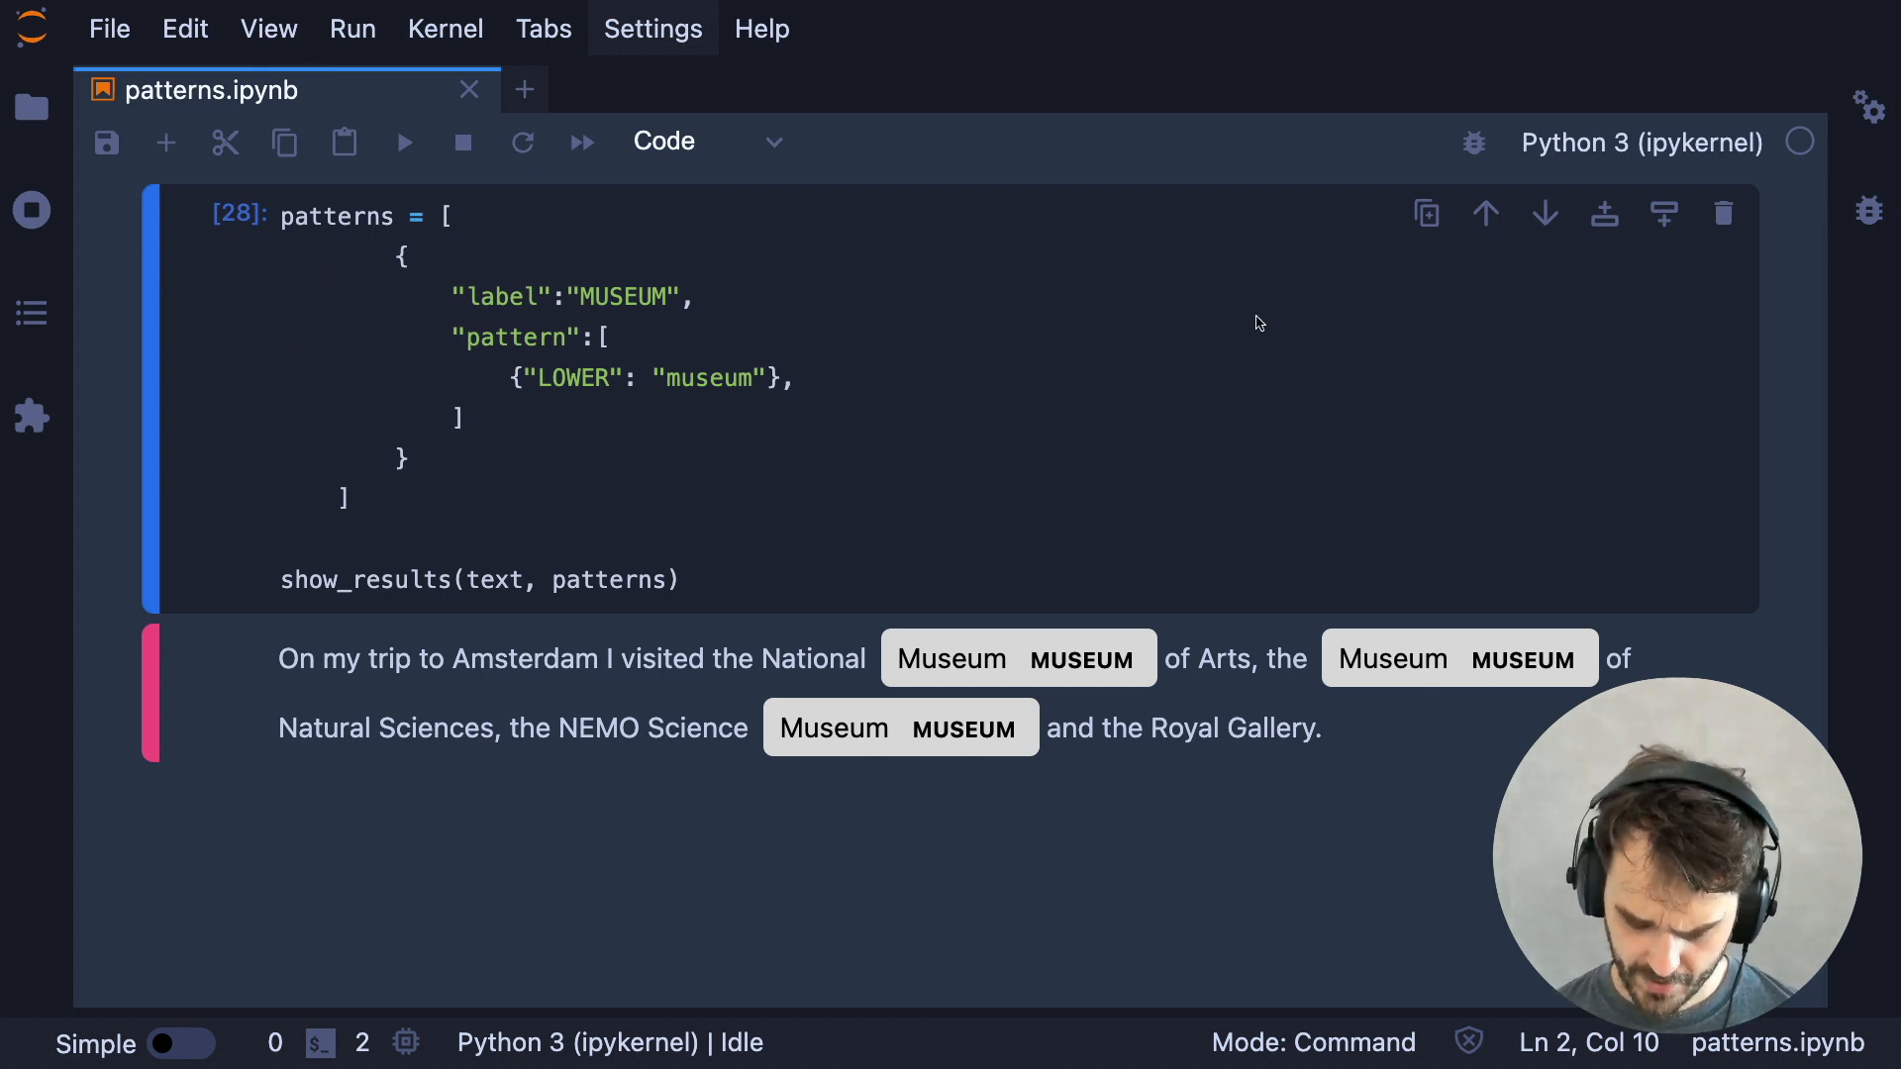
{"action": "mouse_move", "coordinate": [613, 229]}
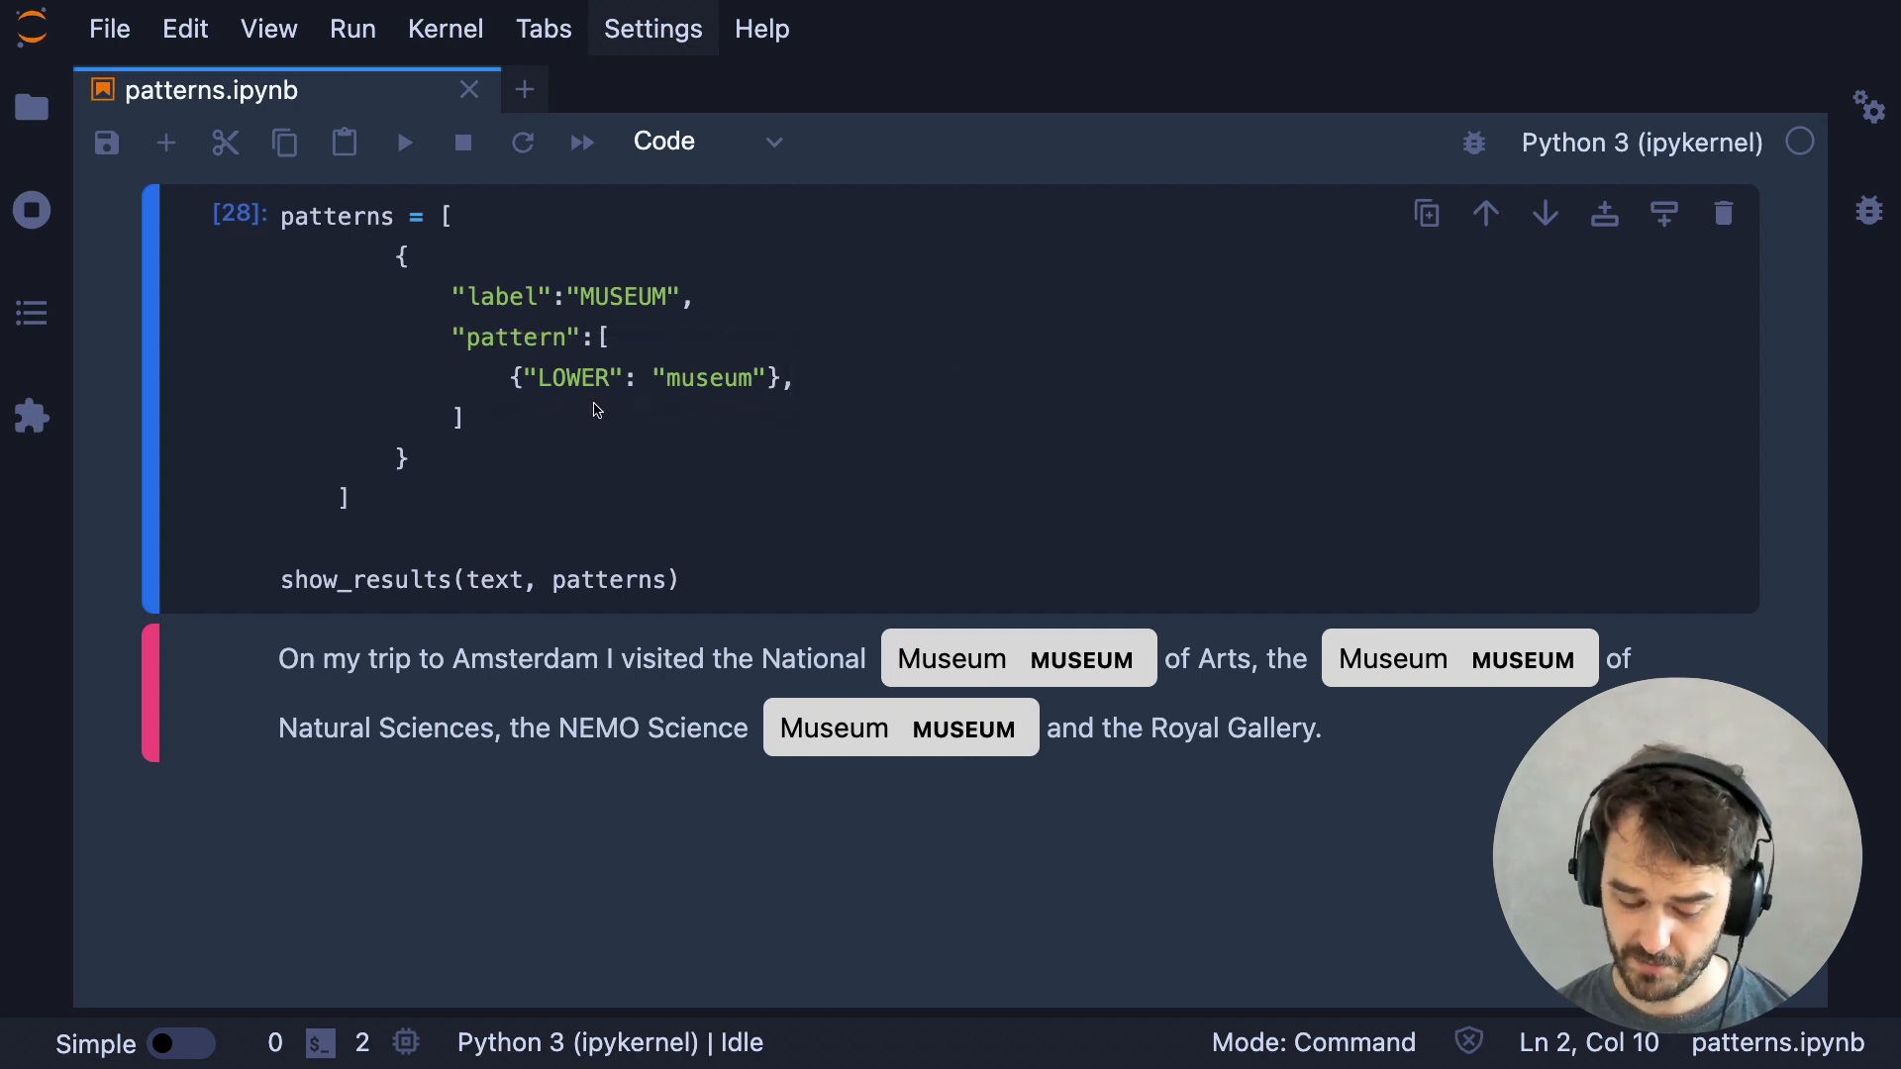
{"action": "mouse_move", "coordinate": [730, 447]}
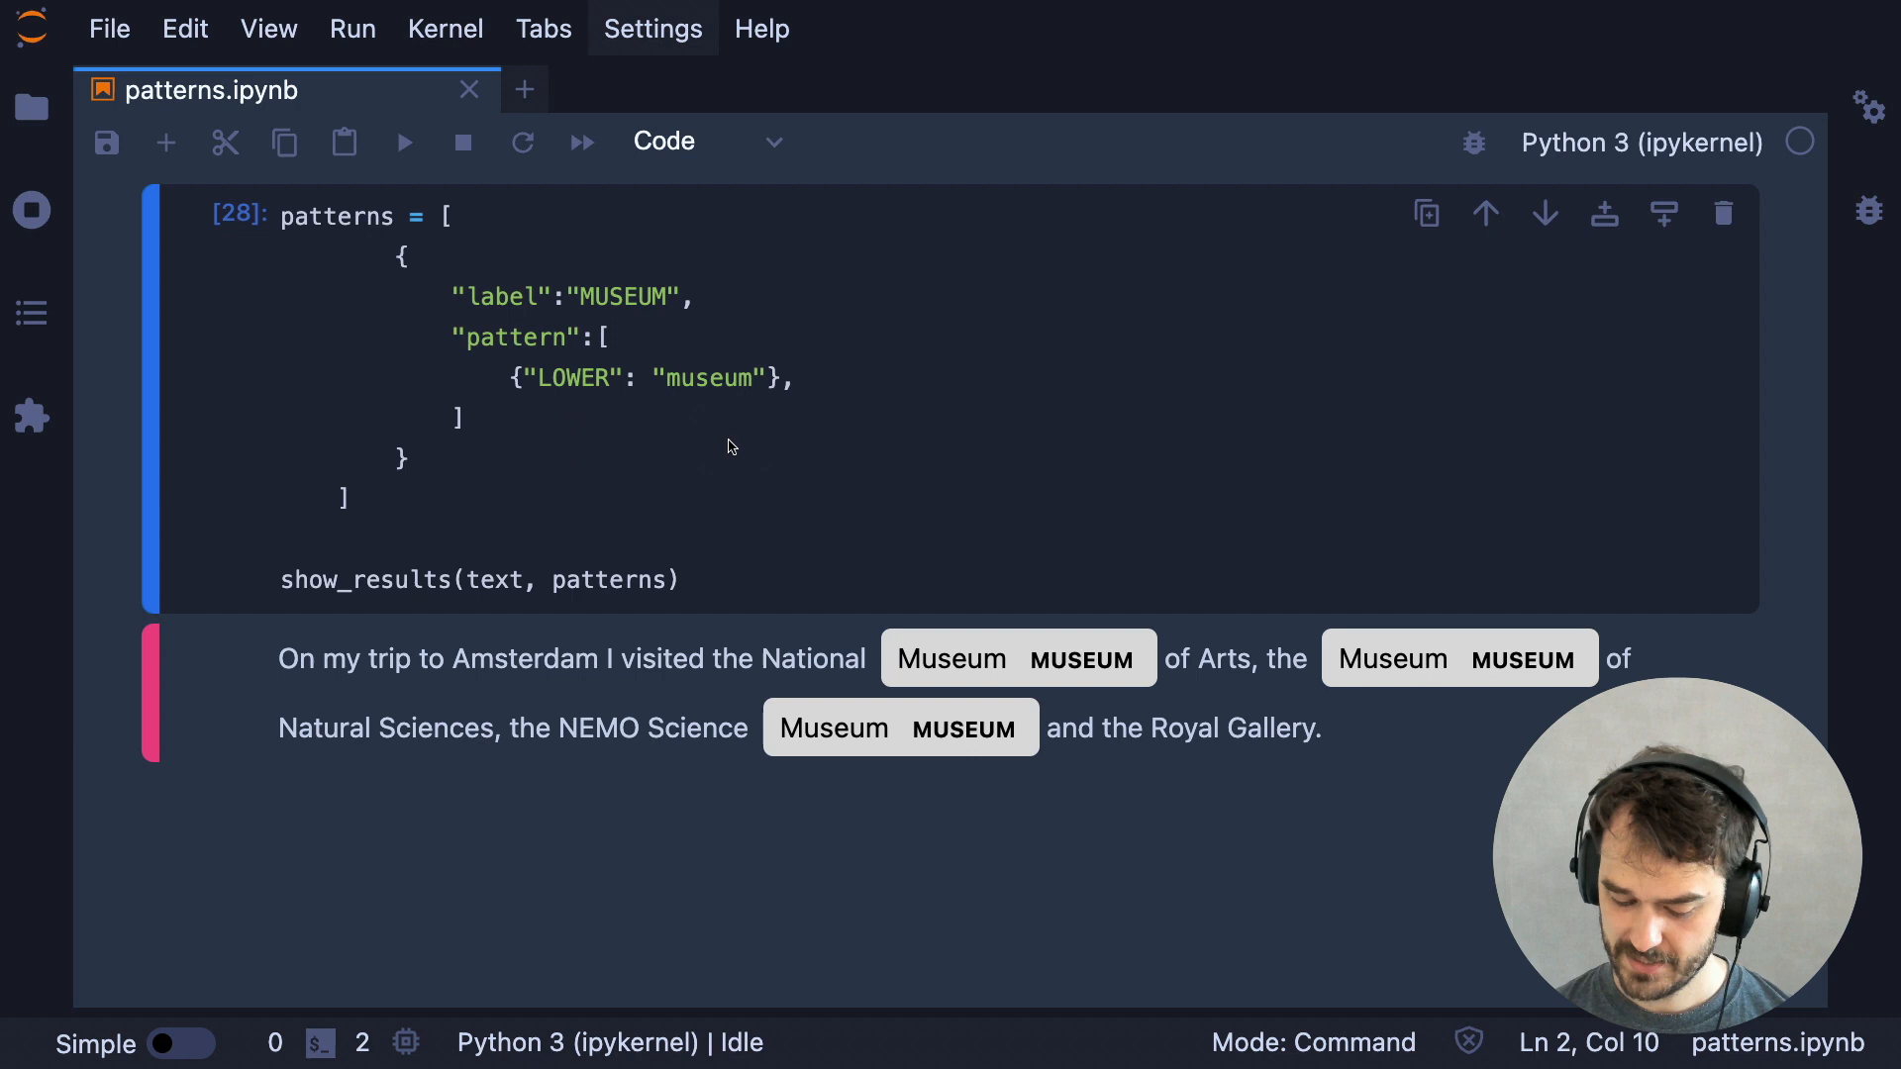
{"action": "mouse_move", "coordinate": [745, 418]}
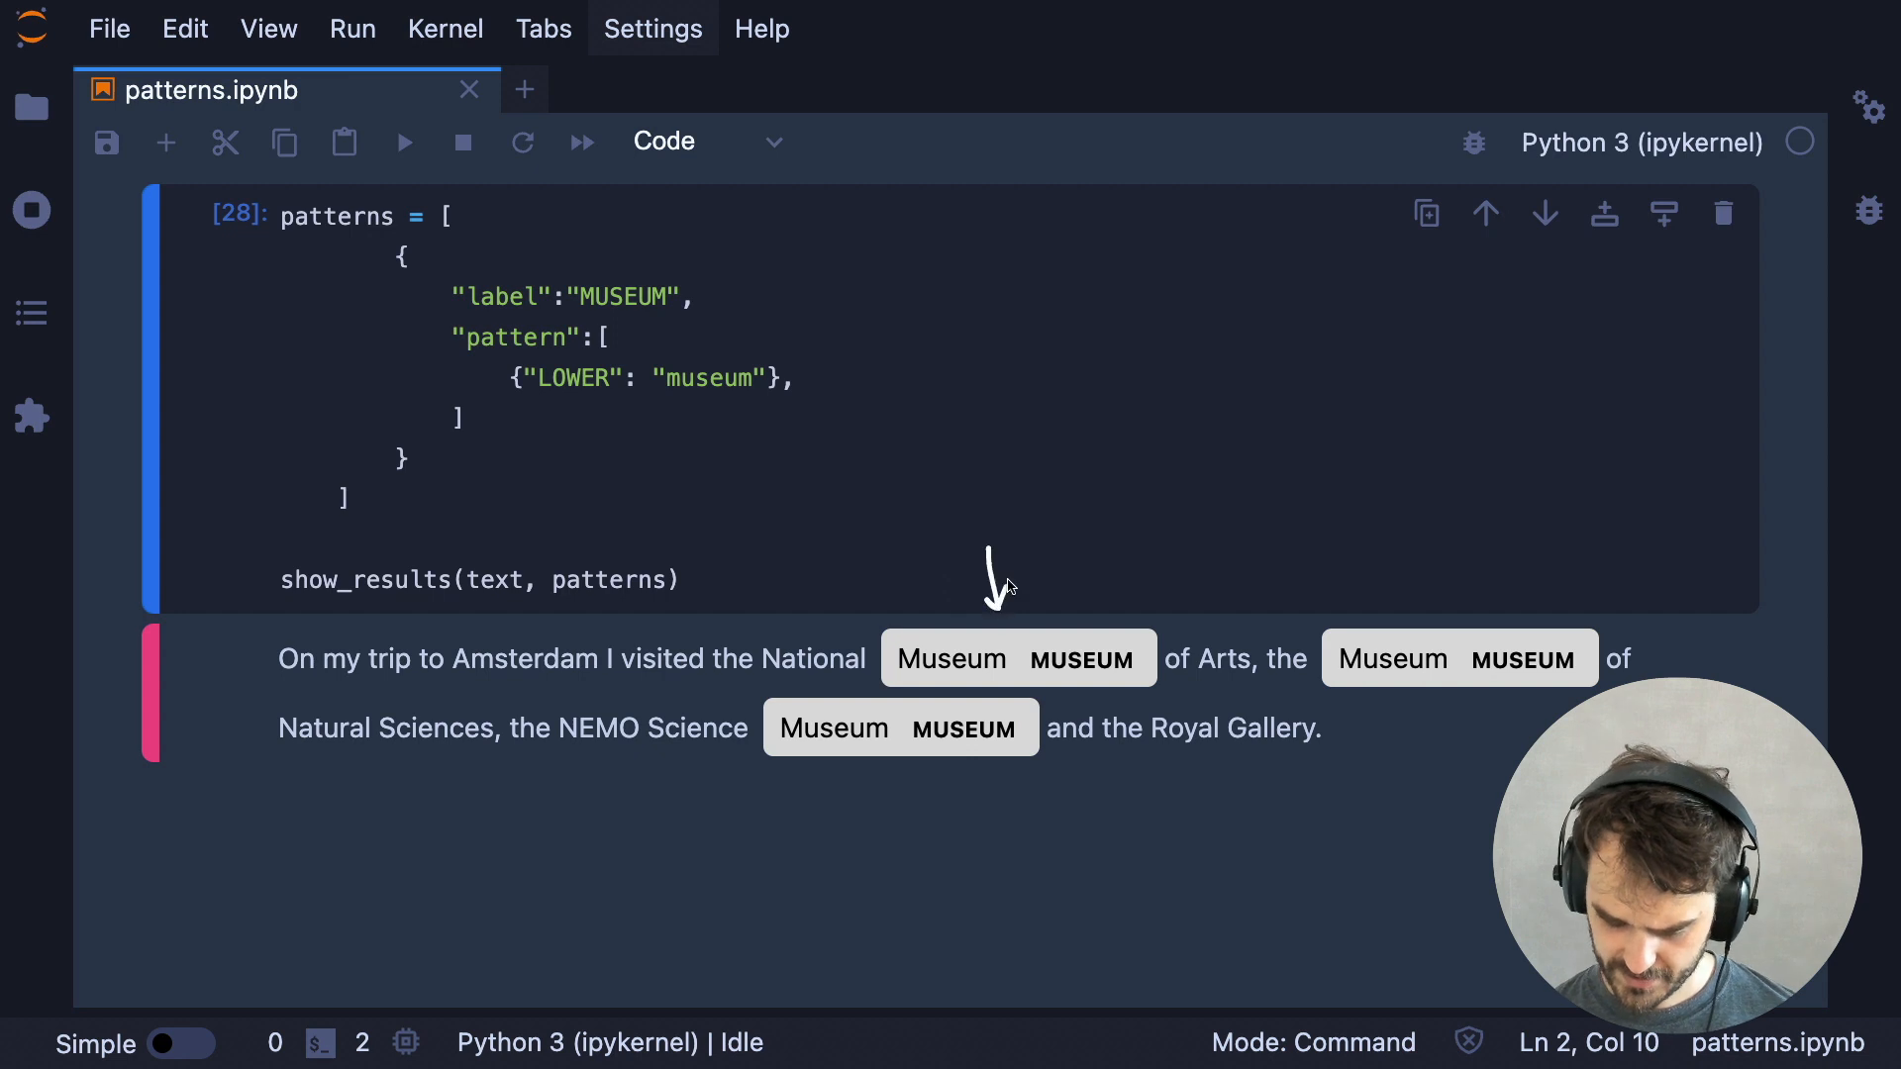
{"action": "mouse_move", "coordinate": [838, 695]}
{"action": "type", "text": "{\"IS_TITLE\": True},"}
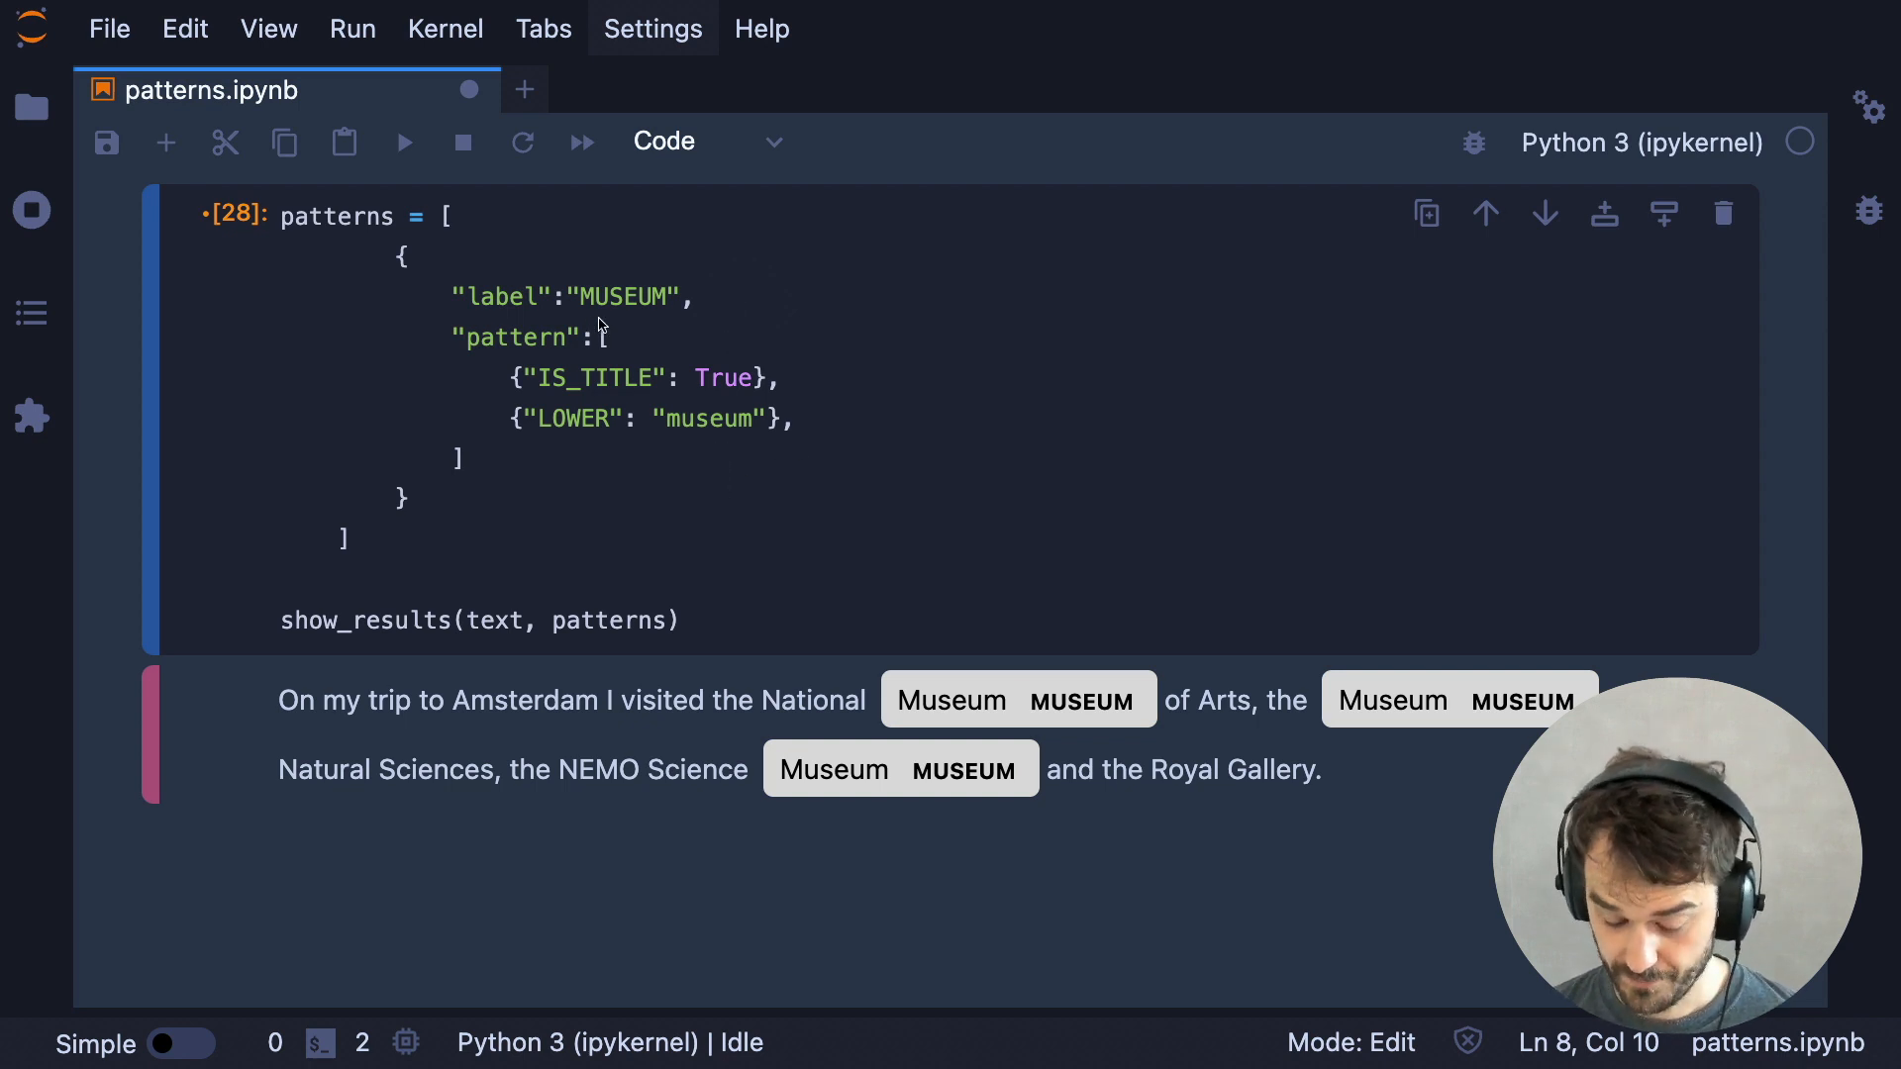
{"action": "mouse_move", "coordinate": [783, 660]}
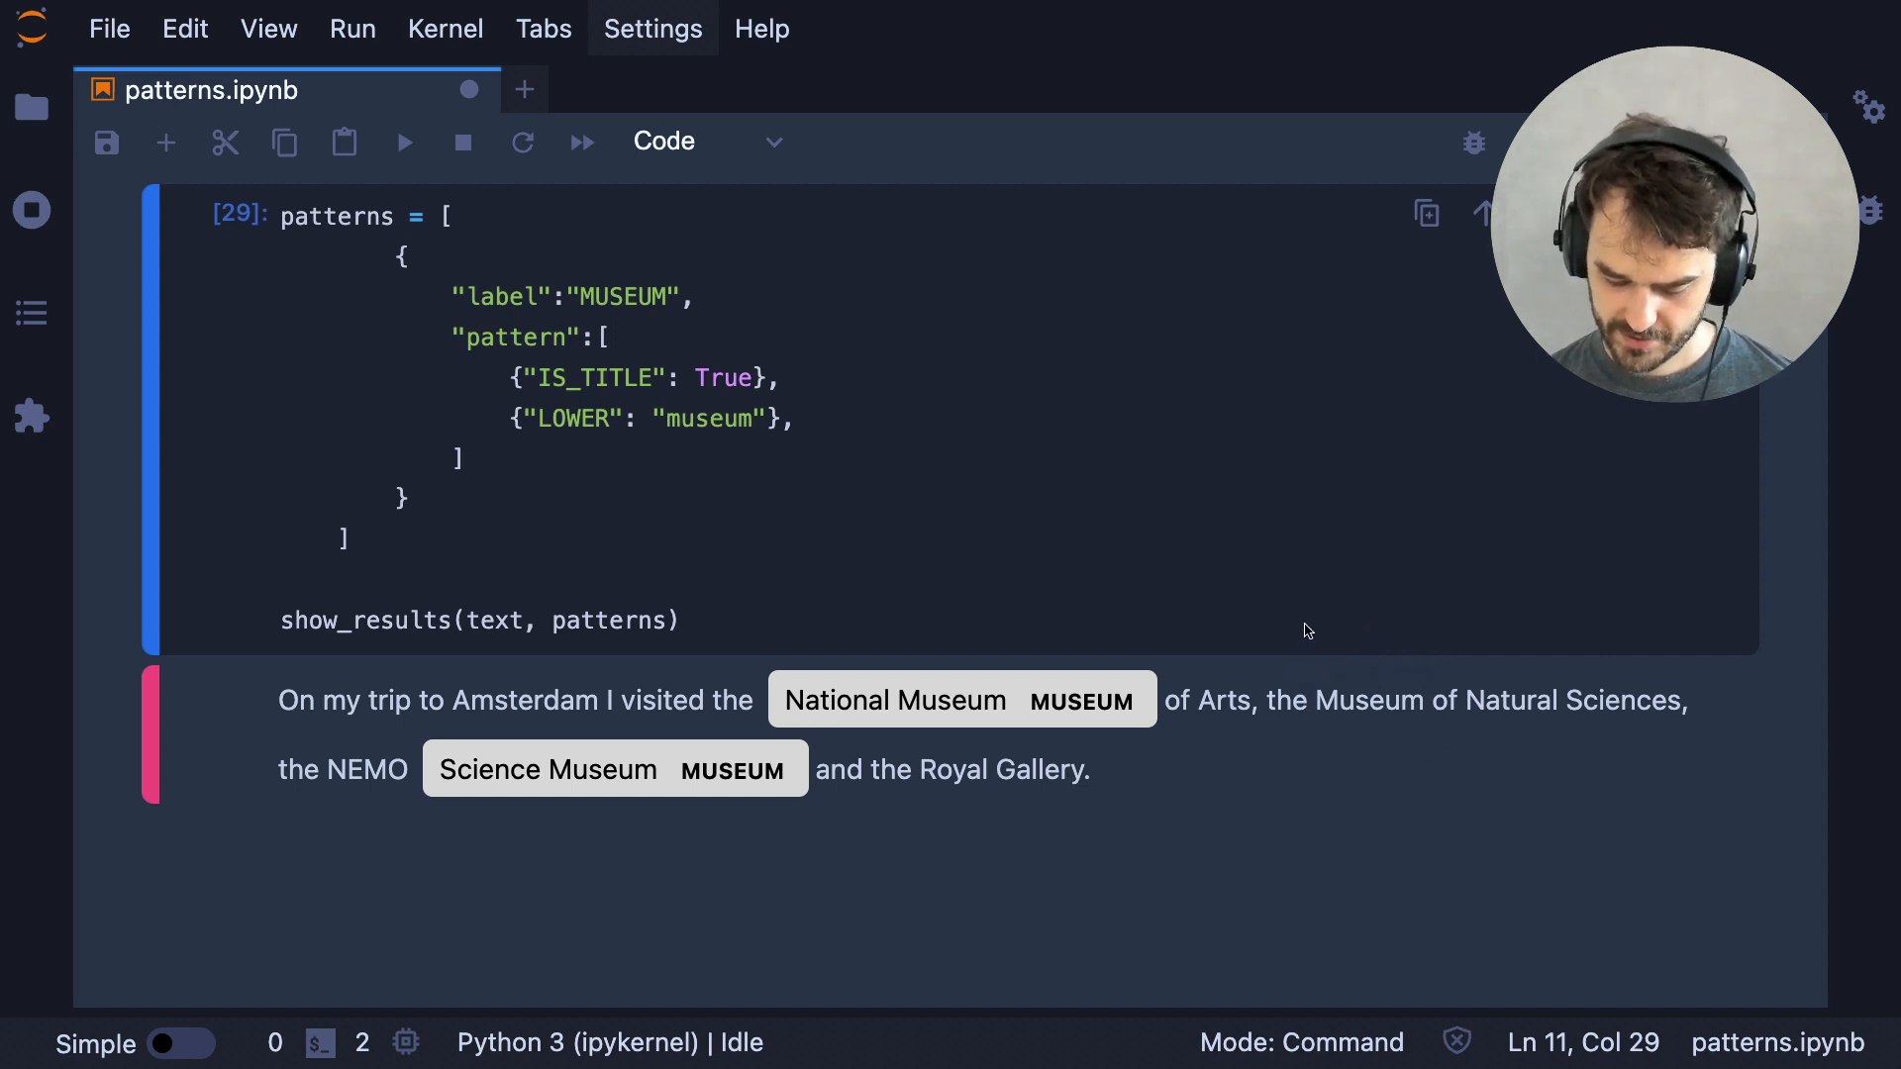
{"action": "mouse_move", "coordinate": [1346, 657]}
{"action": "type", "text": ", \"OP\":"}
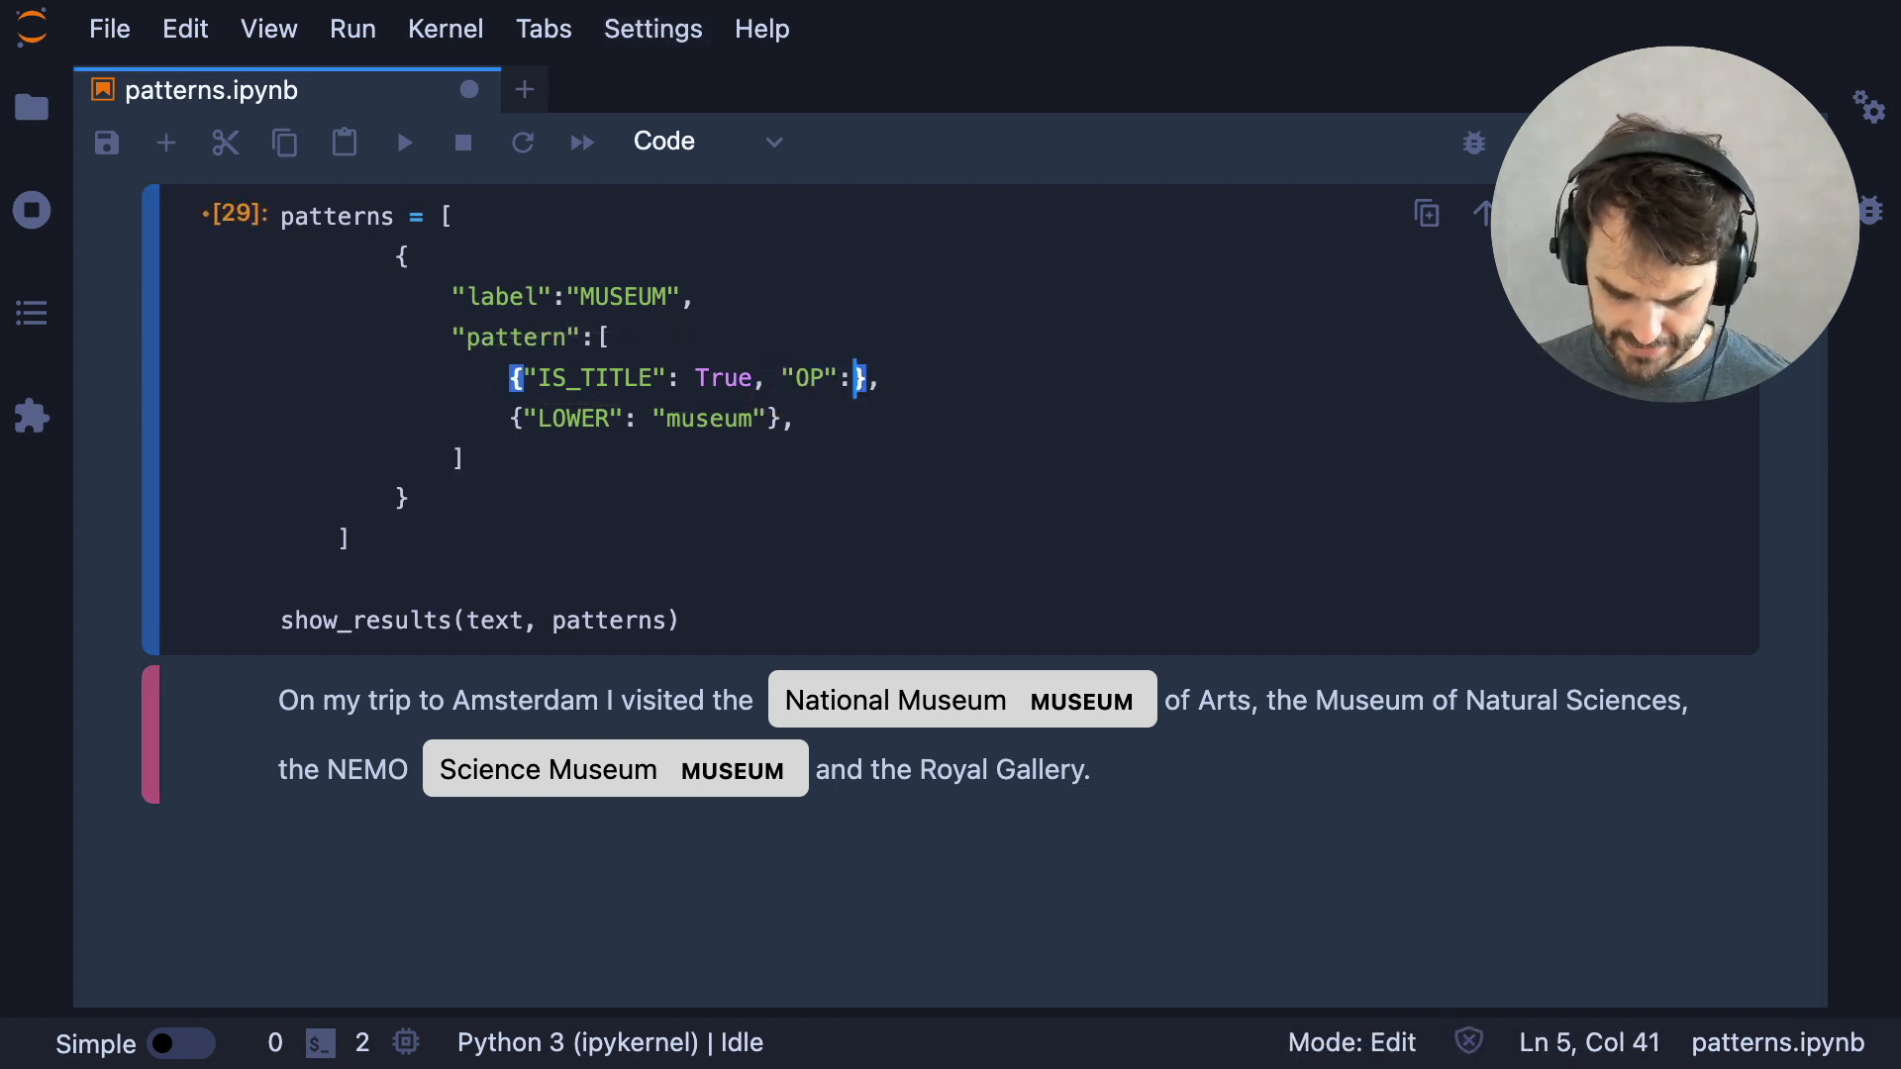
Add "OP": "?" to the IS_TITLE token so plain 'Museum' matches again
{"action": "type", "text": "\" \""}
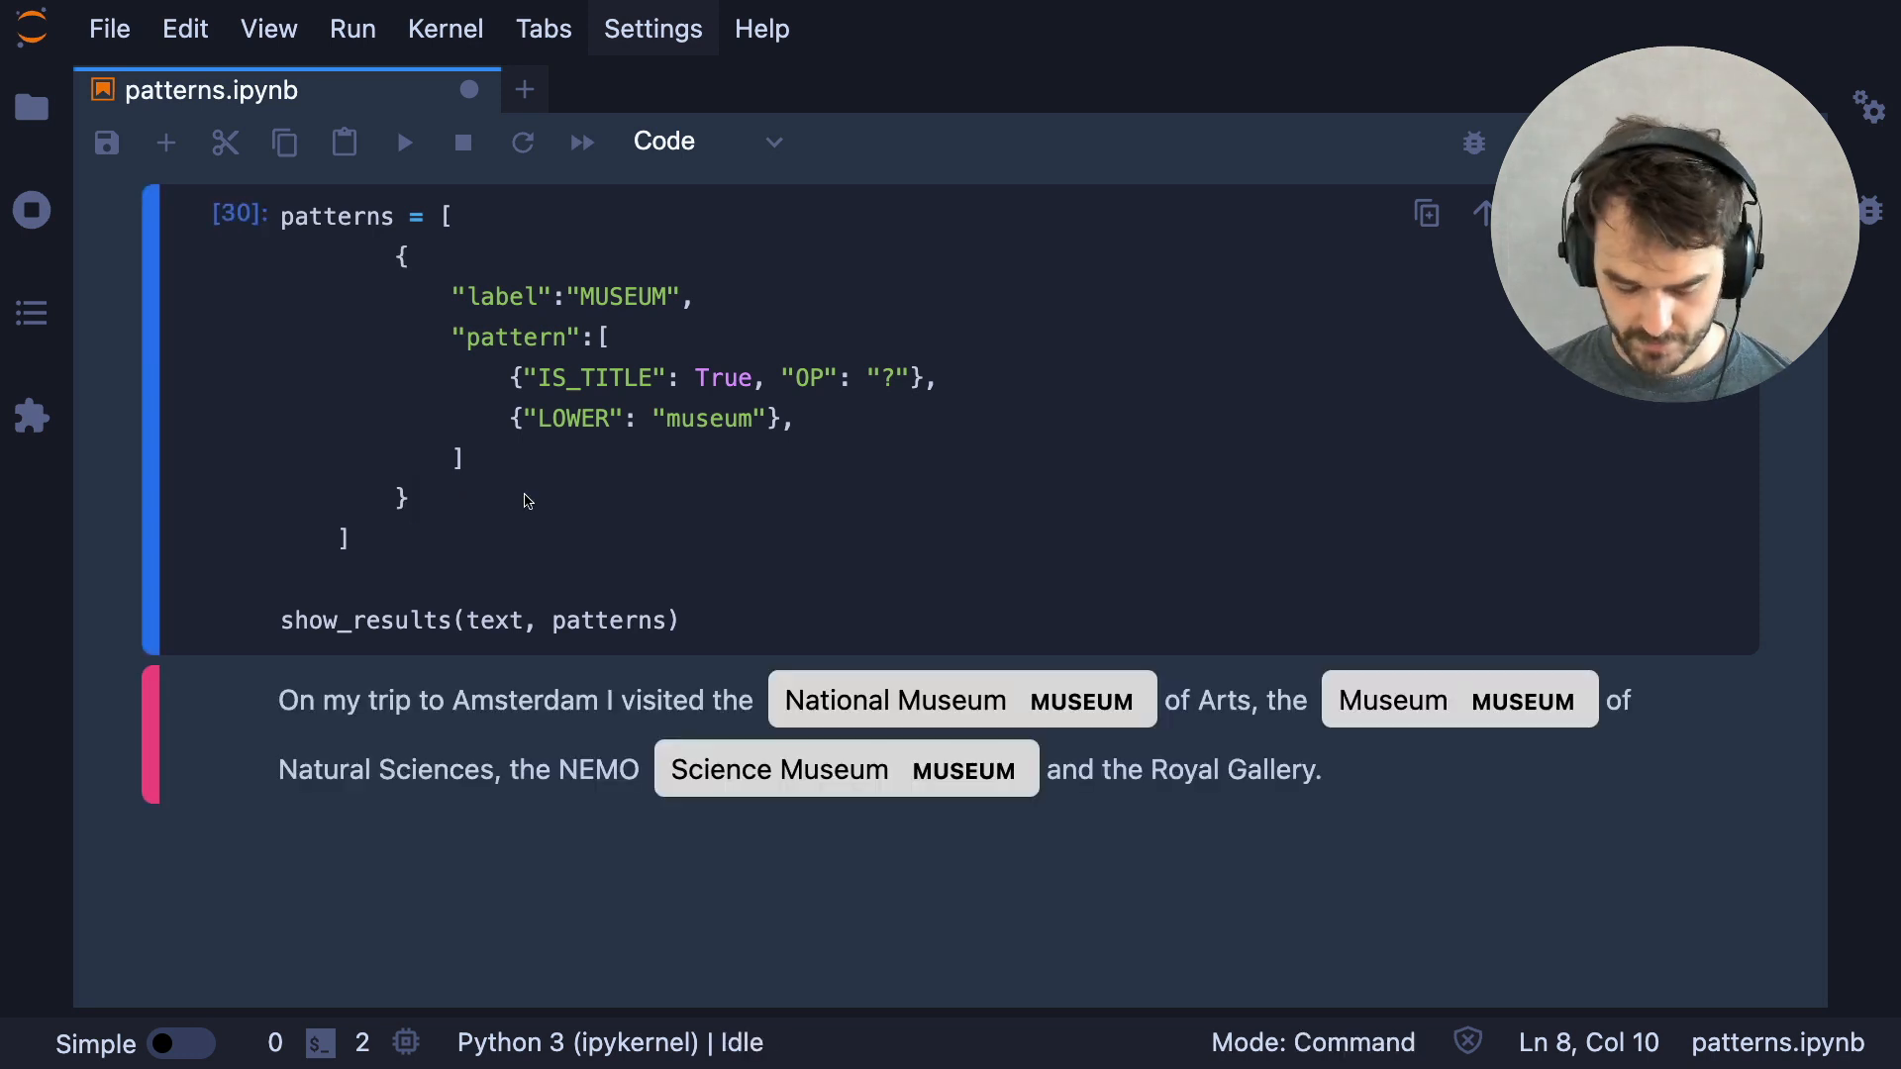
{"action": "mouse_move", "coordinate": [1449, 585]}
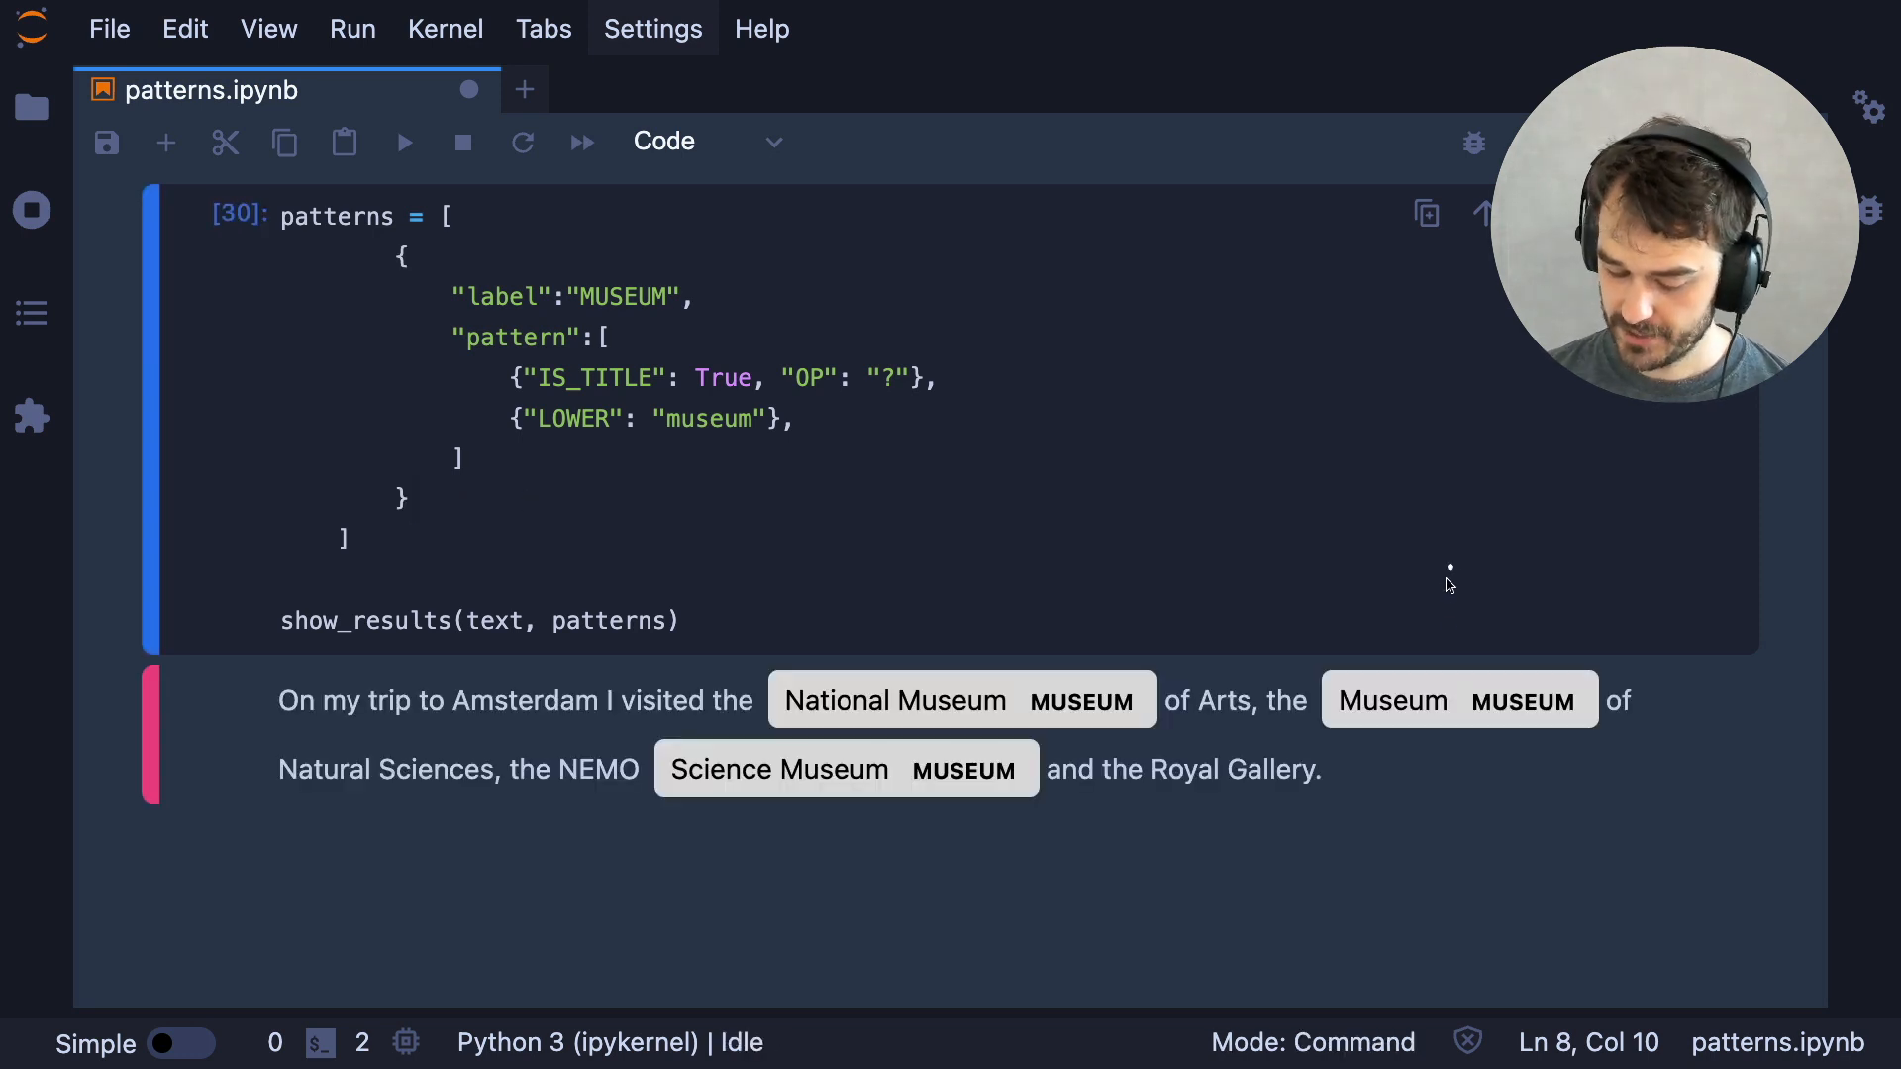
{"action": "mouse_move", "coordinate": [1599, 642]}
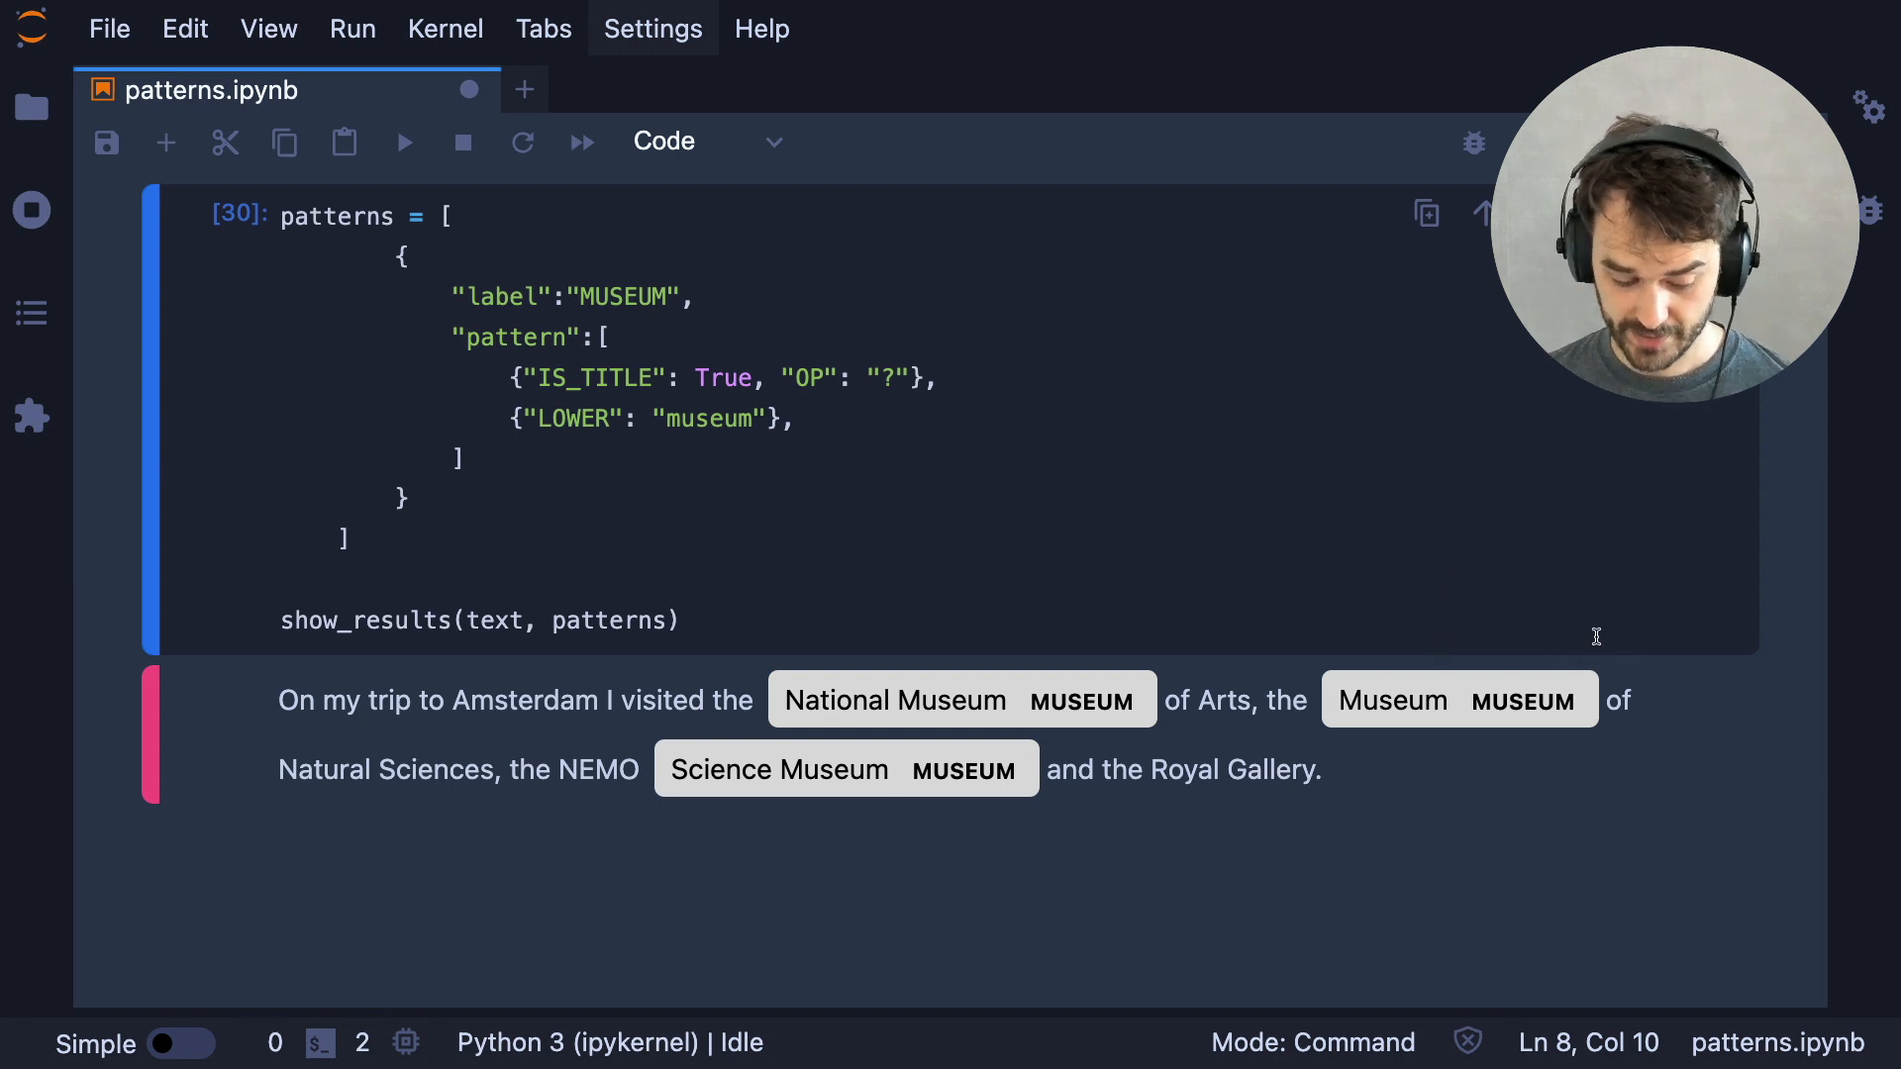
{"action": "mouse_move", "coordinate": [698, 899]}
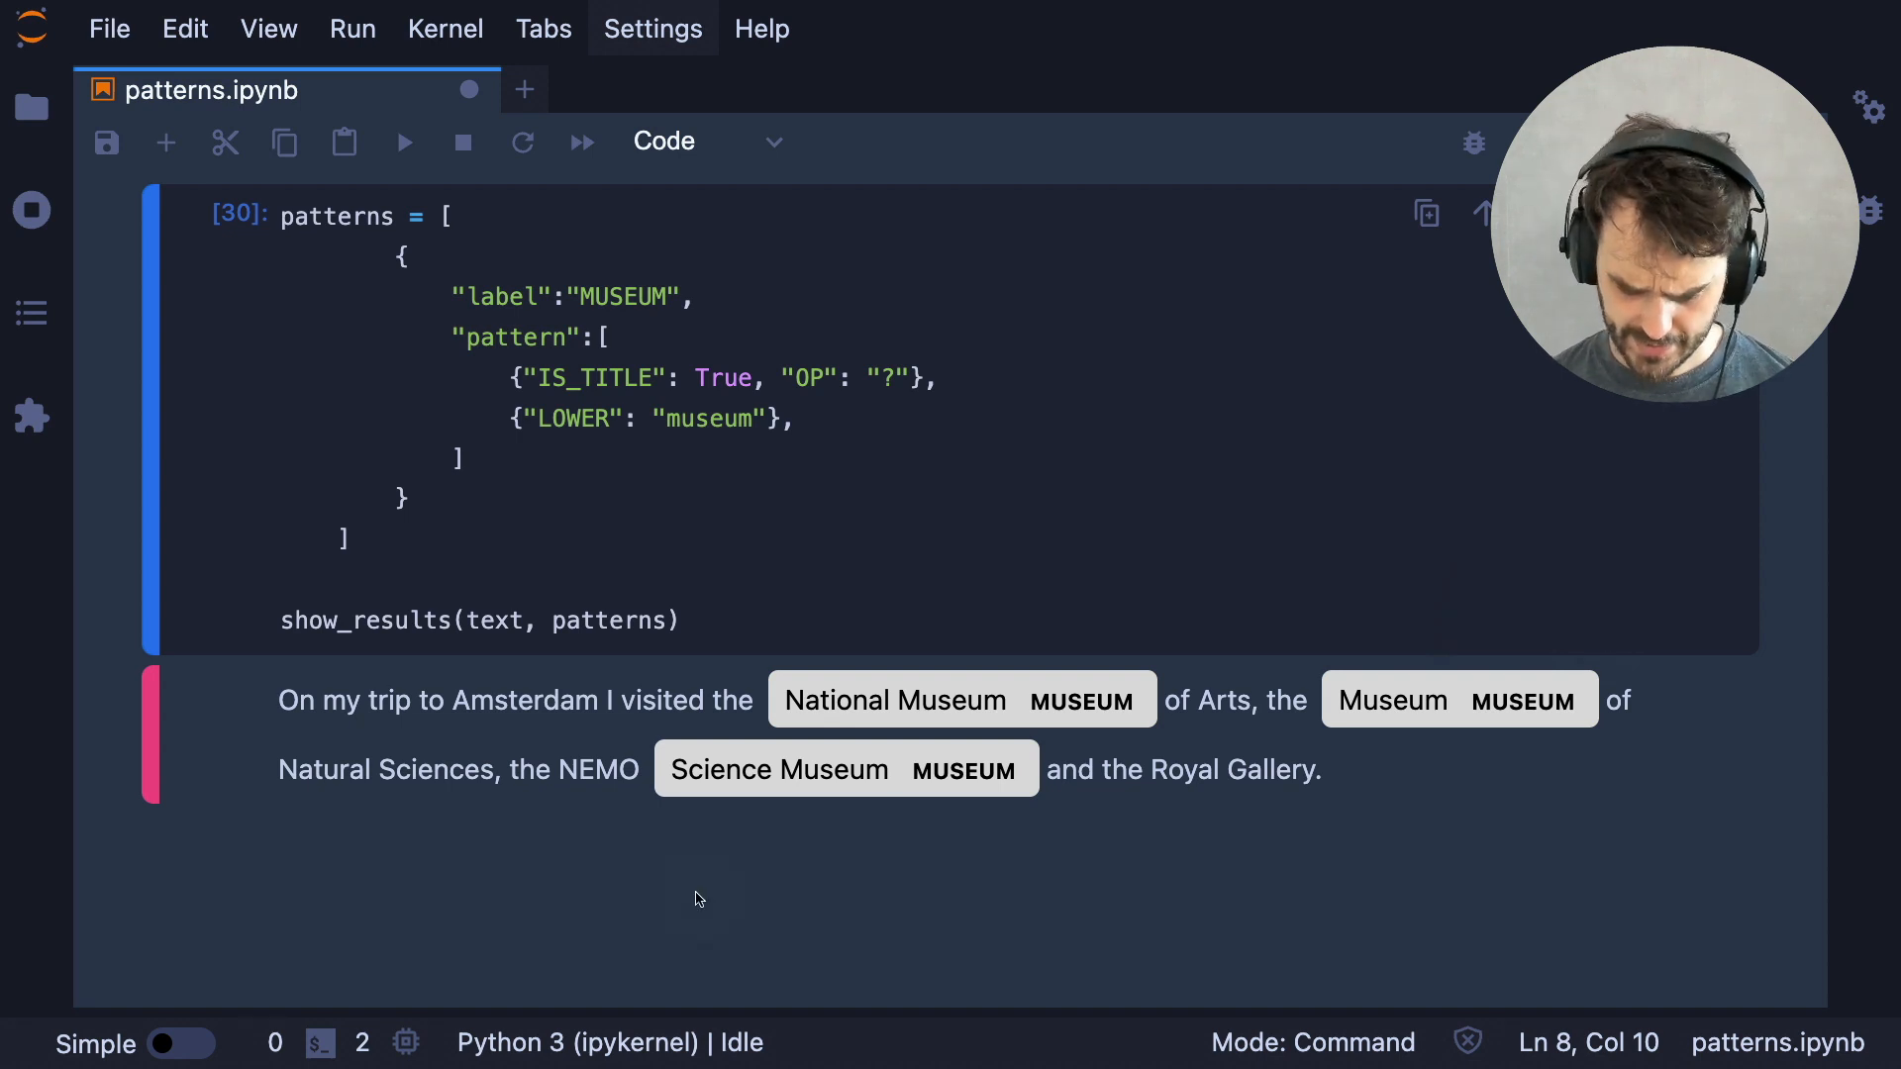
{"action": "mouse_move", "coordinate": [691, 722]}
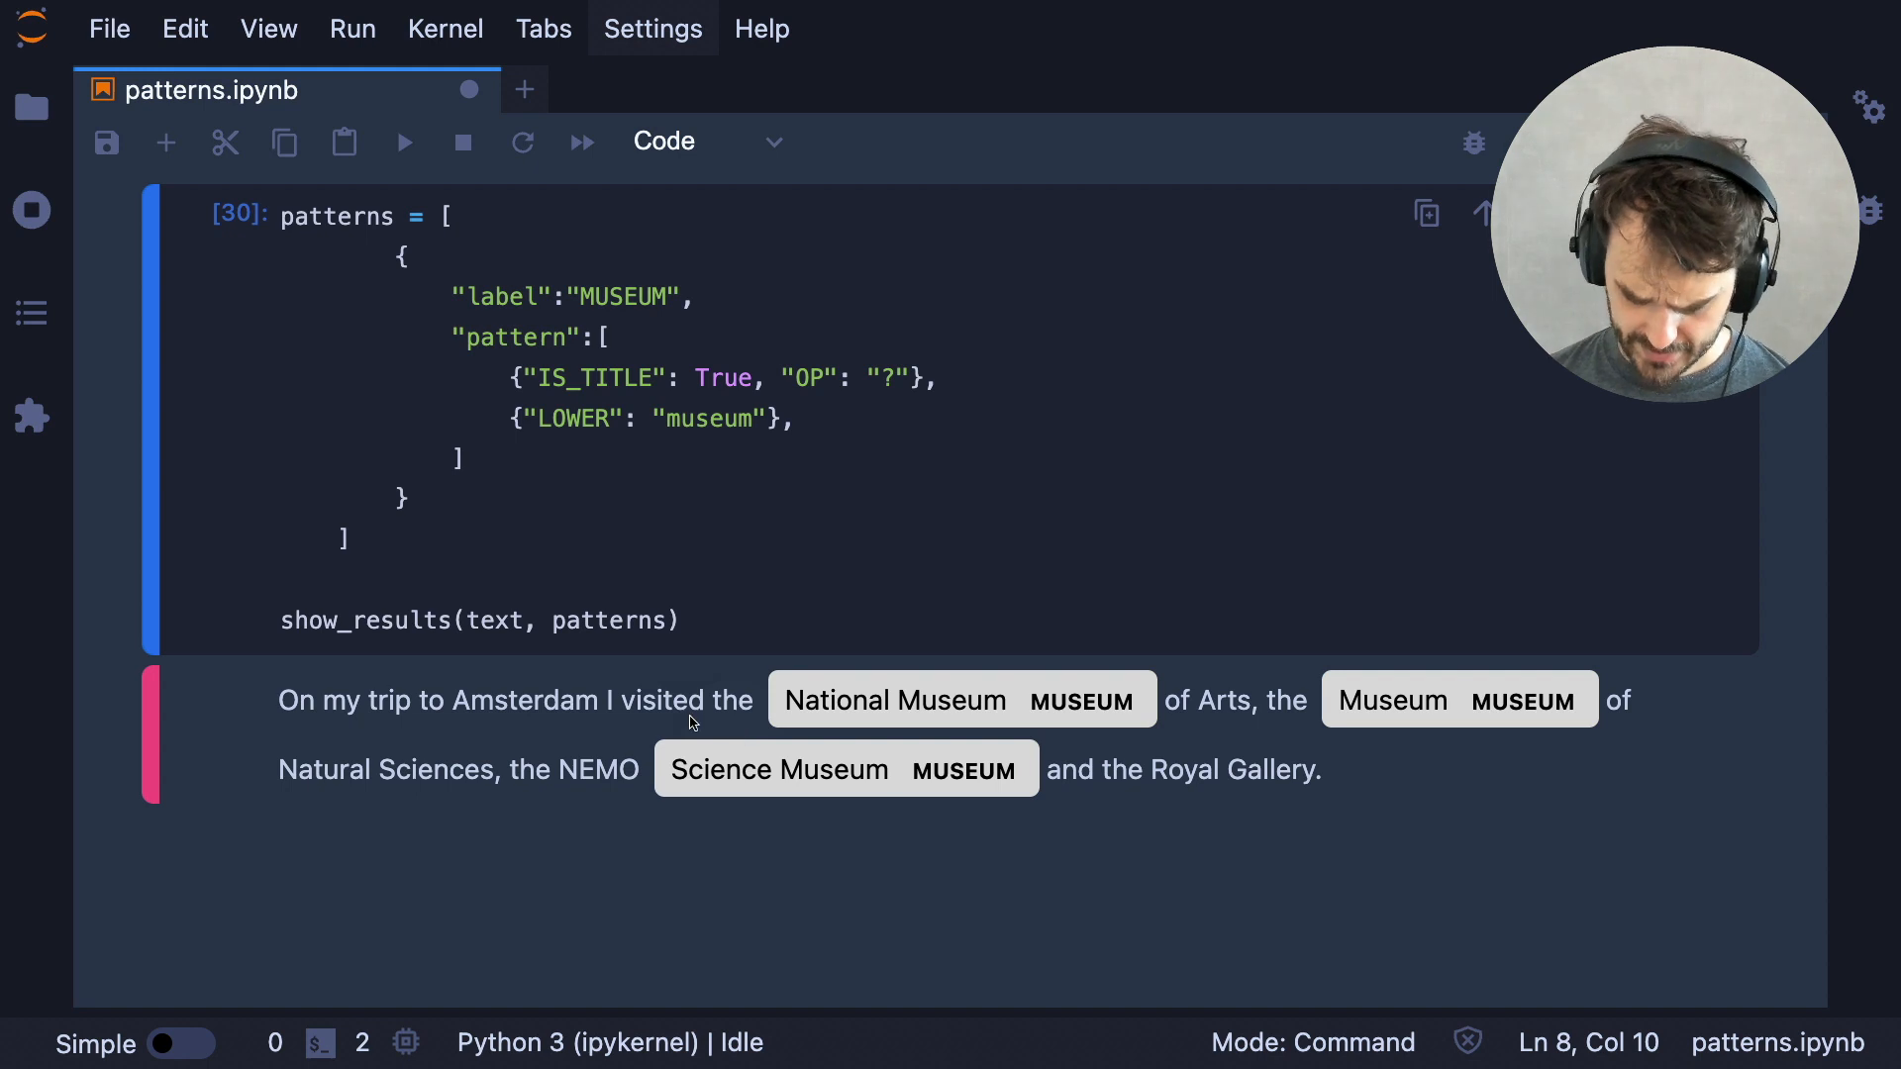
{"action": "mouse_move", "coordinate": [553, 763]}
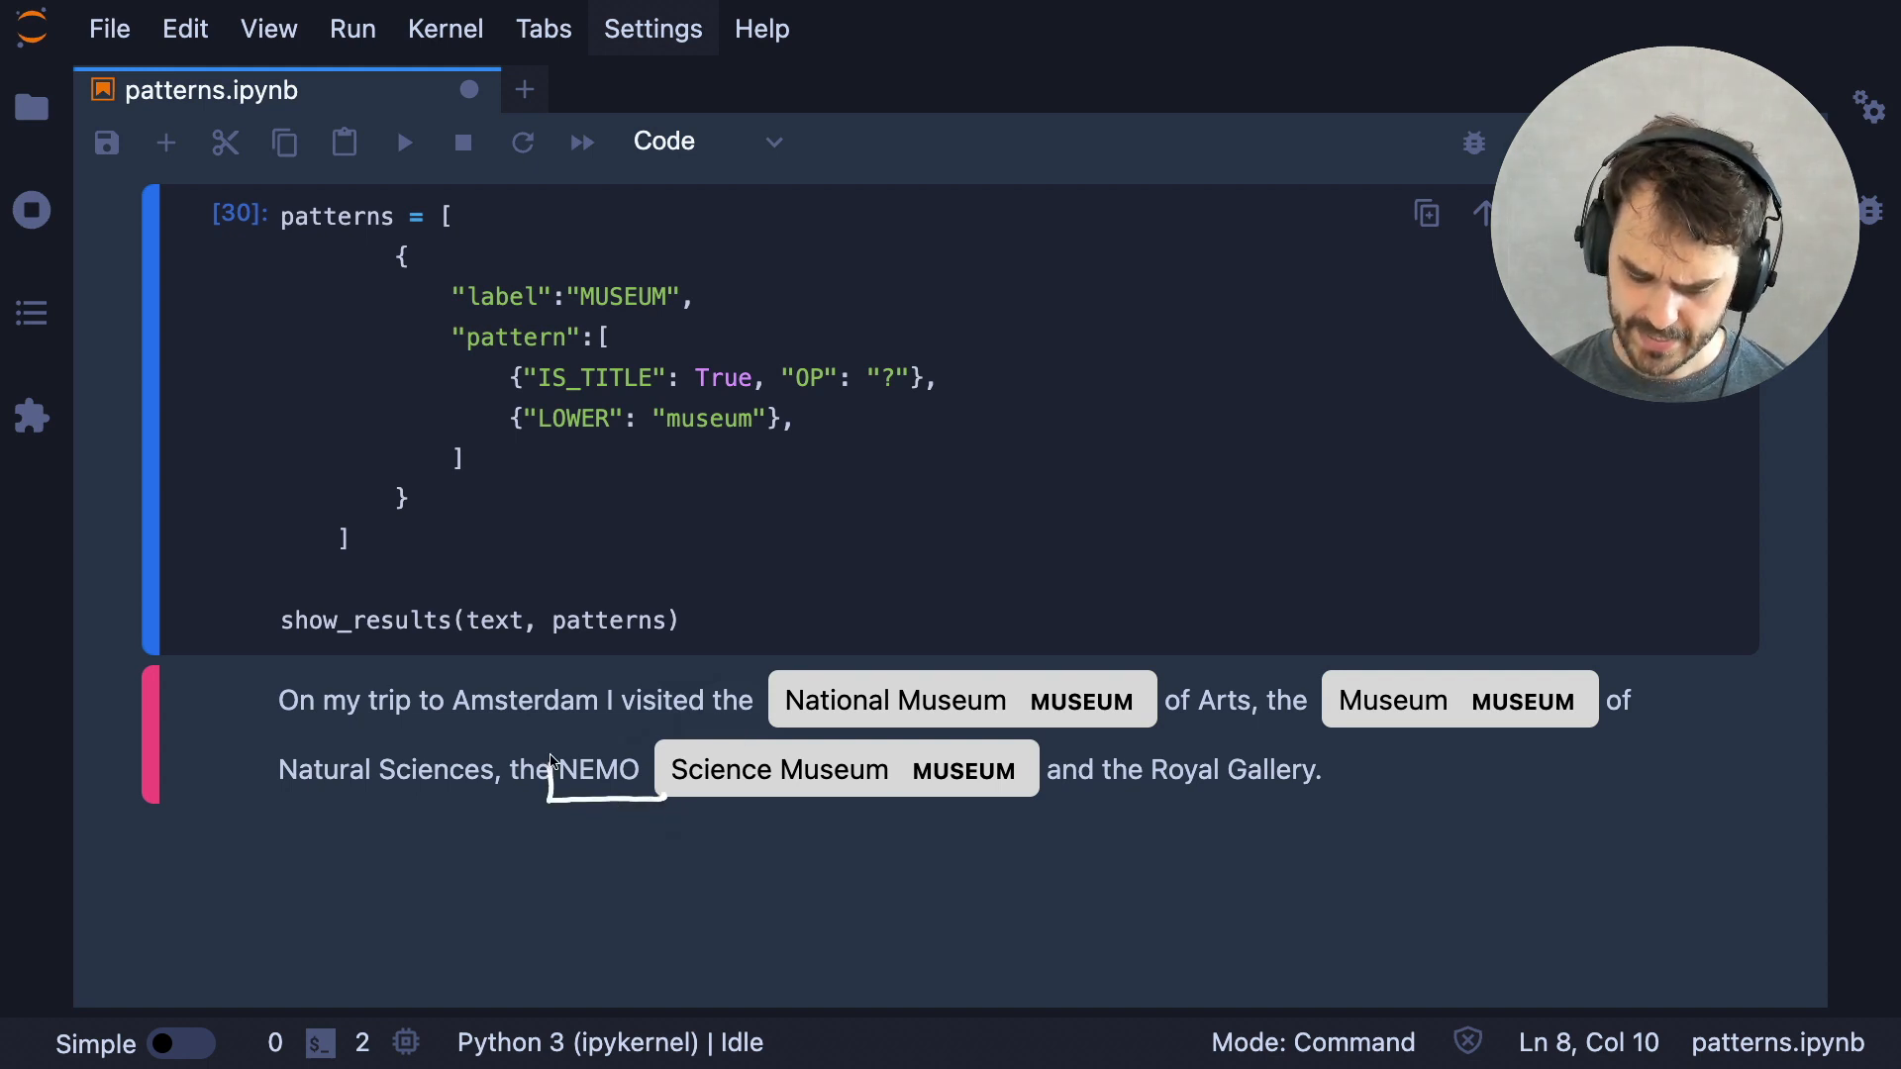
{"action": "mouse_move", "coordinate": [920, 890]}
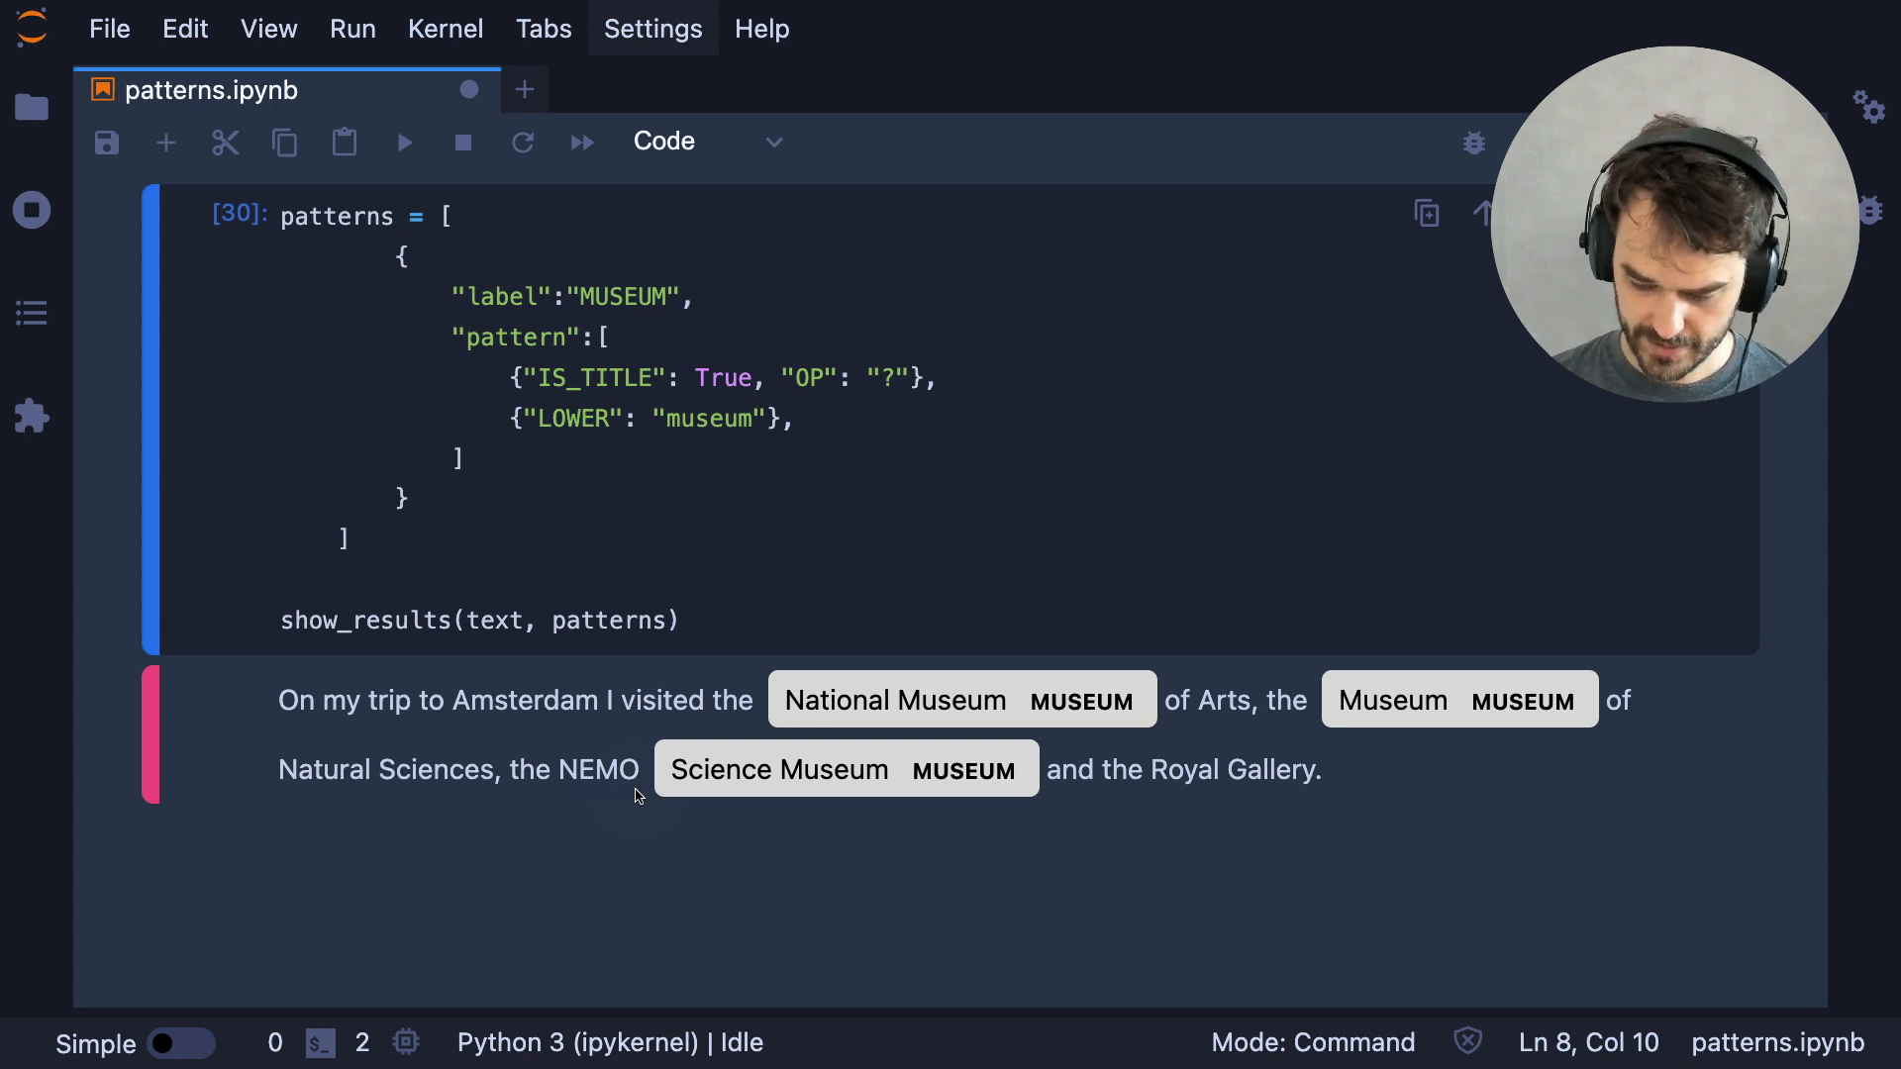
Insert {"IS_UPPER": True, "OP": "?"} as the first token of the pattern
{"action": "left_click", "coordinate": [625, 336]}
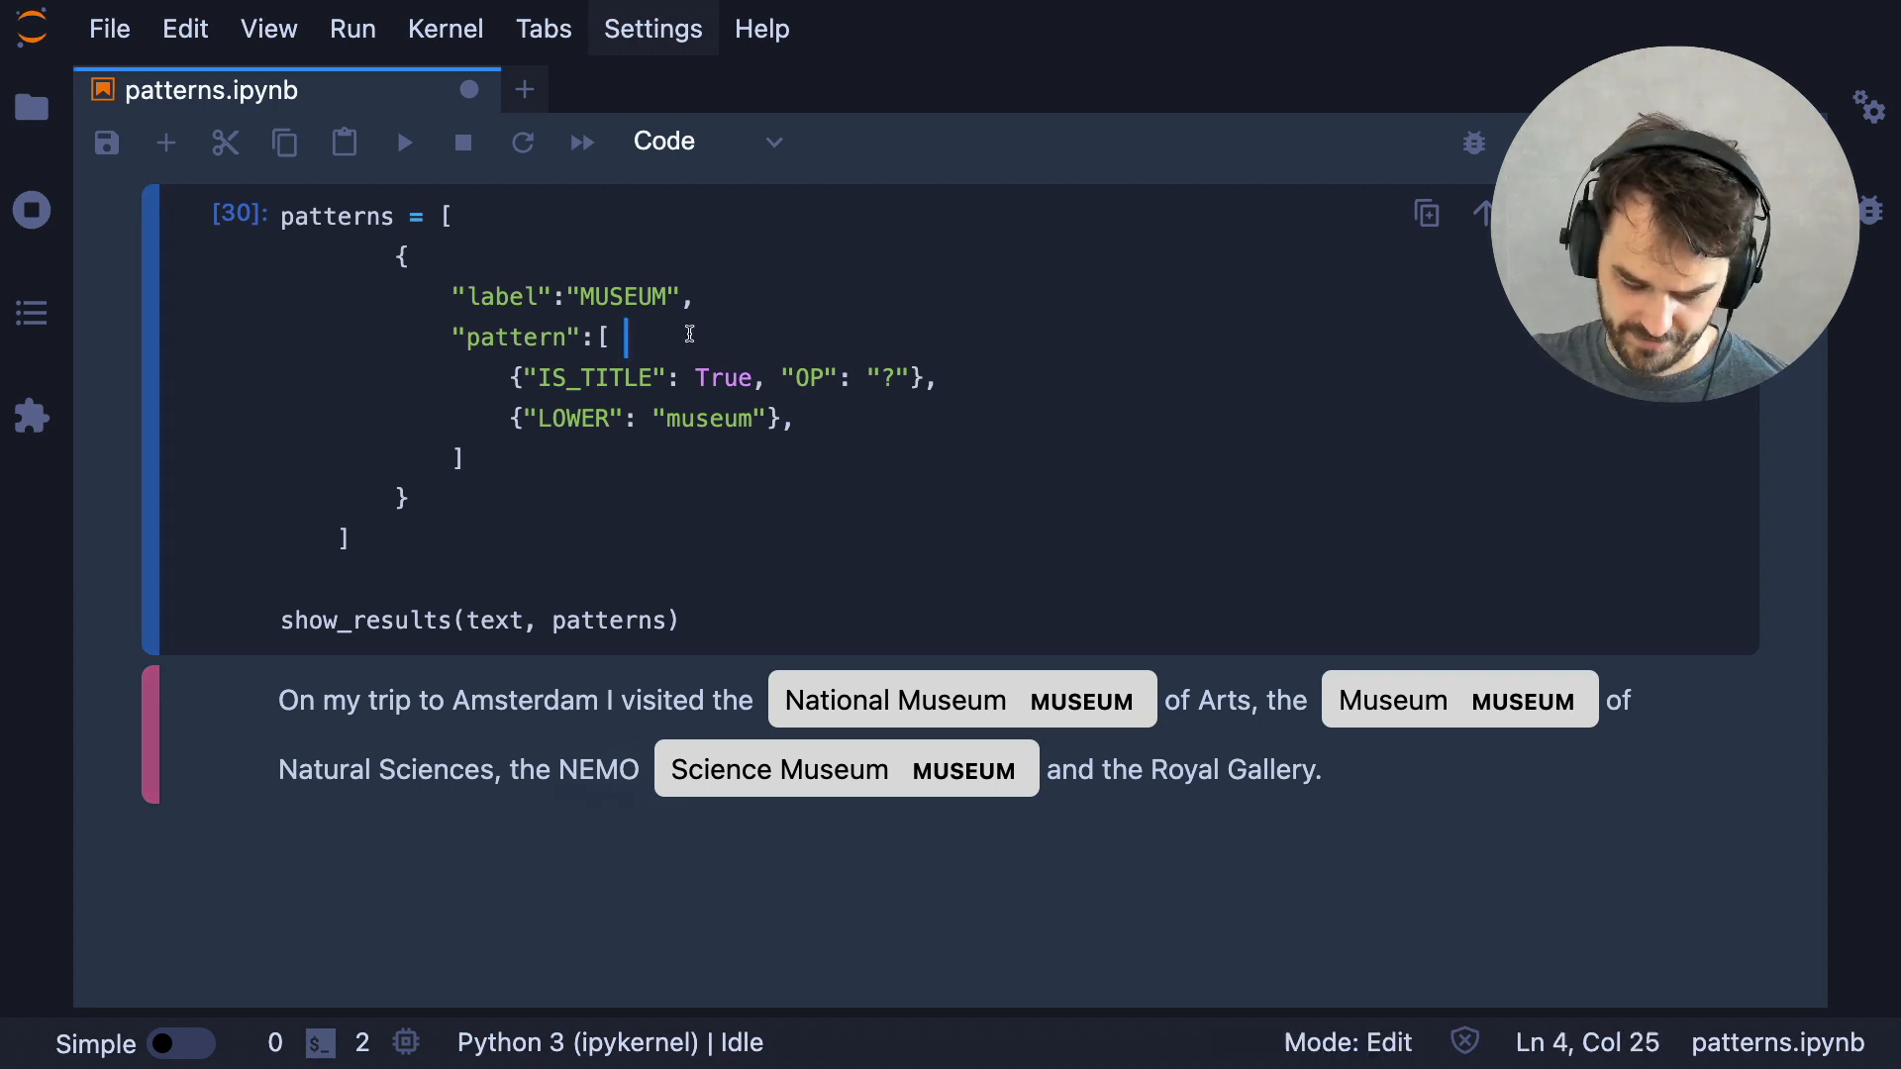
{"action": "type", "text": "{\"IS_UPPER\": True, \"OP\": \"?\"},"}
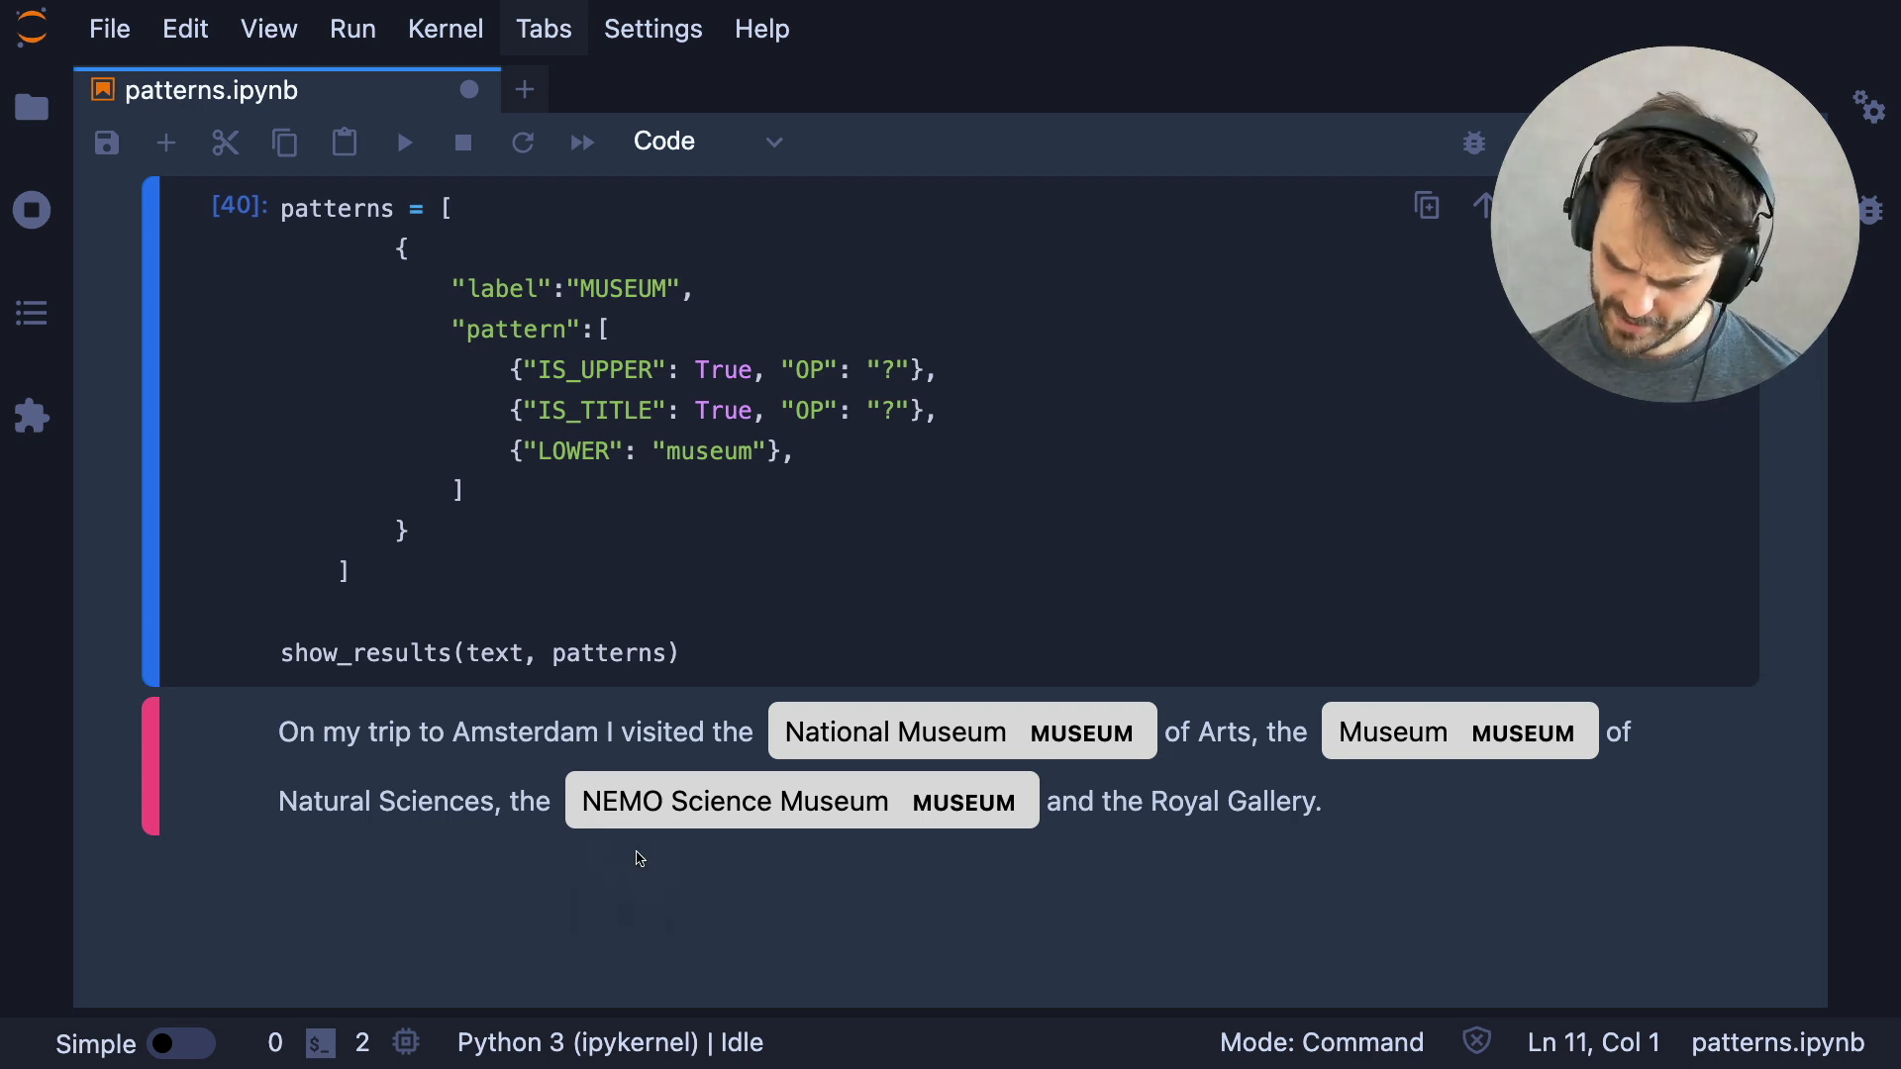
{"action": "mouse_move", "coordinate": [1140, 781]}
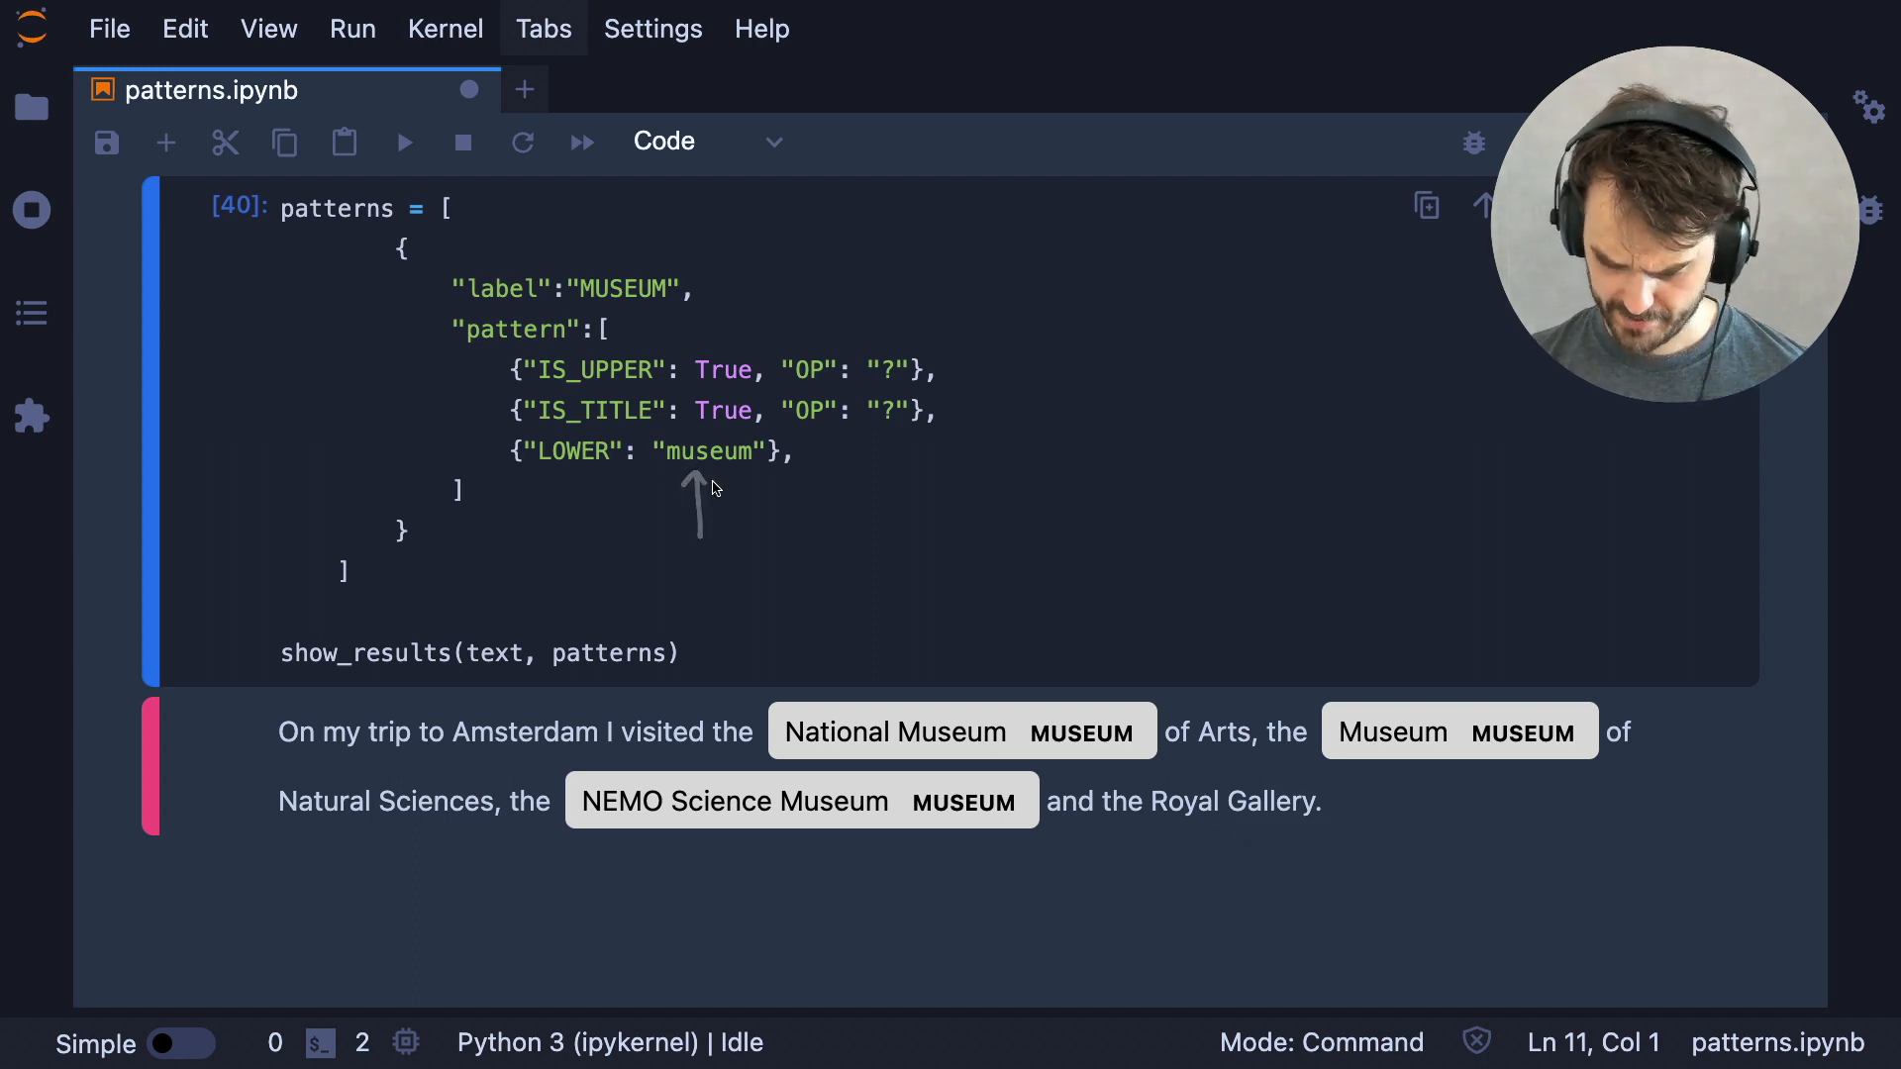
Change the lowercase token to an IN list matching 'gallery' or 'museum'
{"action": "type", "text": "{\"IN\":"}
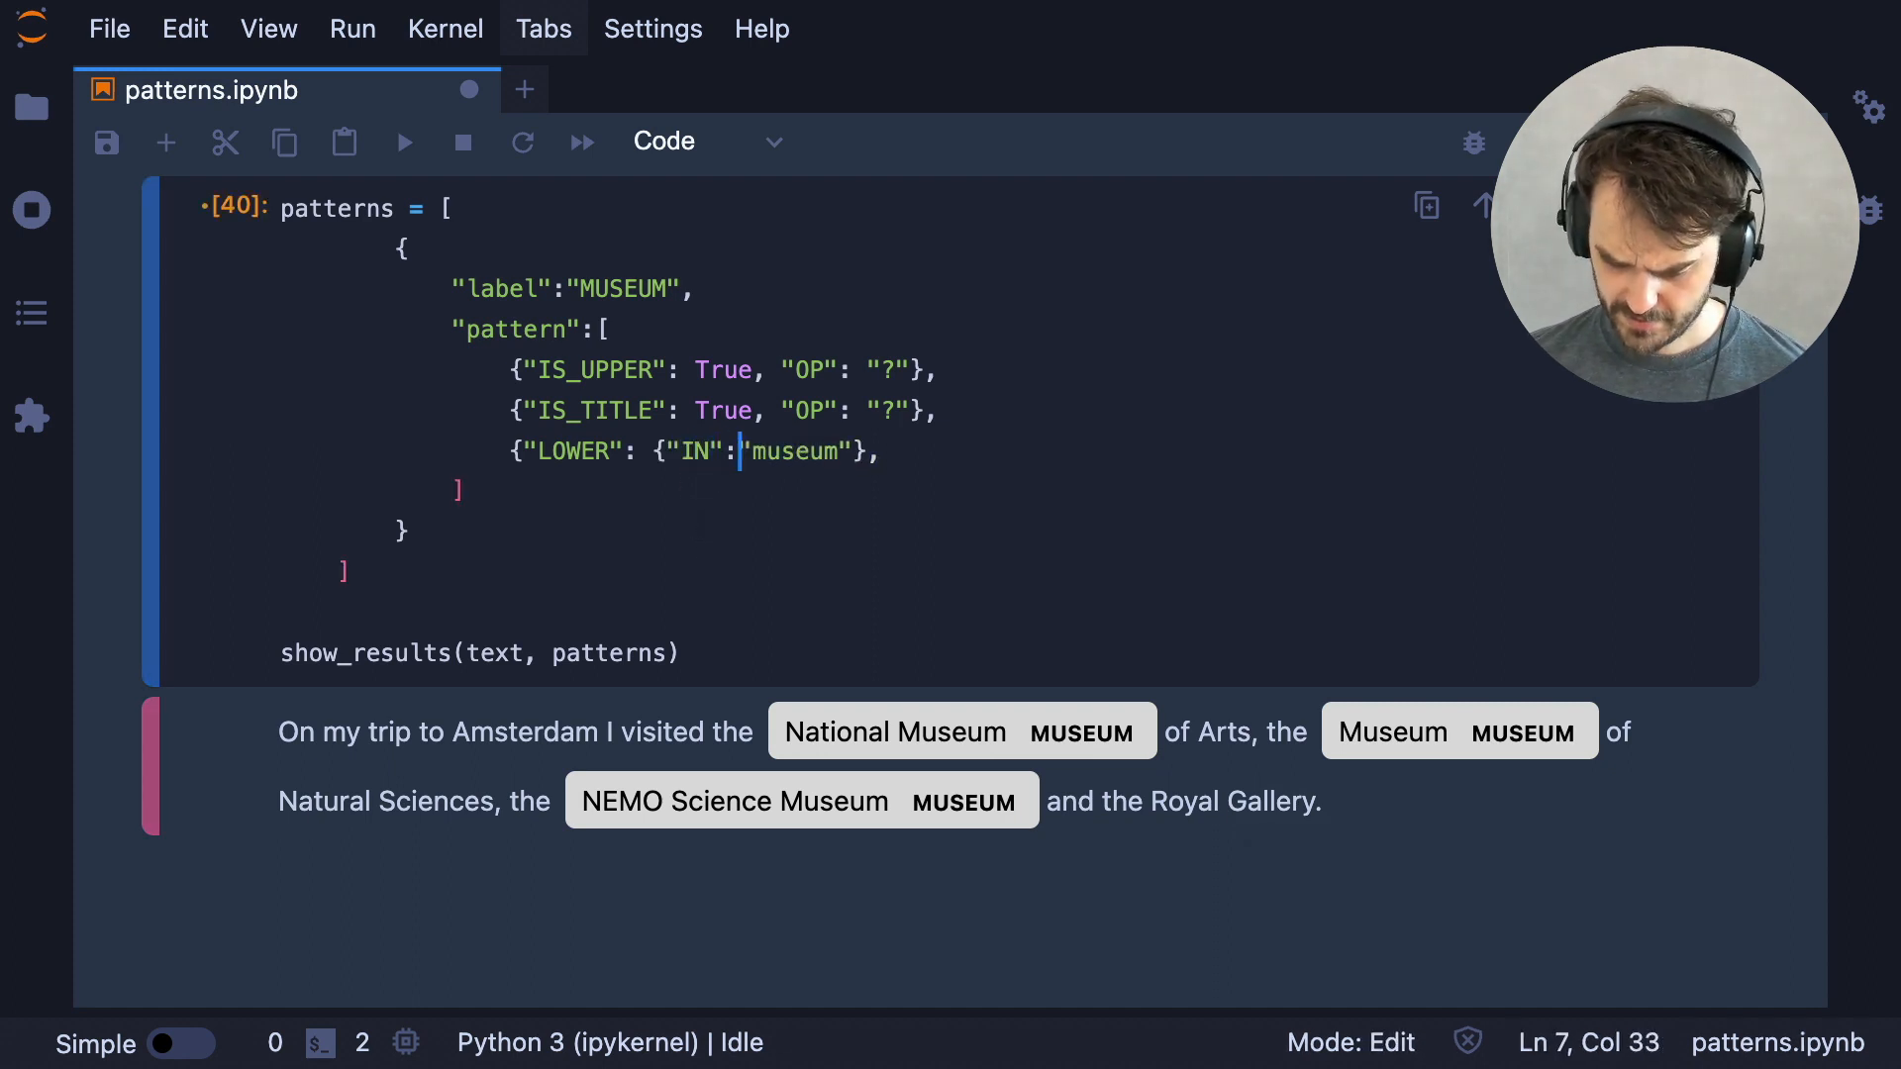
{"action": "type", "text": "\" \""}
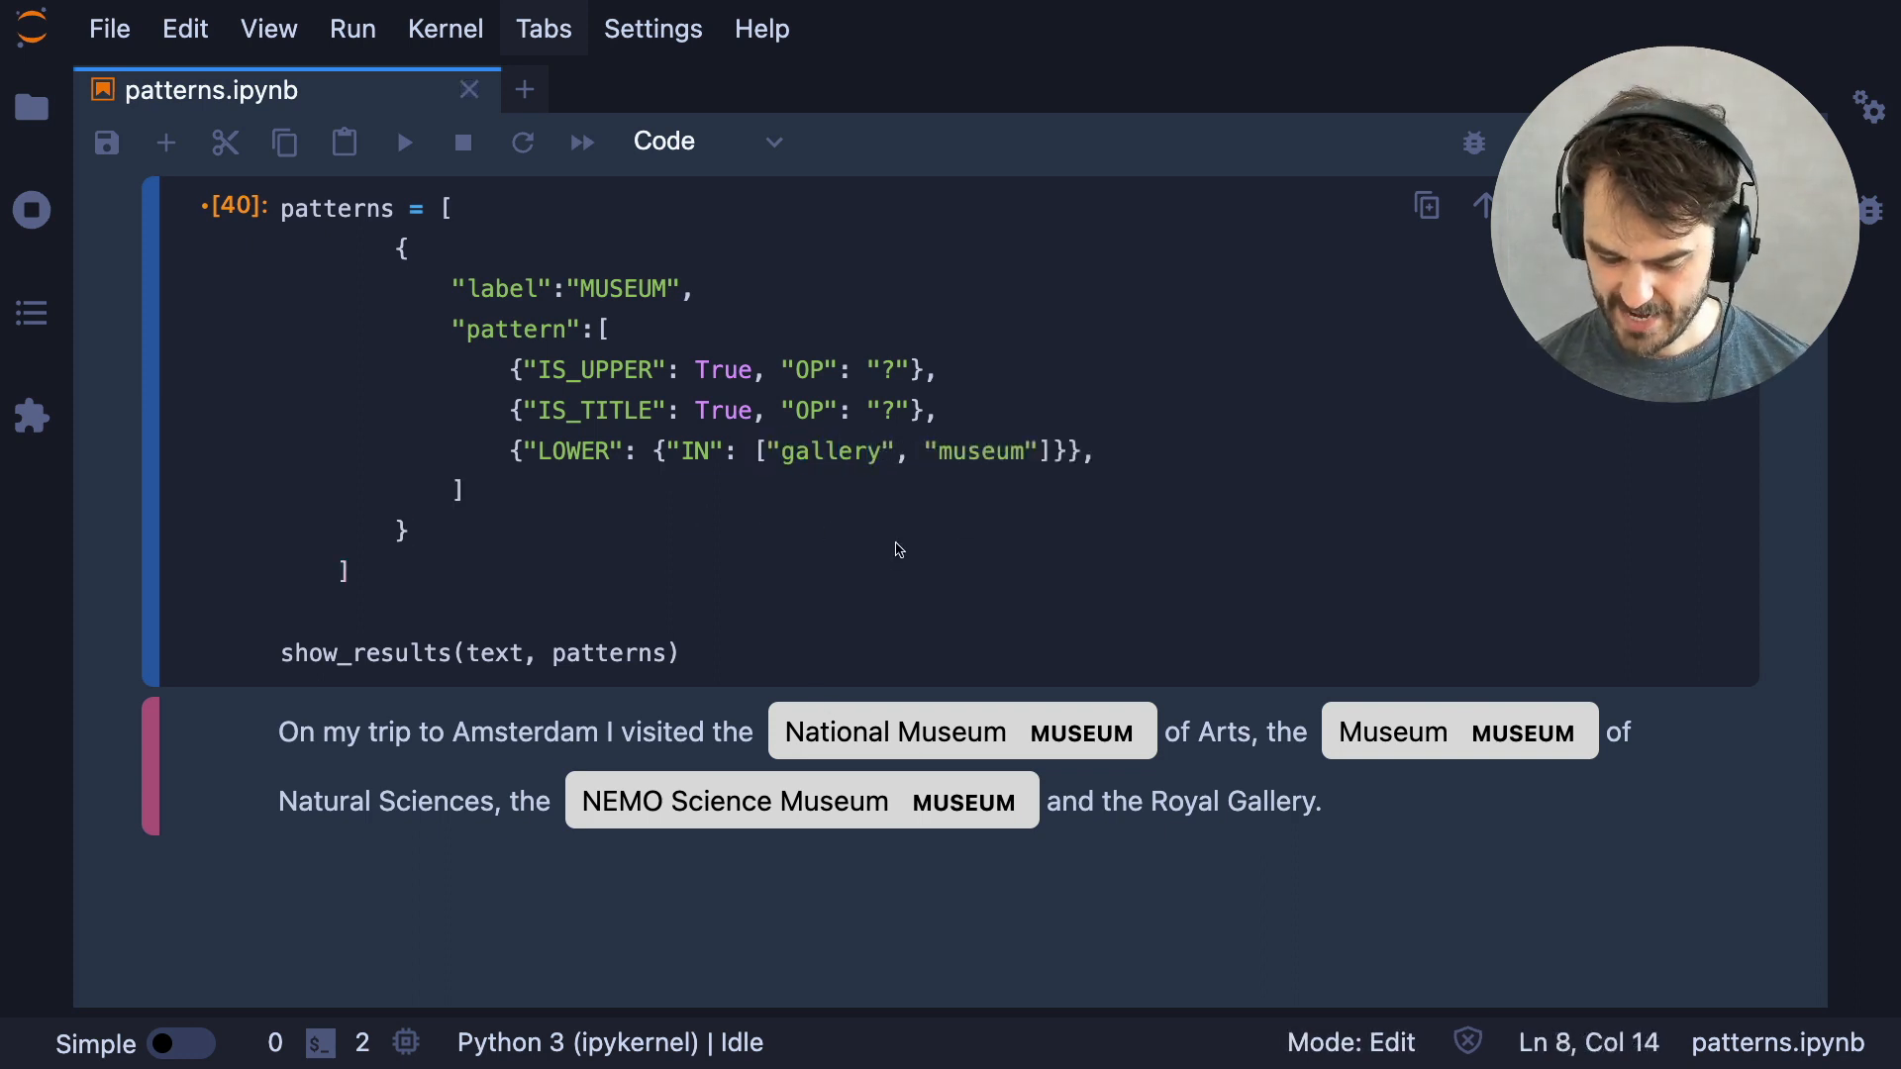
{"action": "mouse_move", "coordinate": [911, 497]}
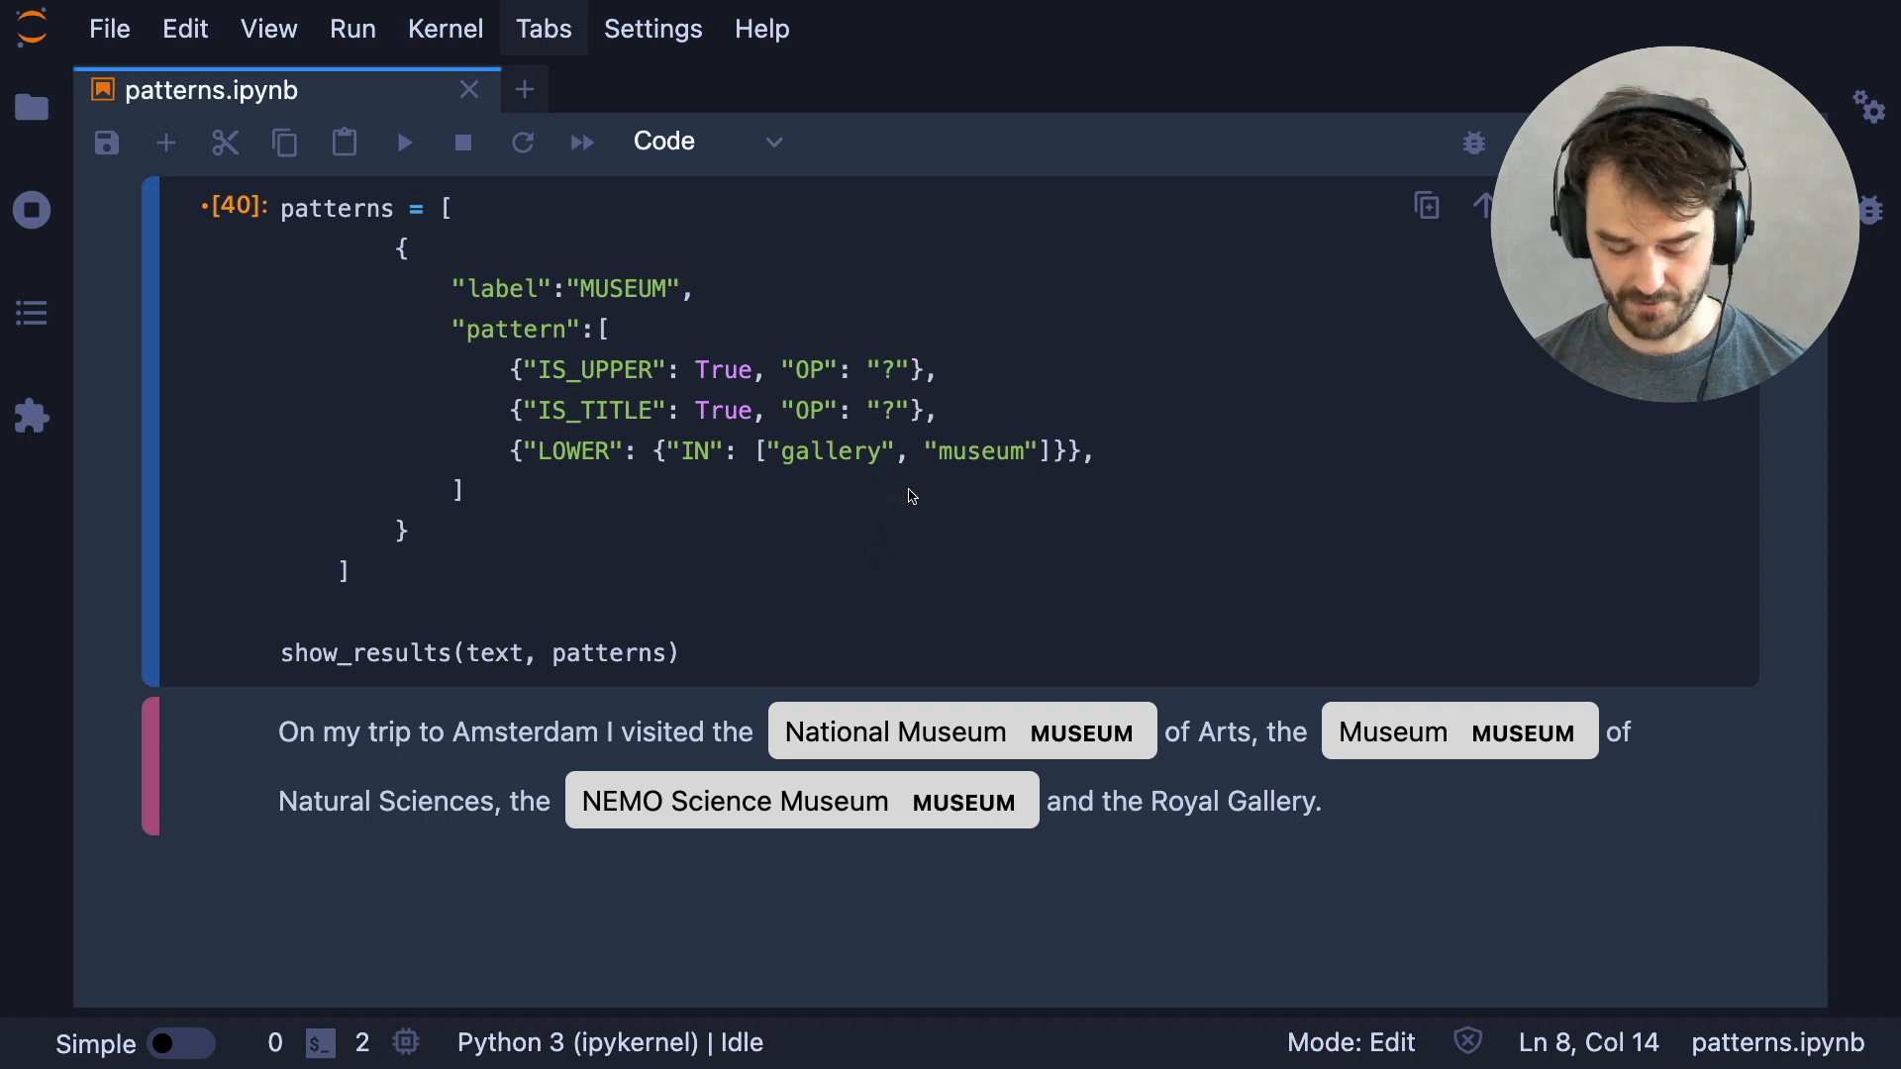
{"action": "mouse_move", "coordinate": [1065, 661]}
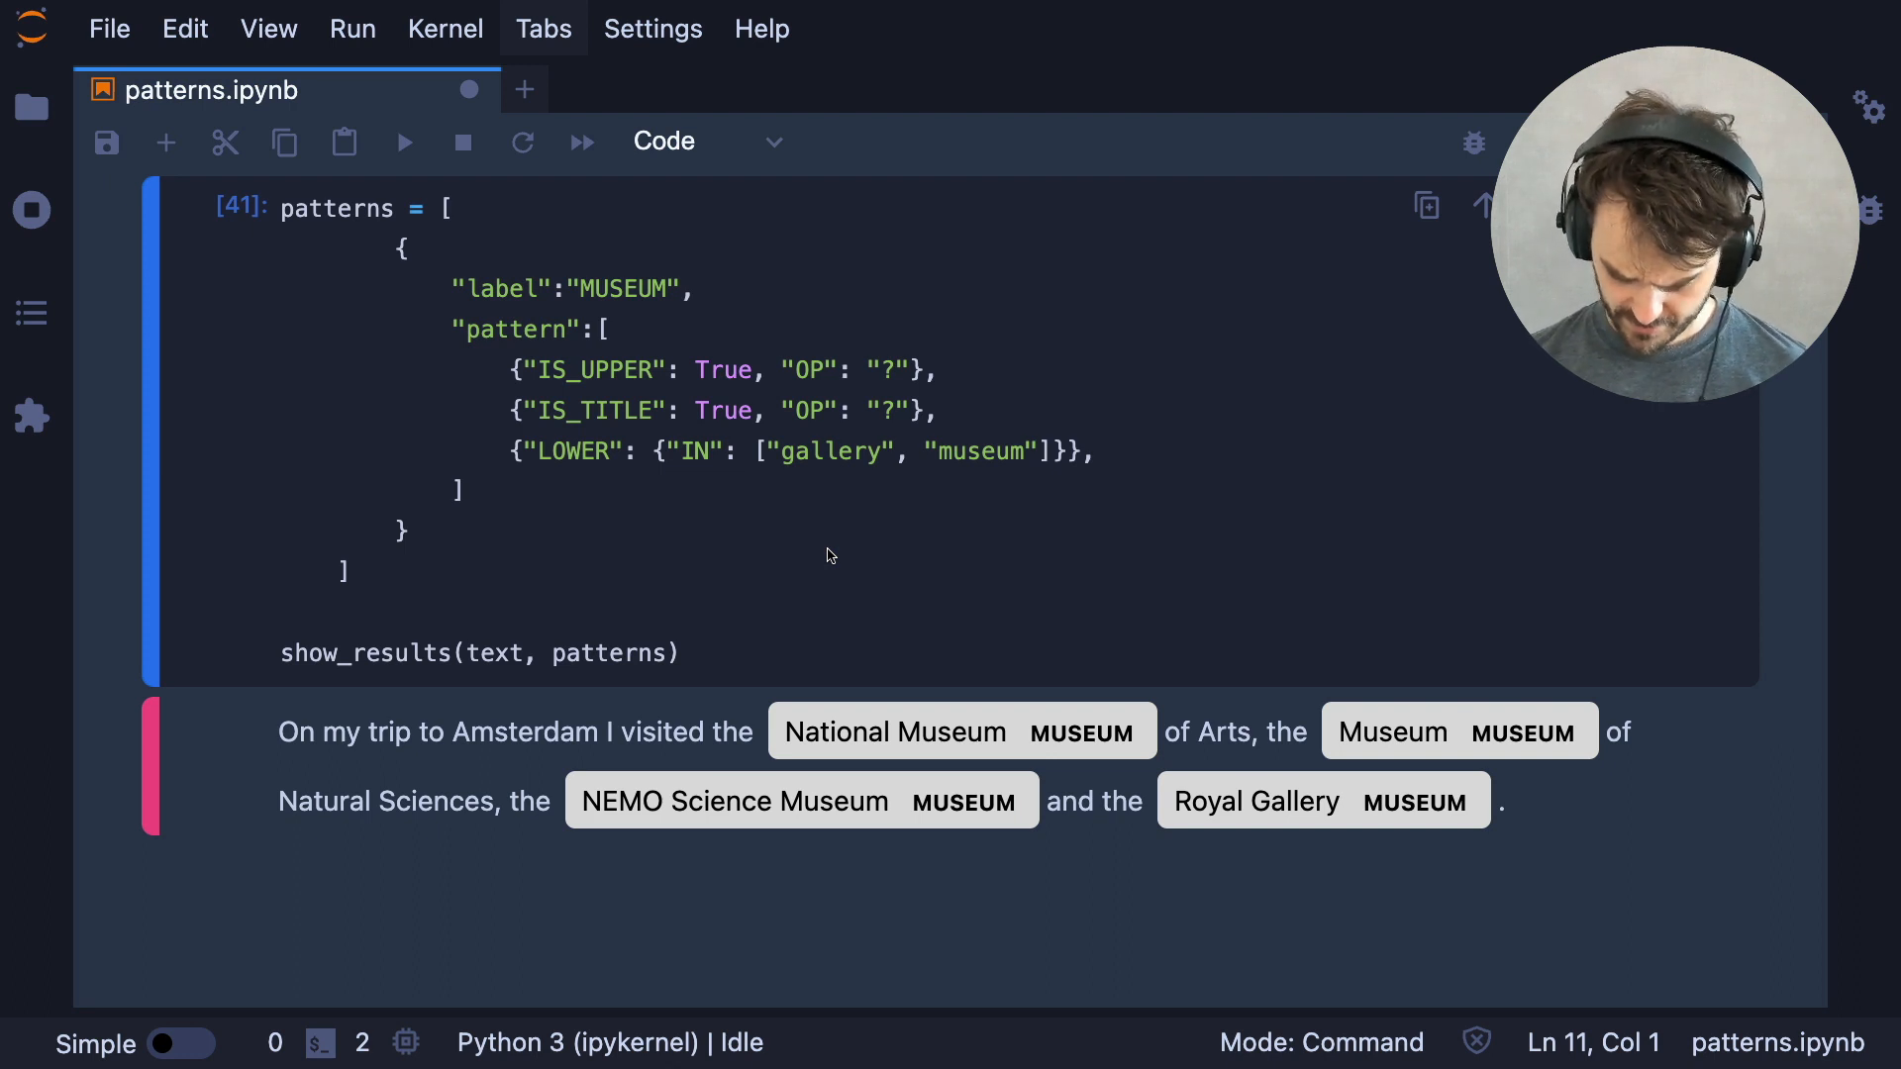
{"action": "mouse_move", "coordinate": [835, 655]}
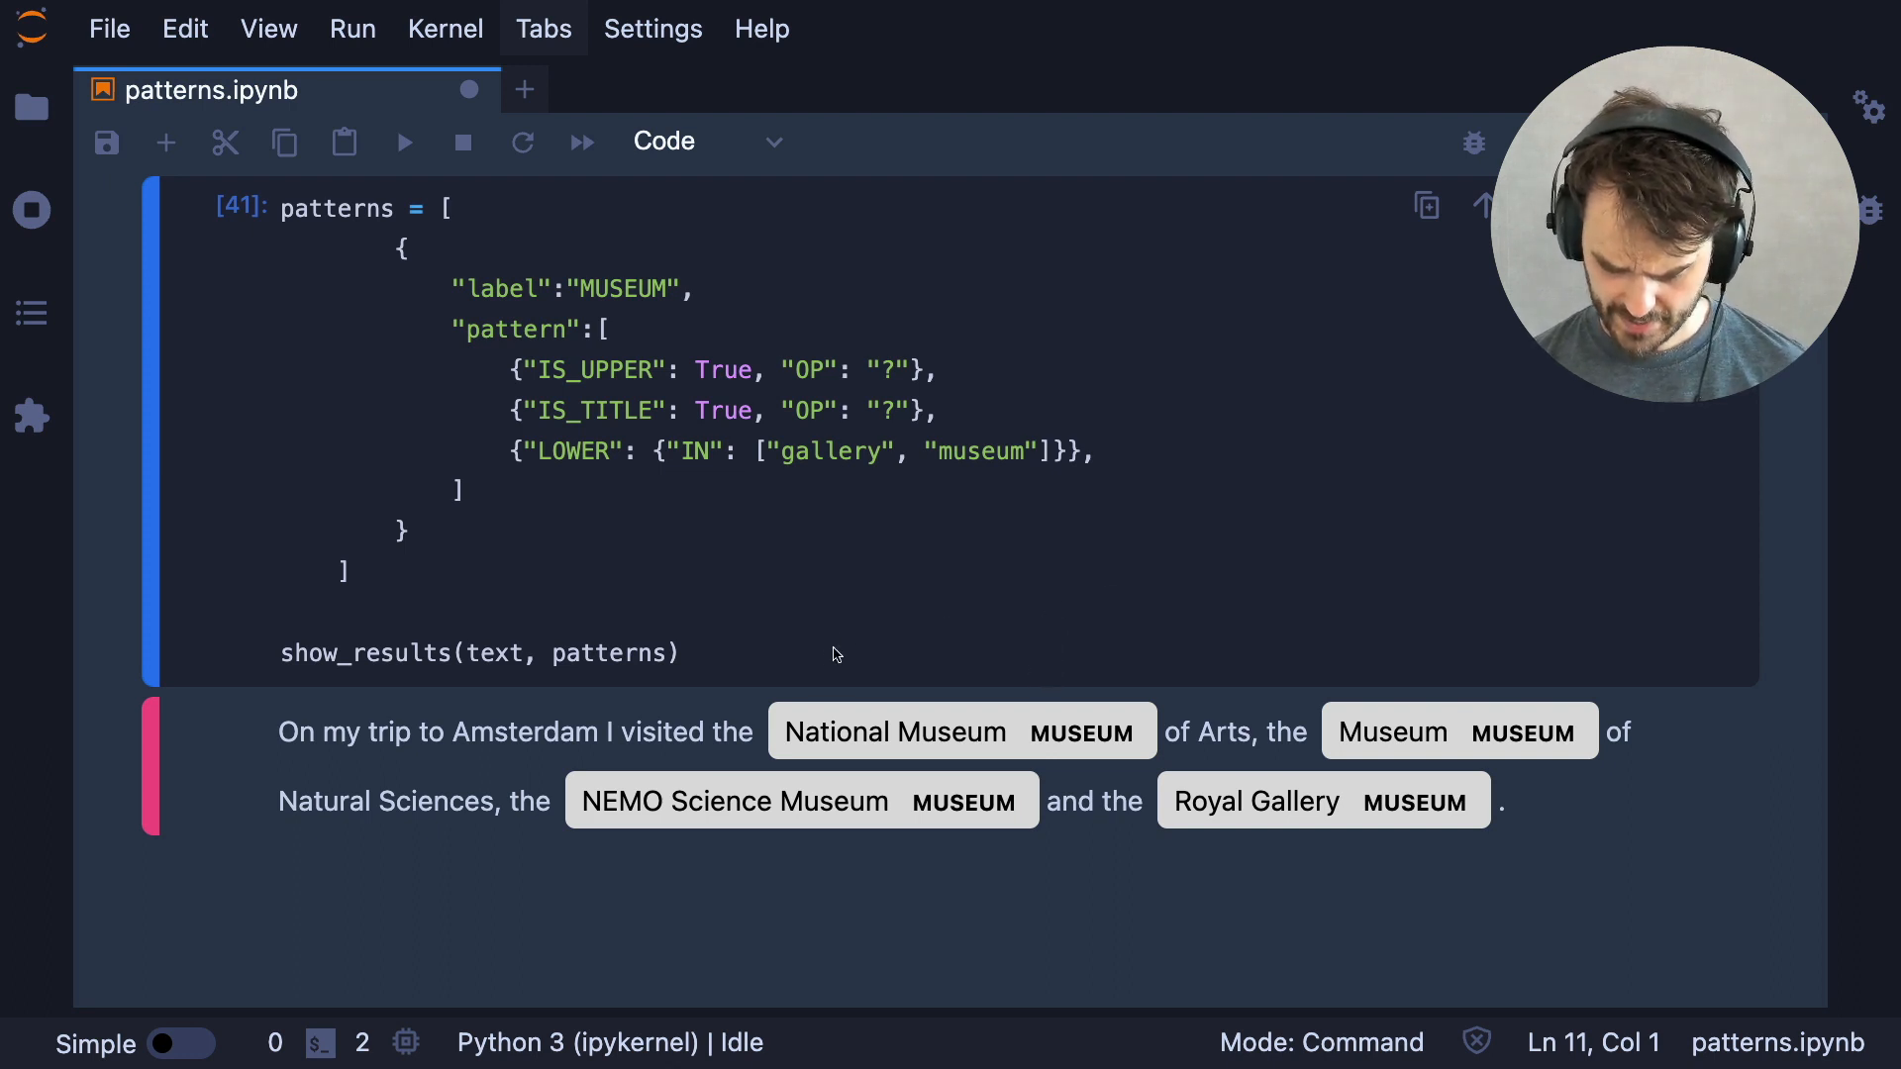
{"action": "mouse_move", "coordinate": [1173, 641]}
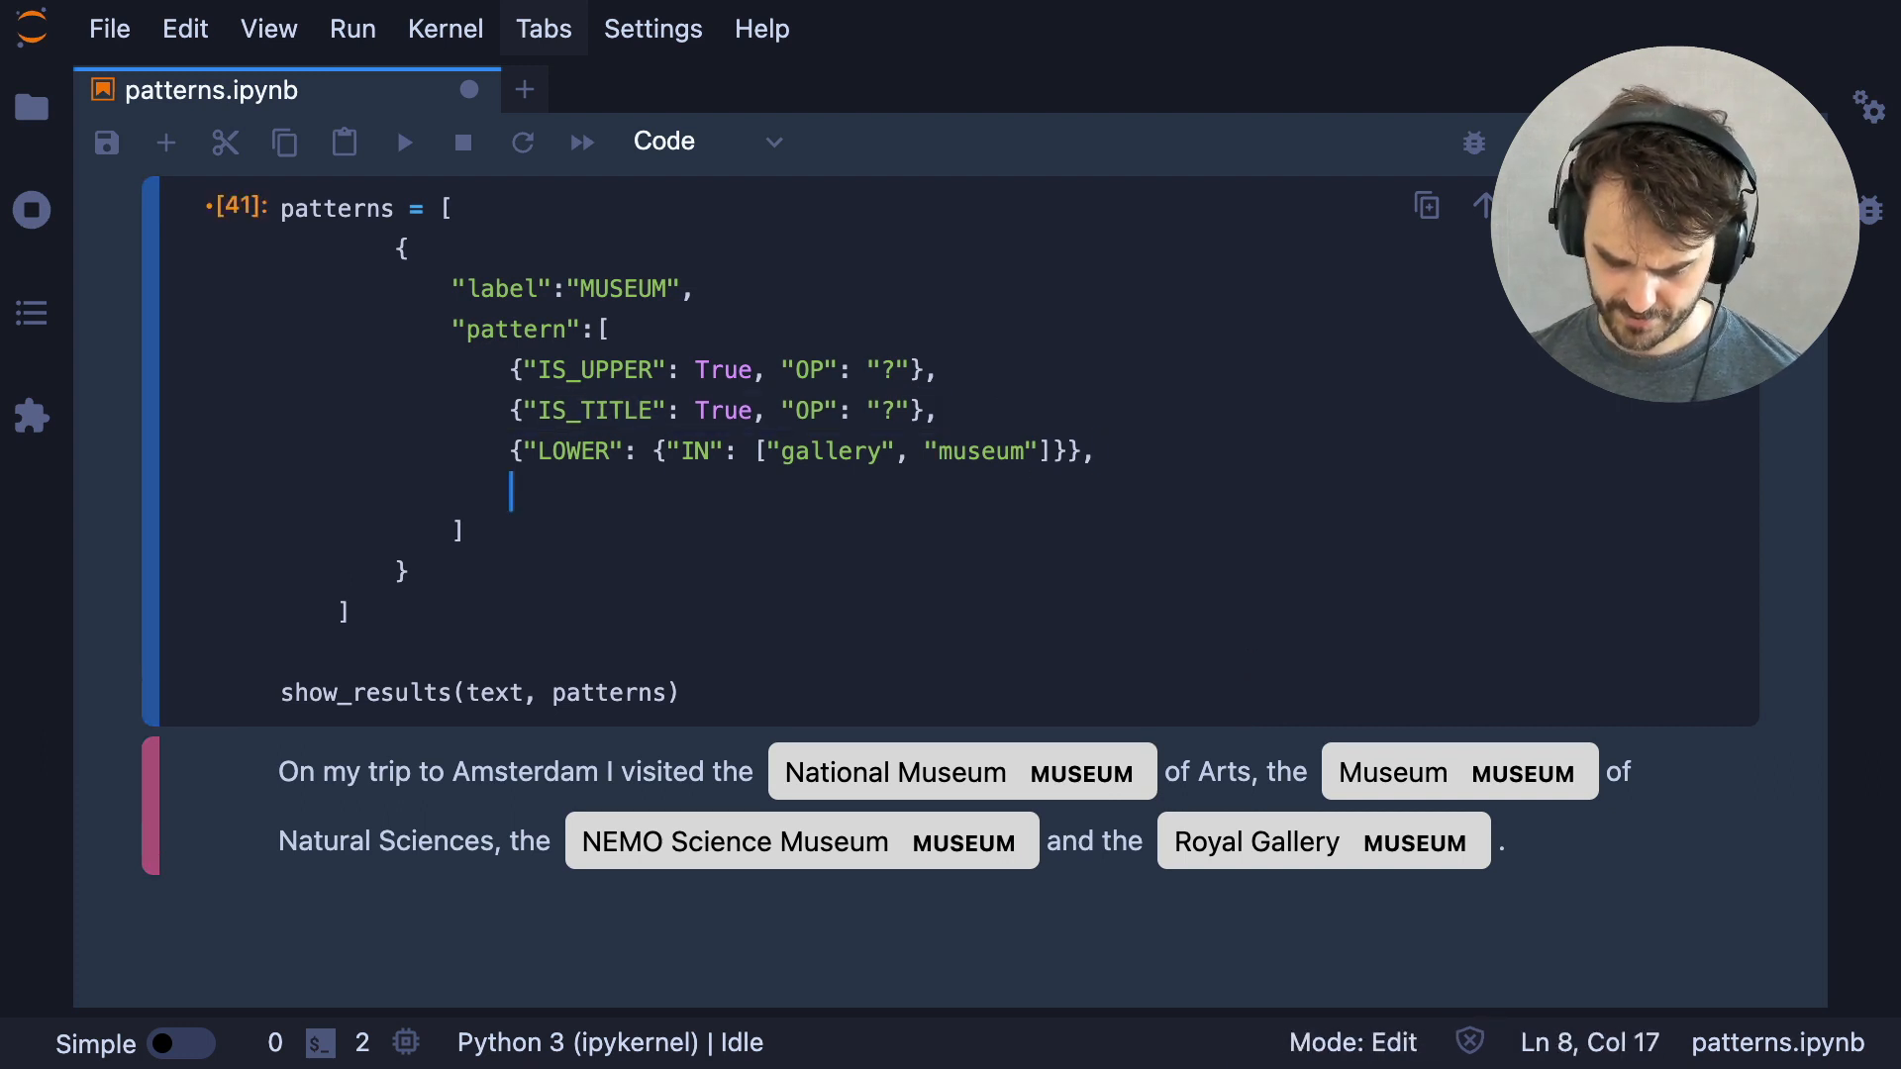
Add an optional {"IS_TITLE": True, "OP": "?"} token after the gallery/museum token
{"action": "type", "text": "{\"IS_TITLE\": True, \"OP\": \"?\"},"}
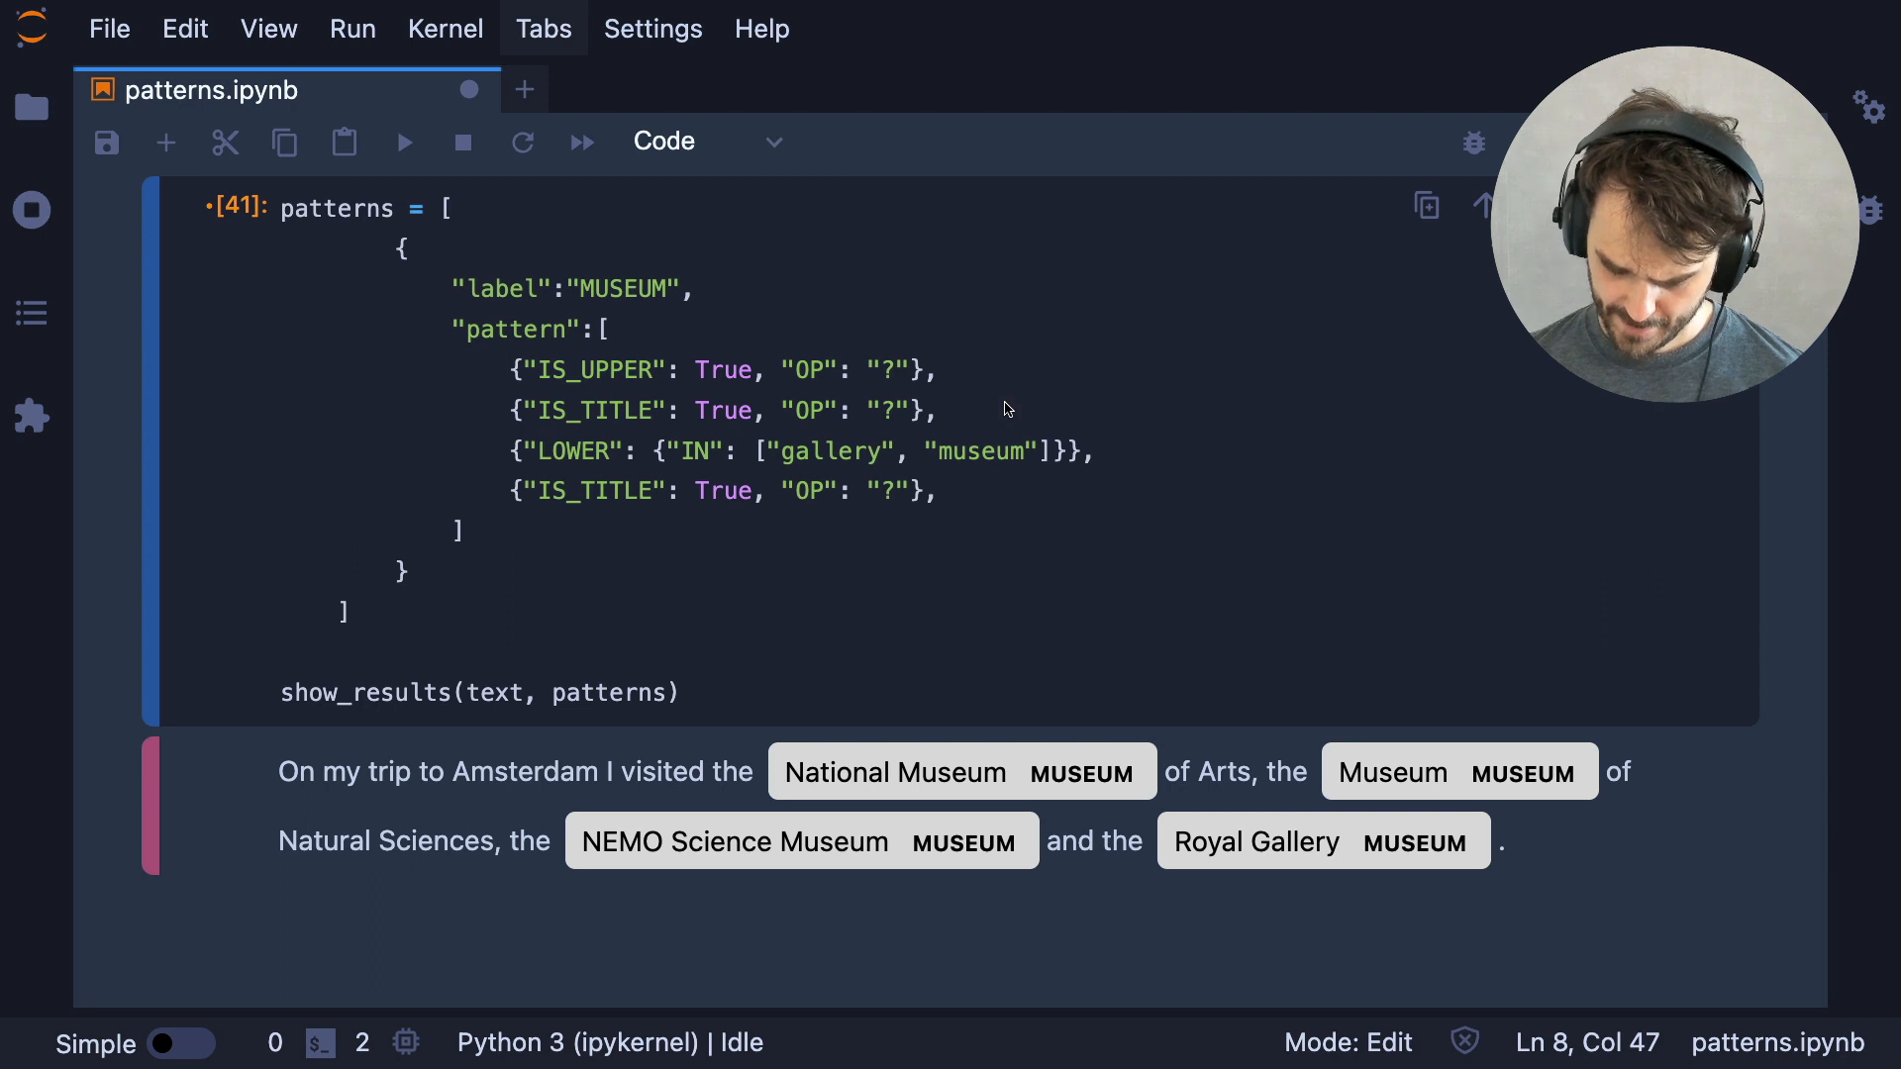
{"action": "mouse_move", "coordinate": [1179, 701]}
{"action": "type", "text": "{\"LOWER\": \"of\"},"}
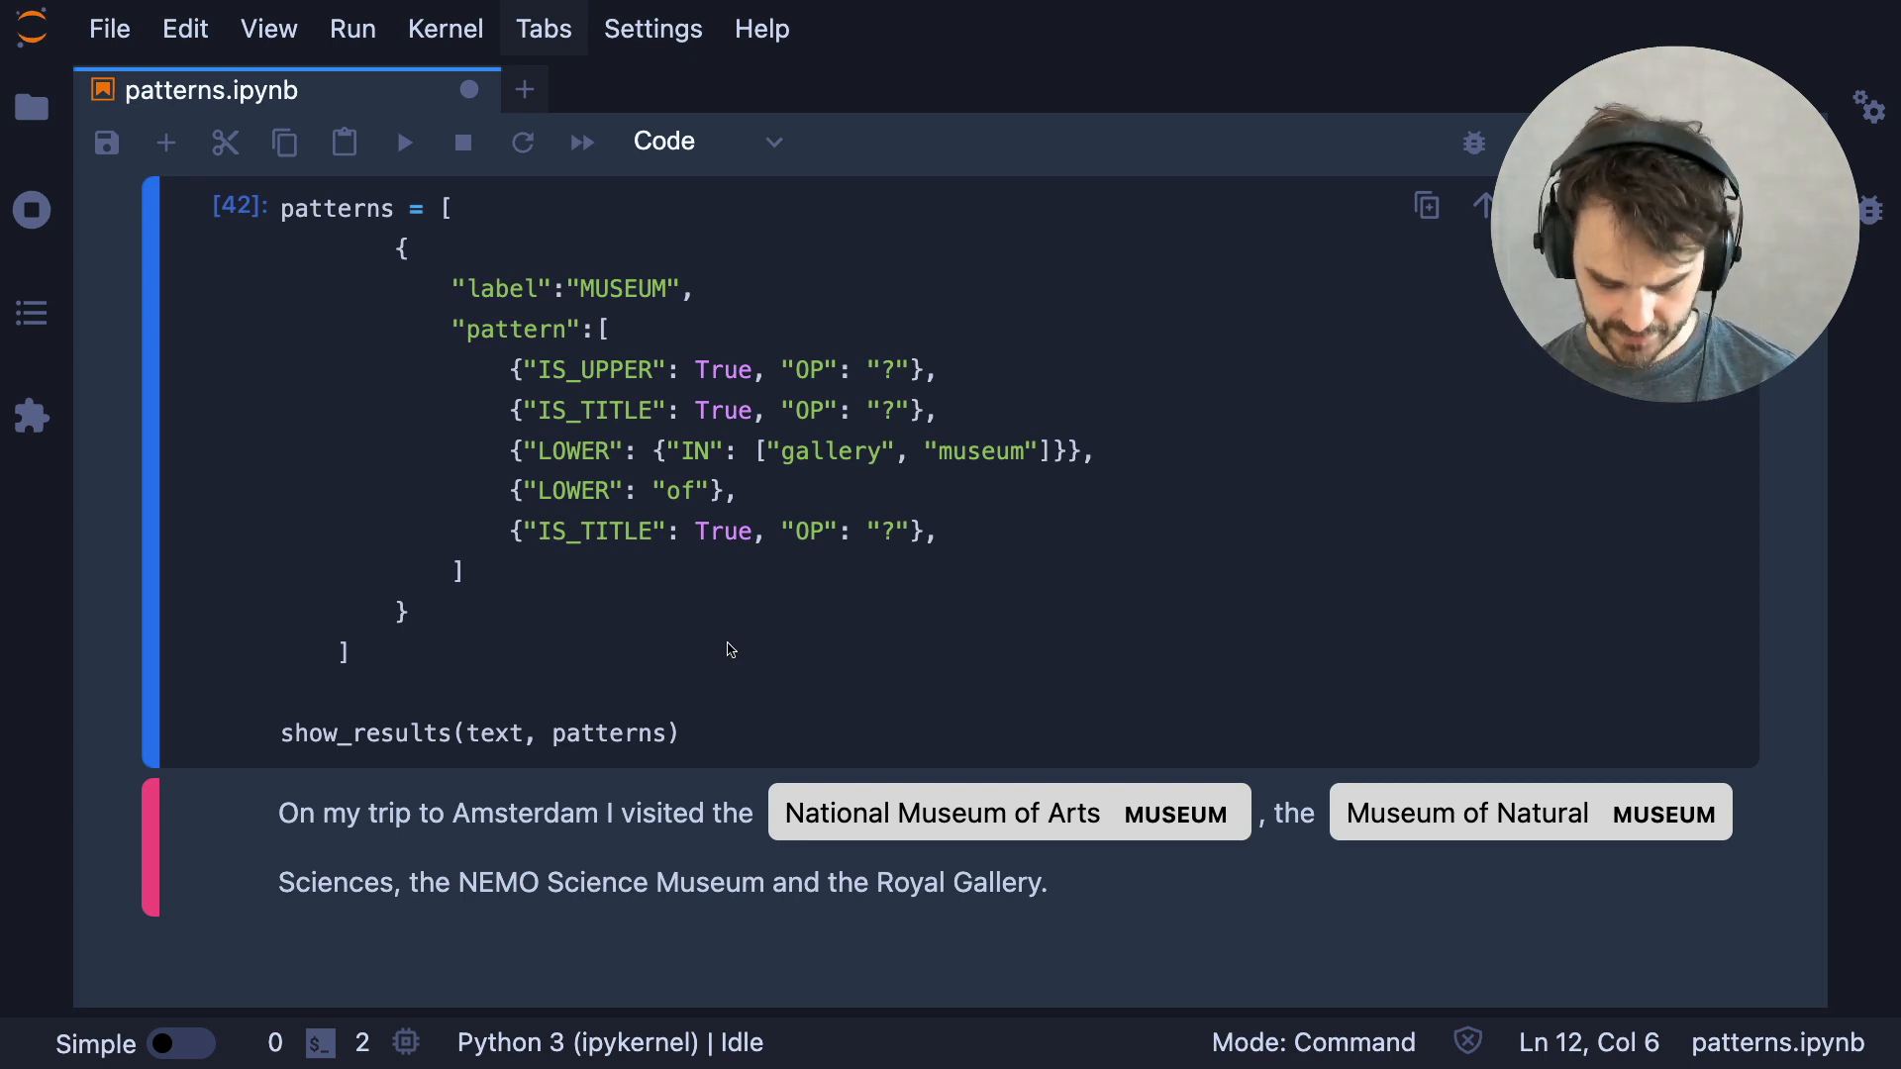
Make the {"LOWER": "of"} token optional with "OP": "?"
{"action": "left_click", "coordinate": [713, 491]}
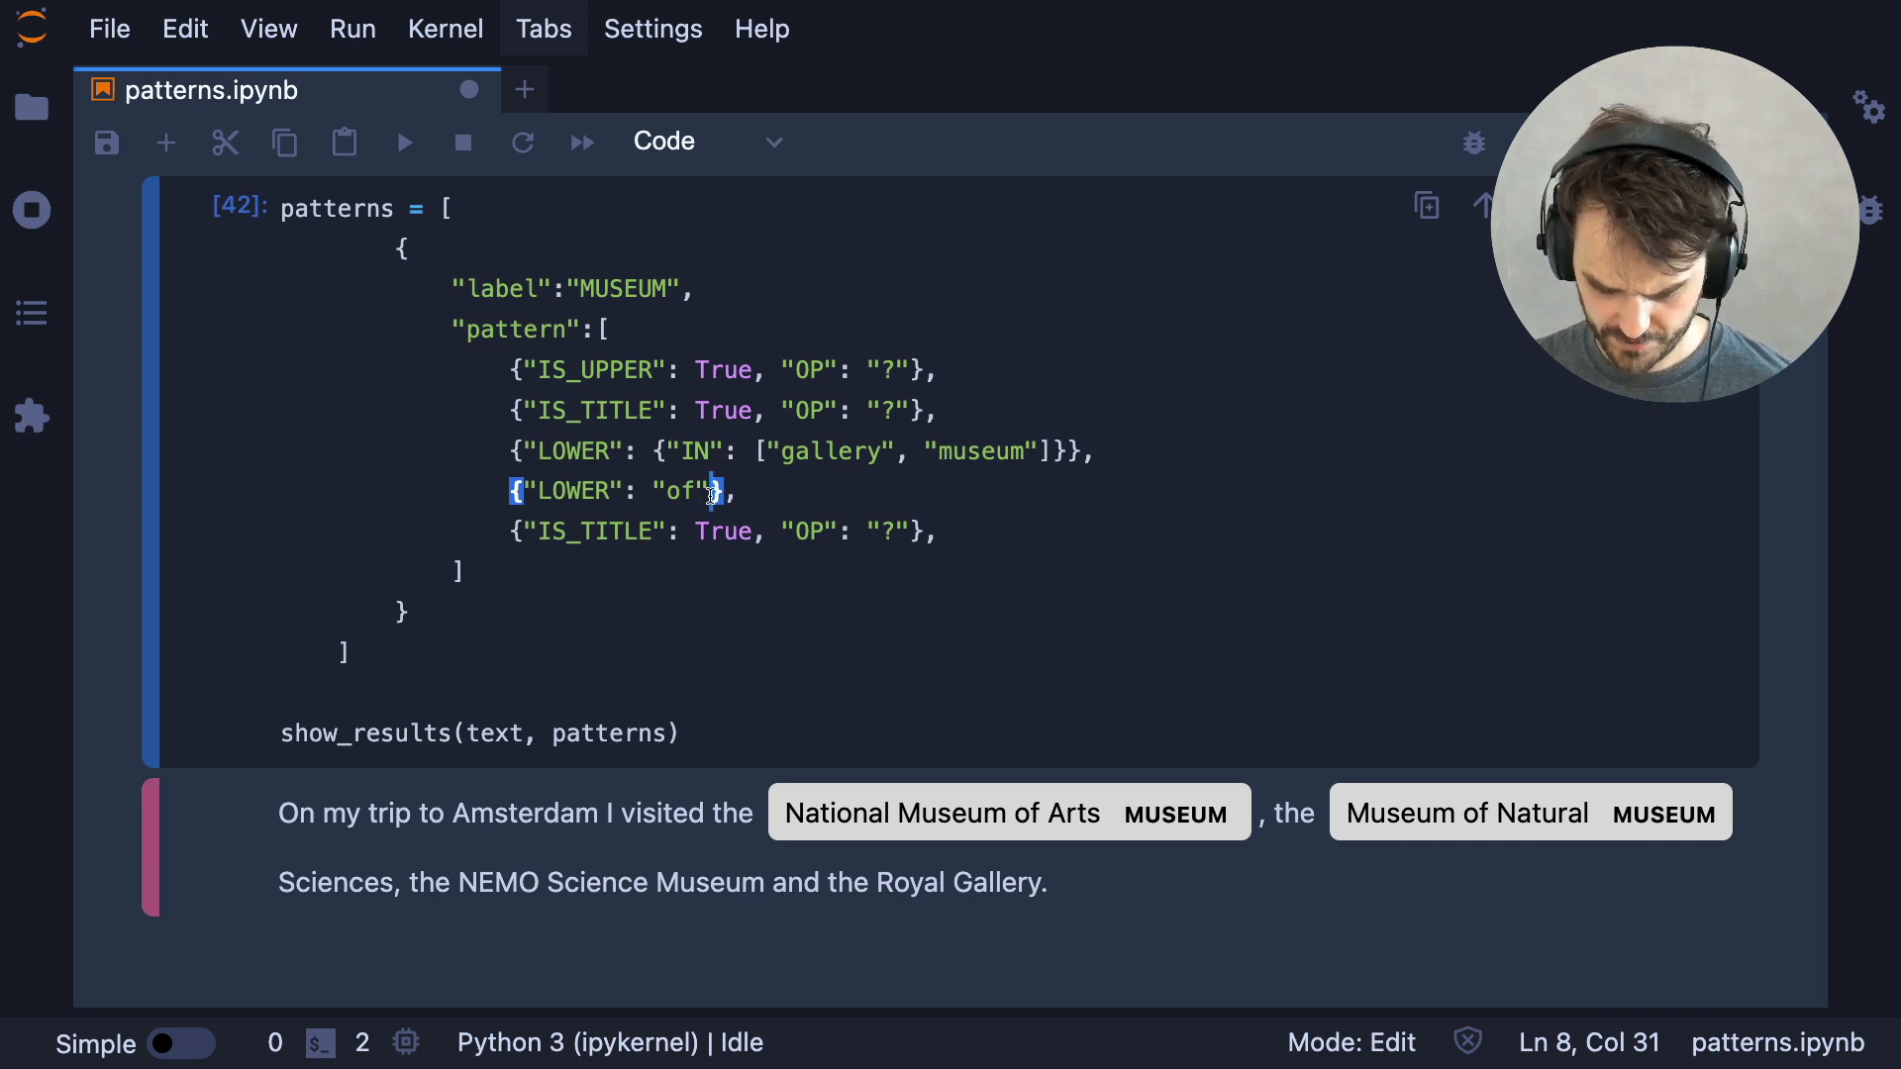
{"action": "type", "text": "\", \""}
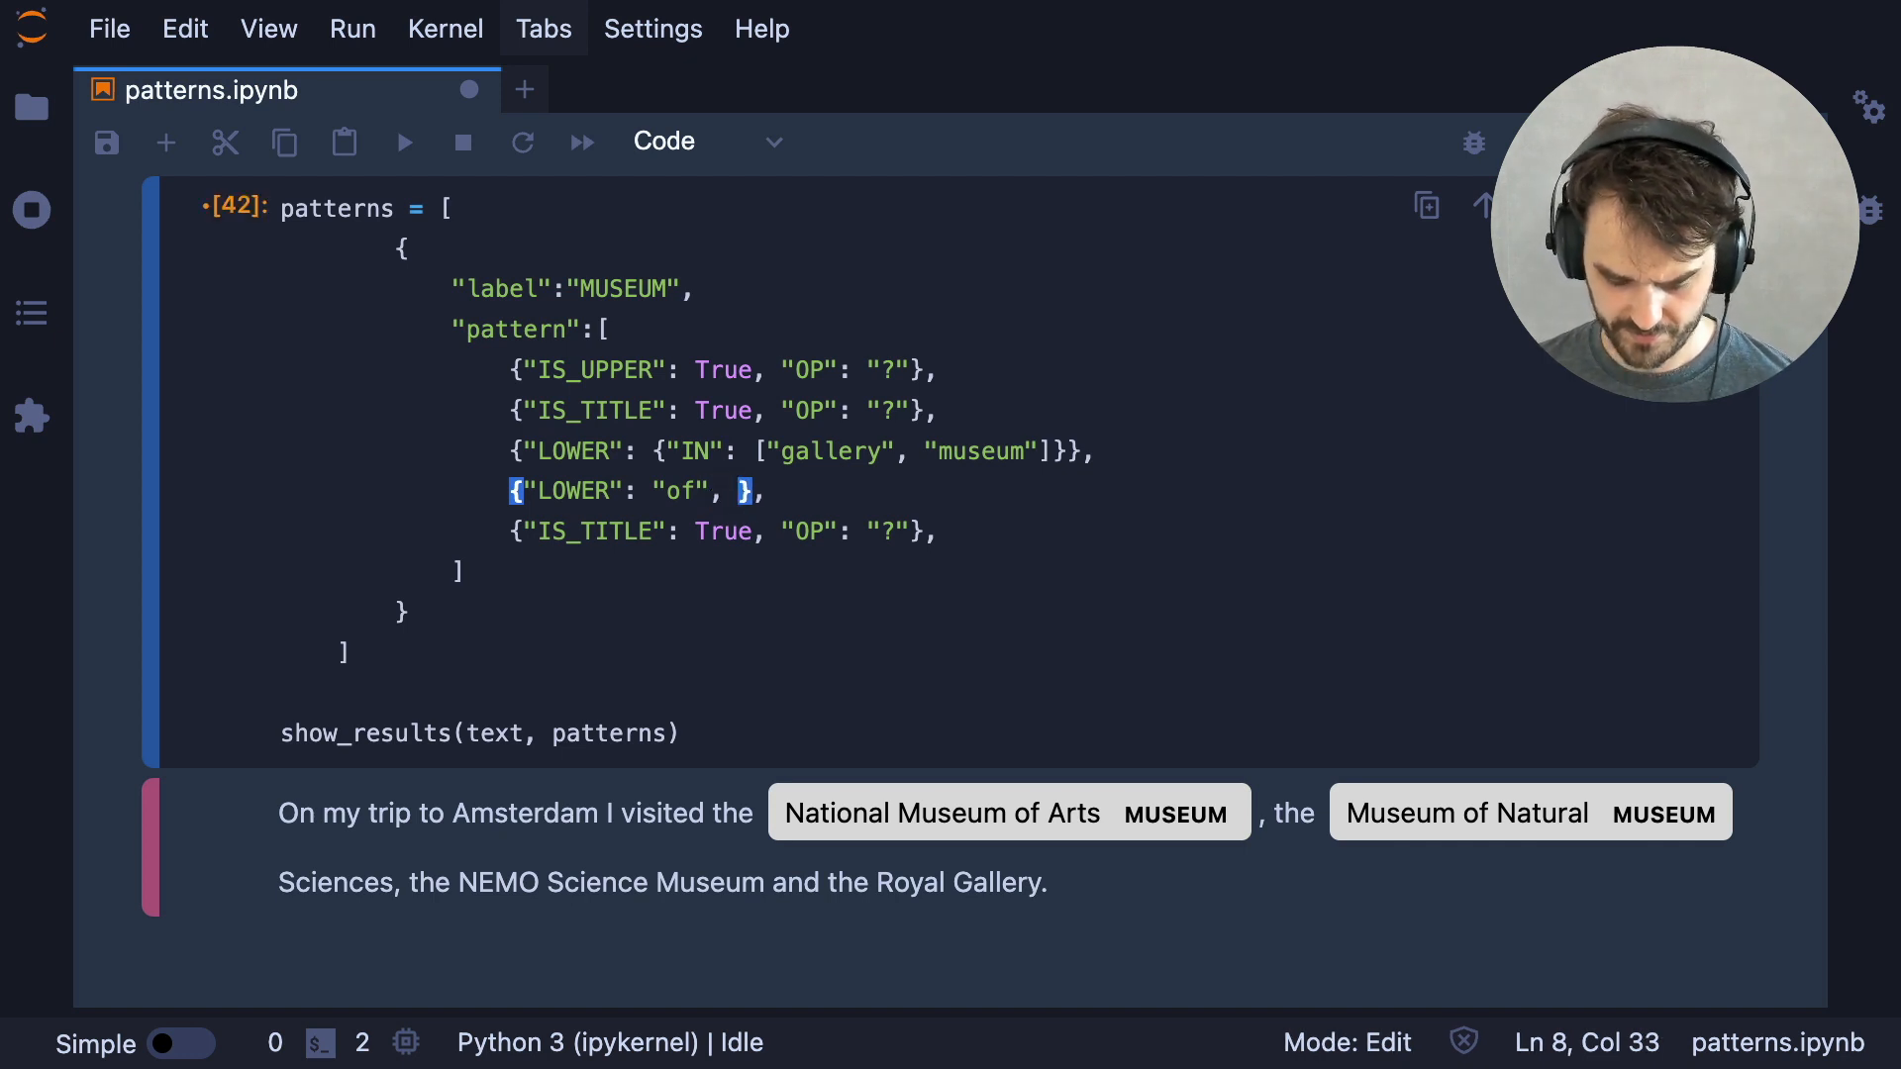
{"action": "type", "text": "\"OP\":"}
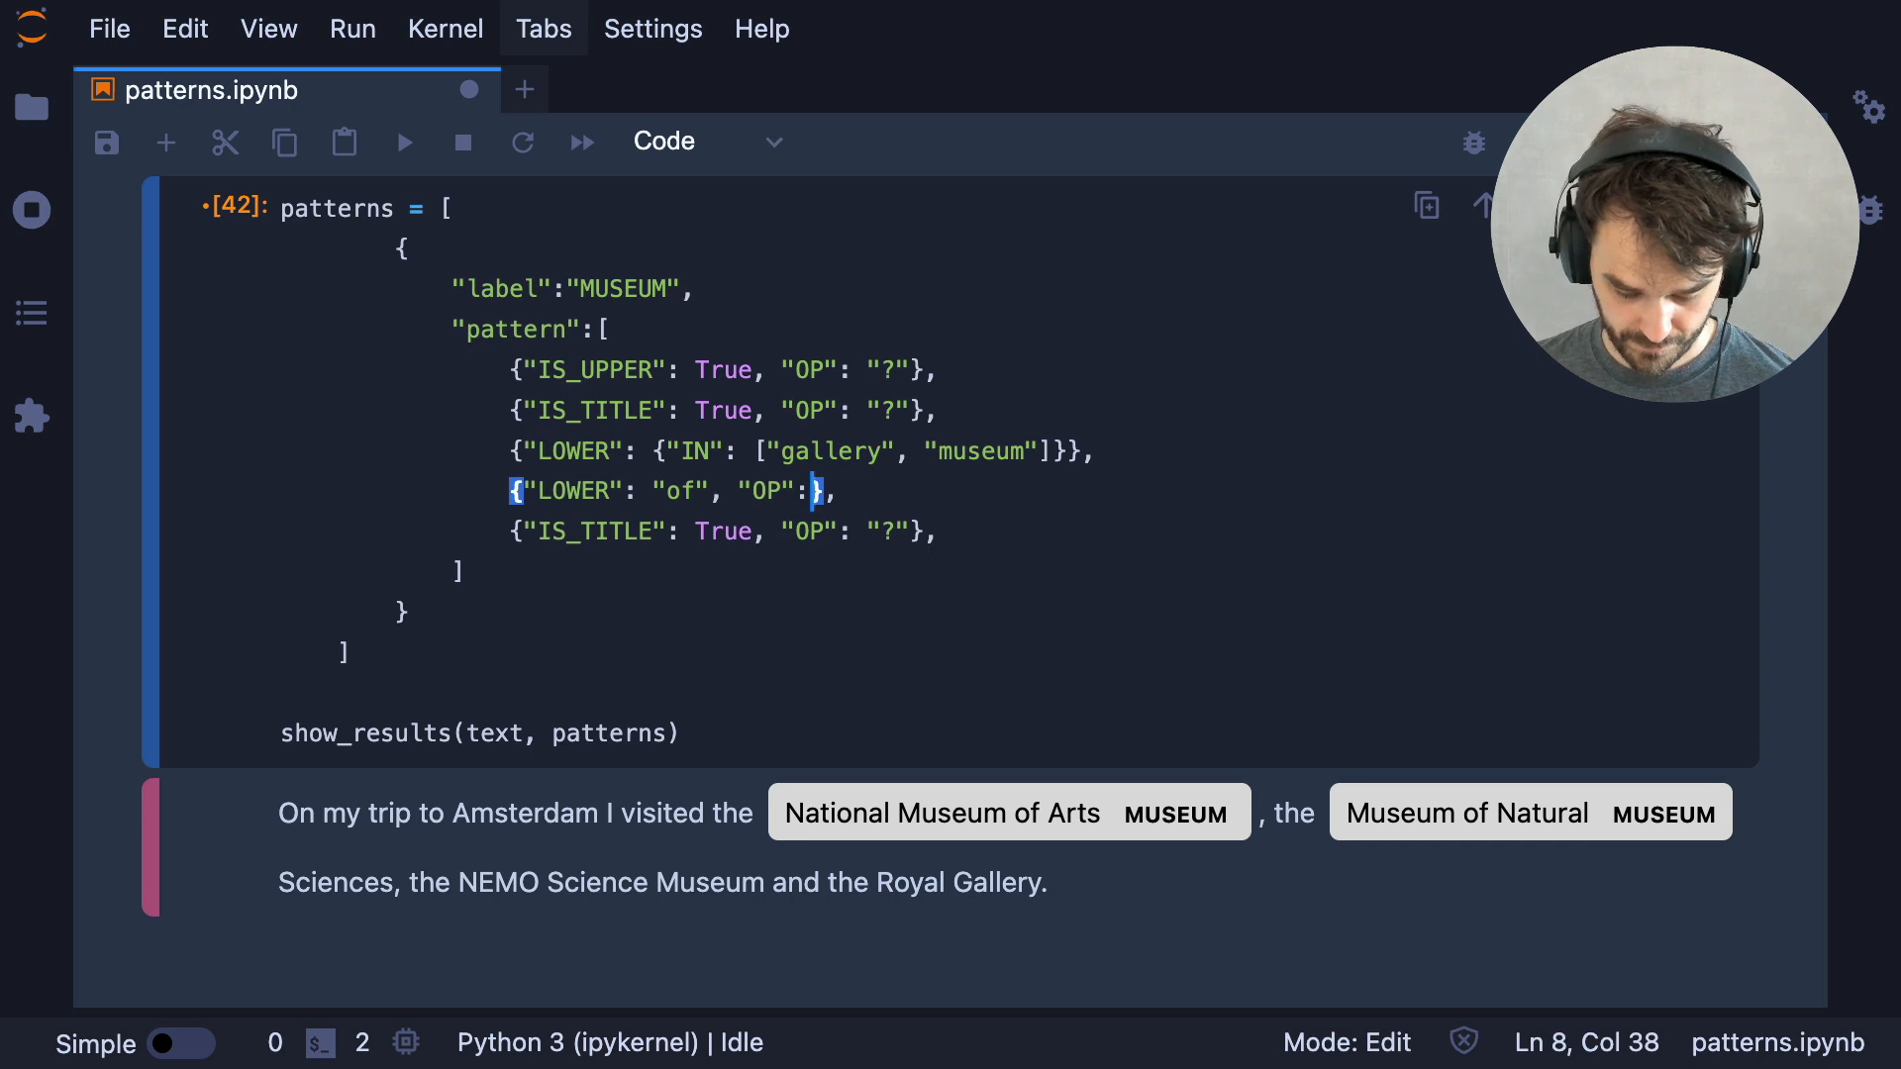
{"action": "type", "text": "\"?\""}
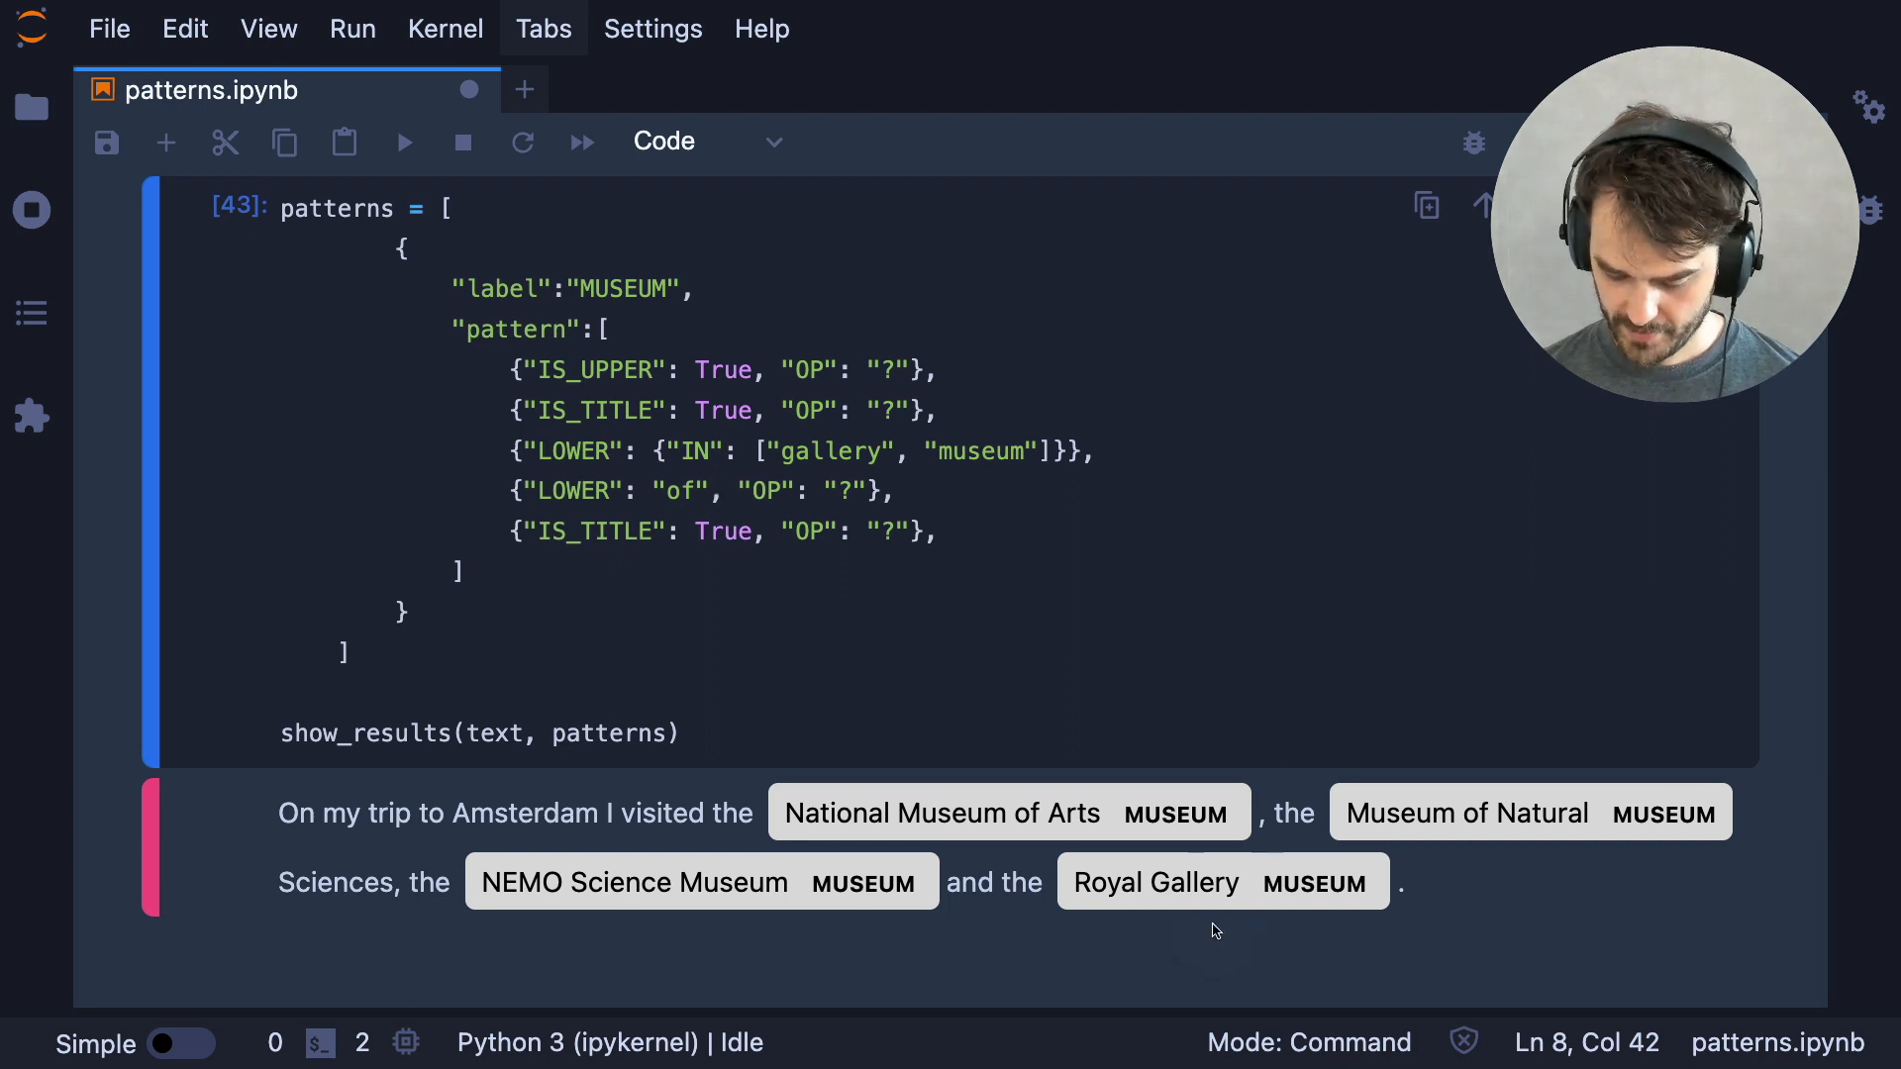
{"action": "mouse_move", "coordinate": [765, 997]}
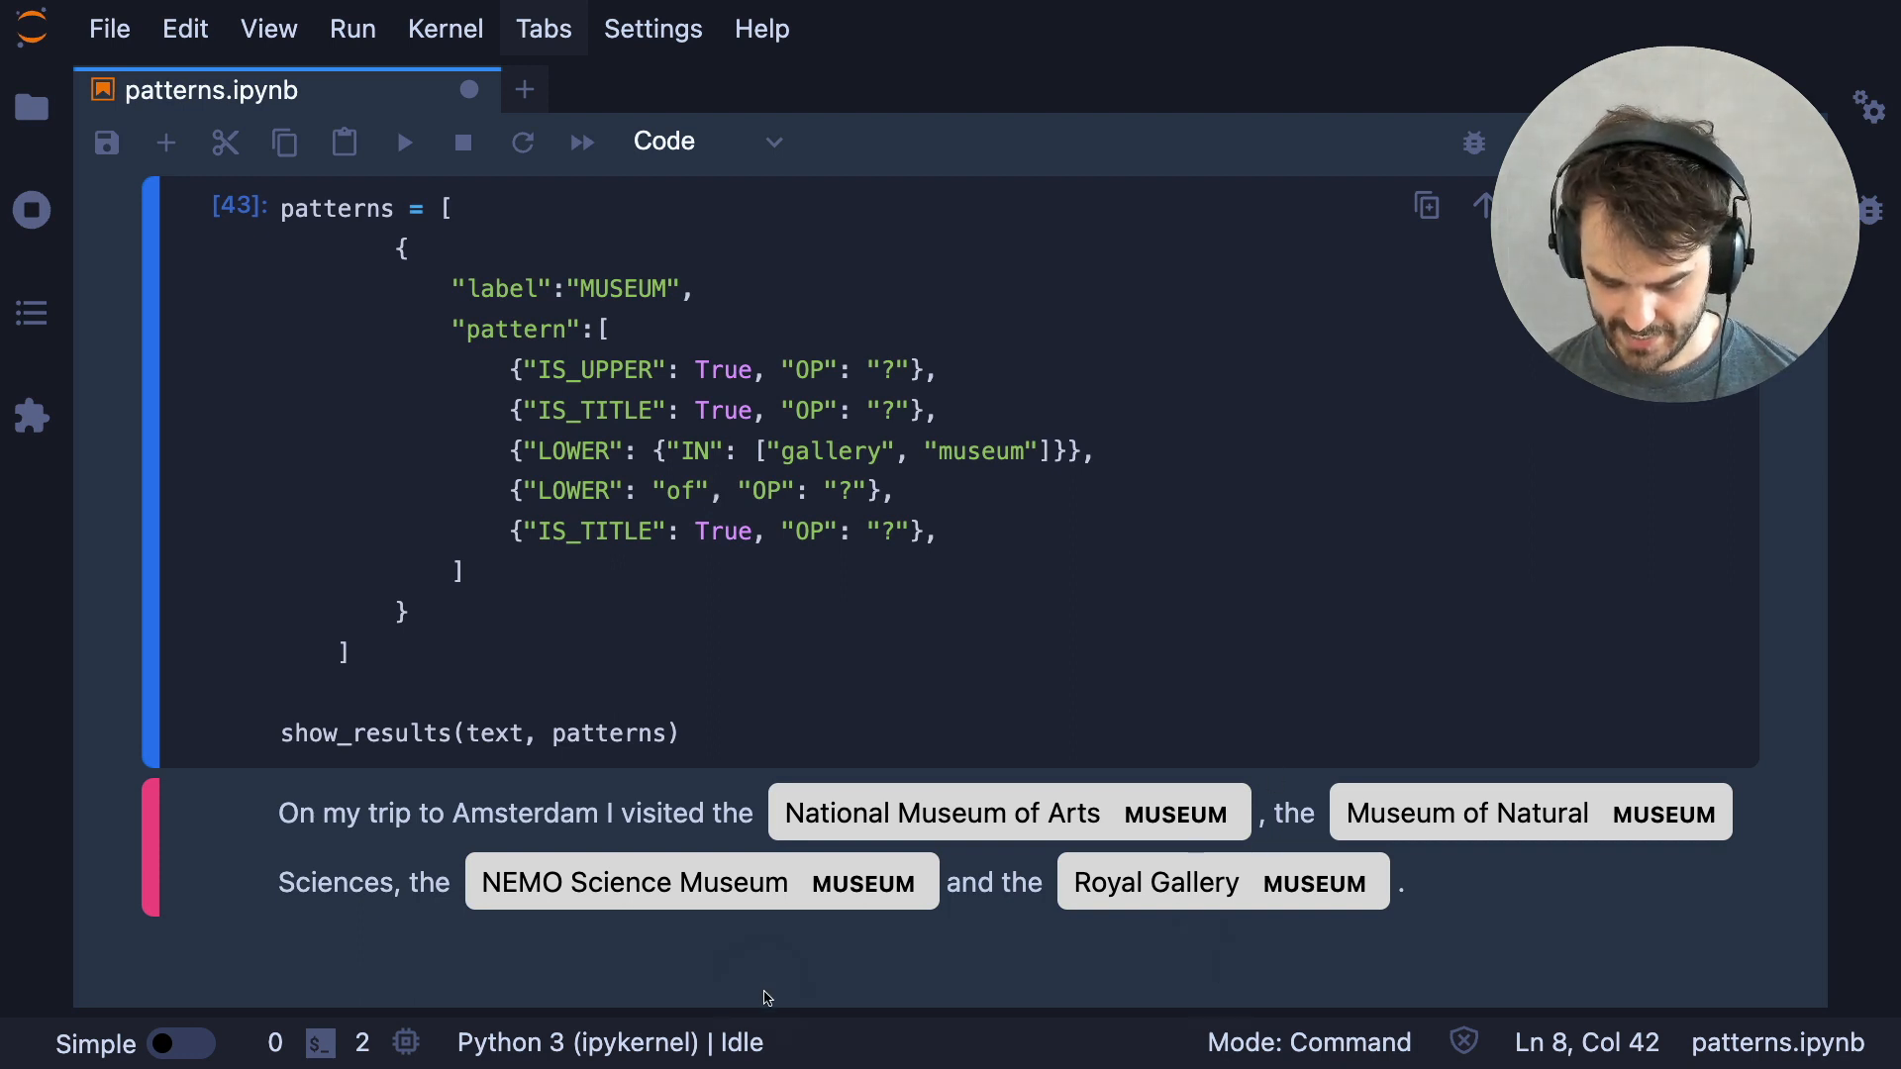
{"action": "mouse_move", "coordinate": [774, 933]}
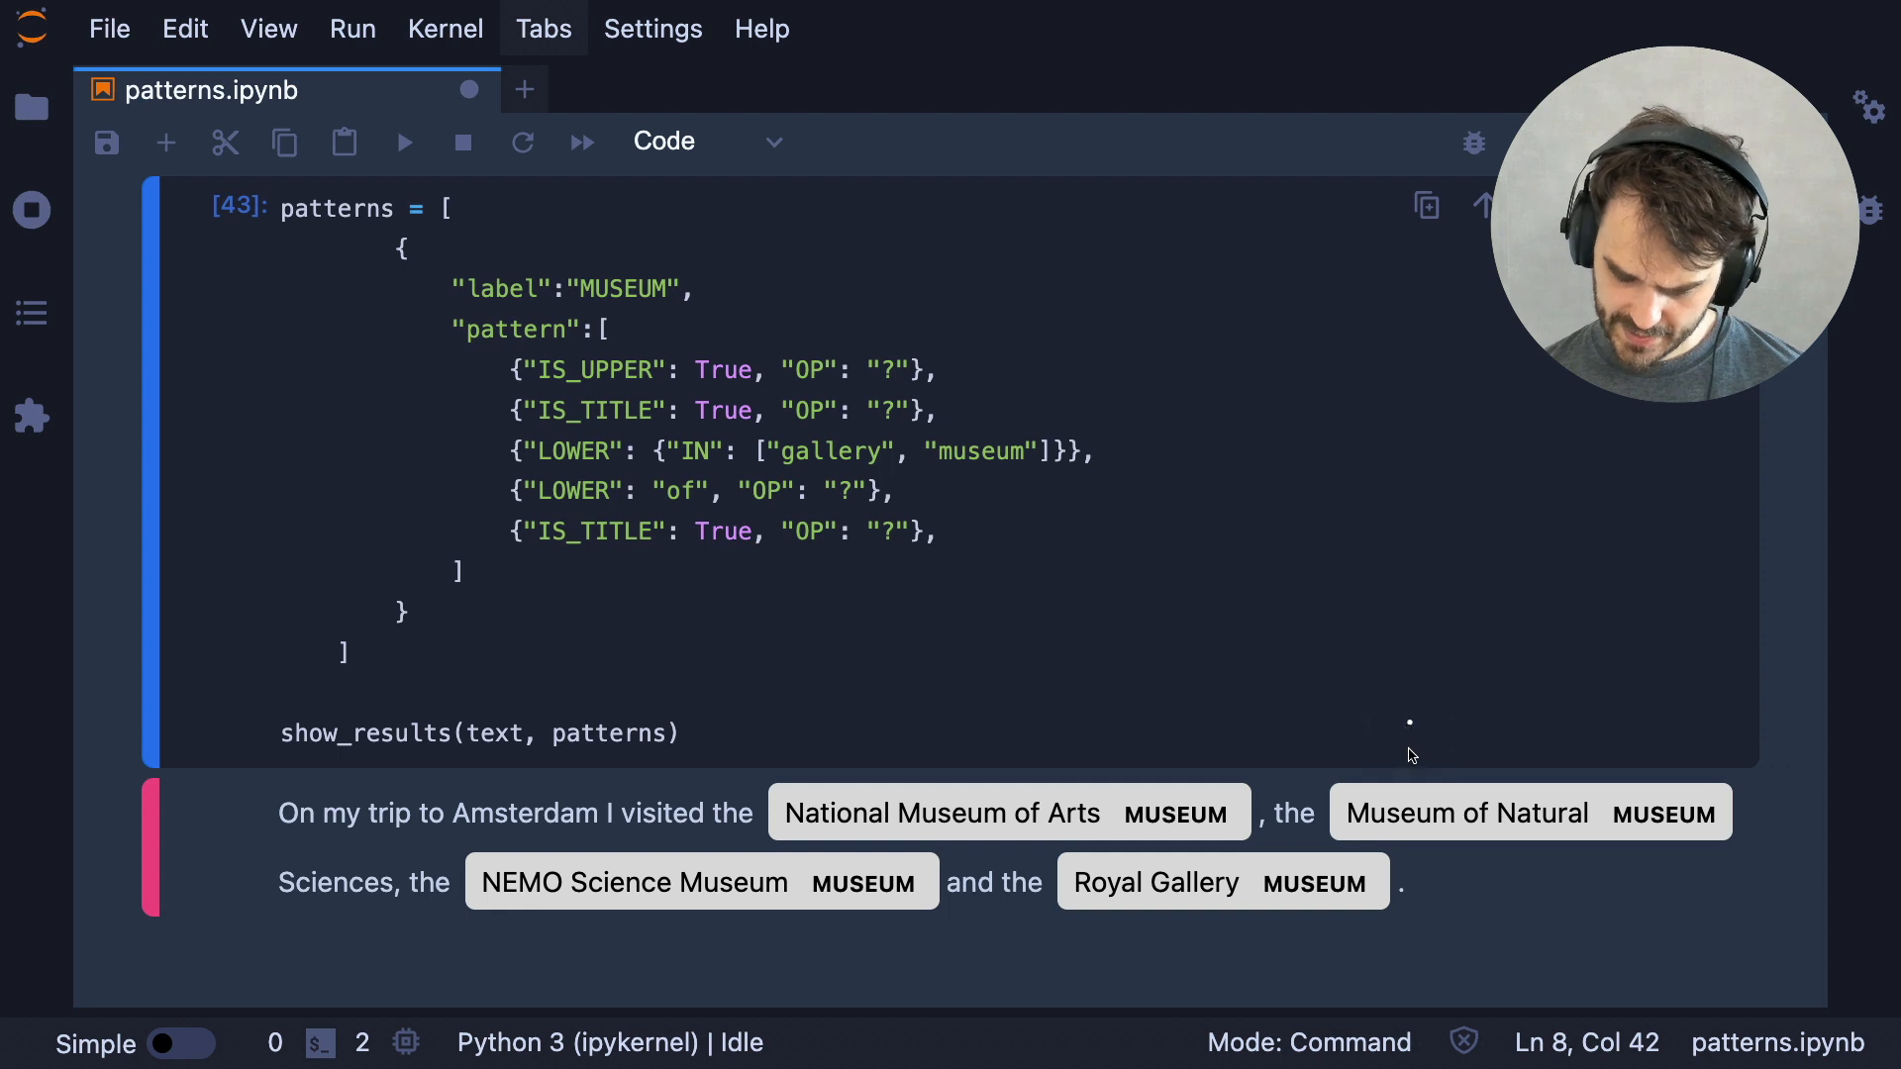
{"action": "mouse_move", "coordinate": [1597, 737]}
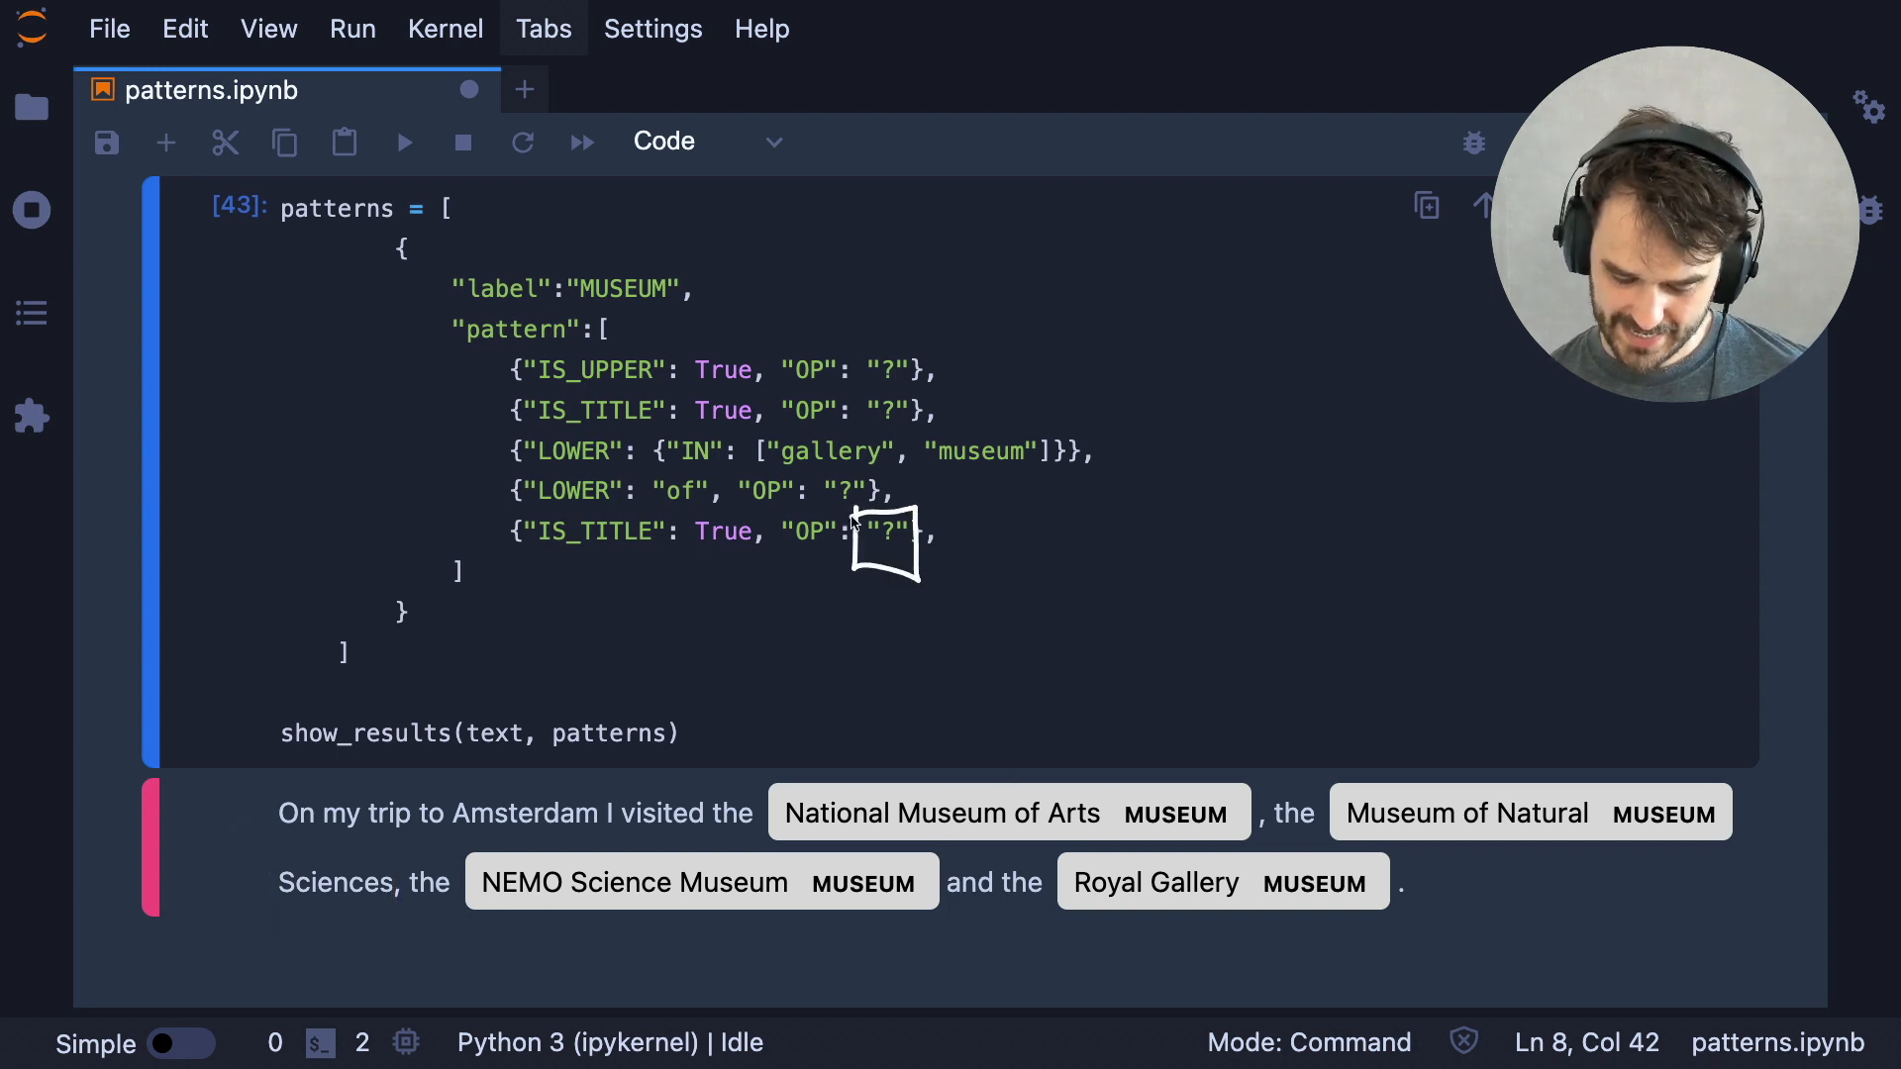
{"action": "mouse_move", "coordinate": [856, 517]}
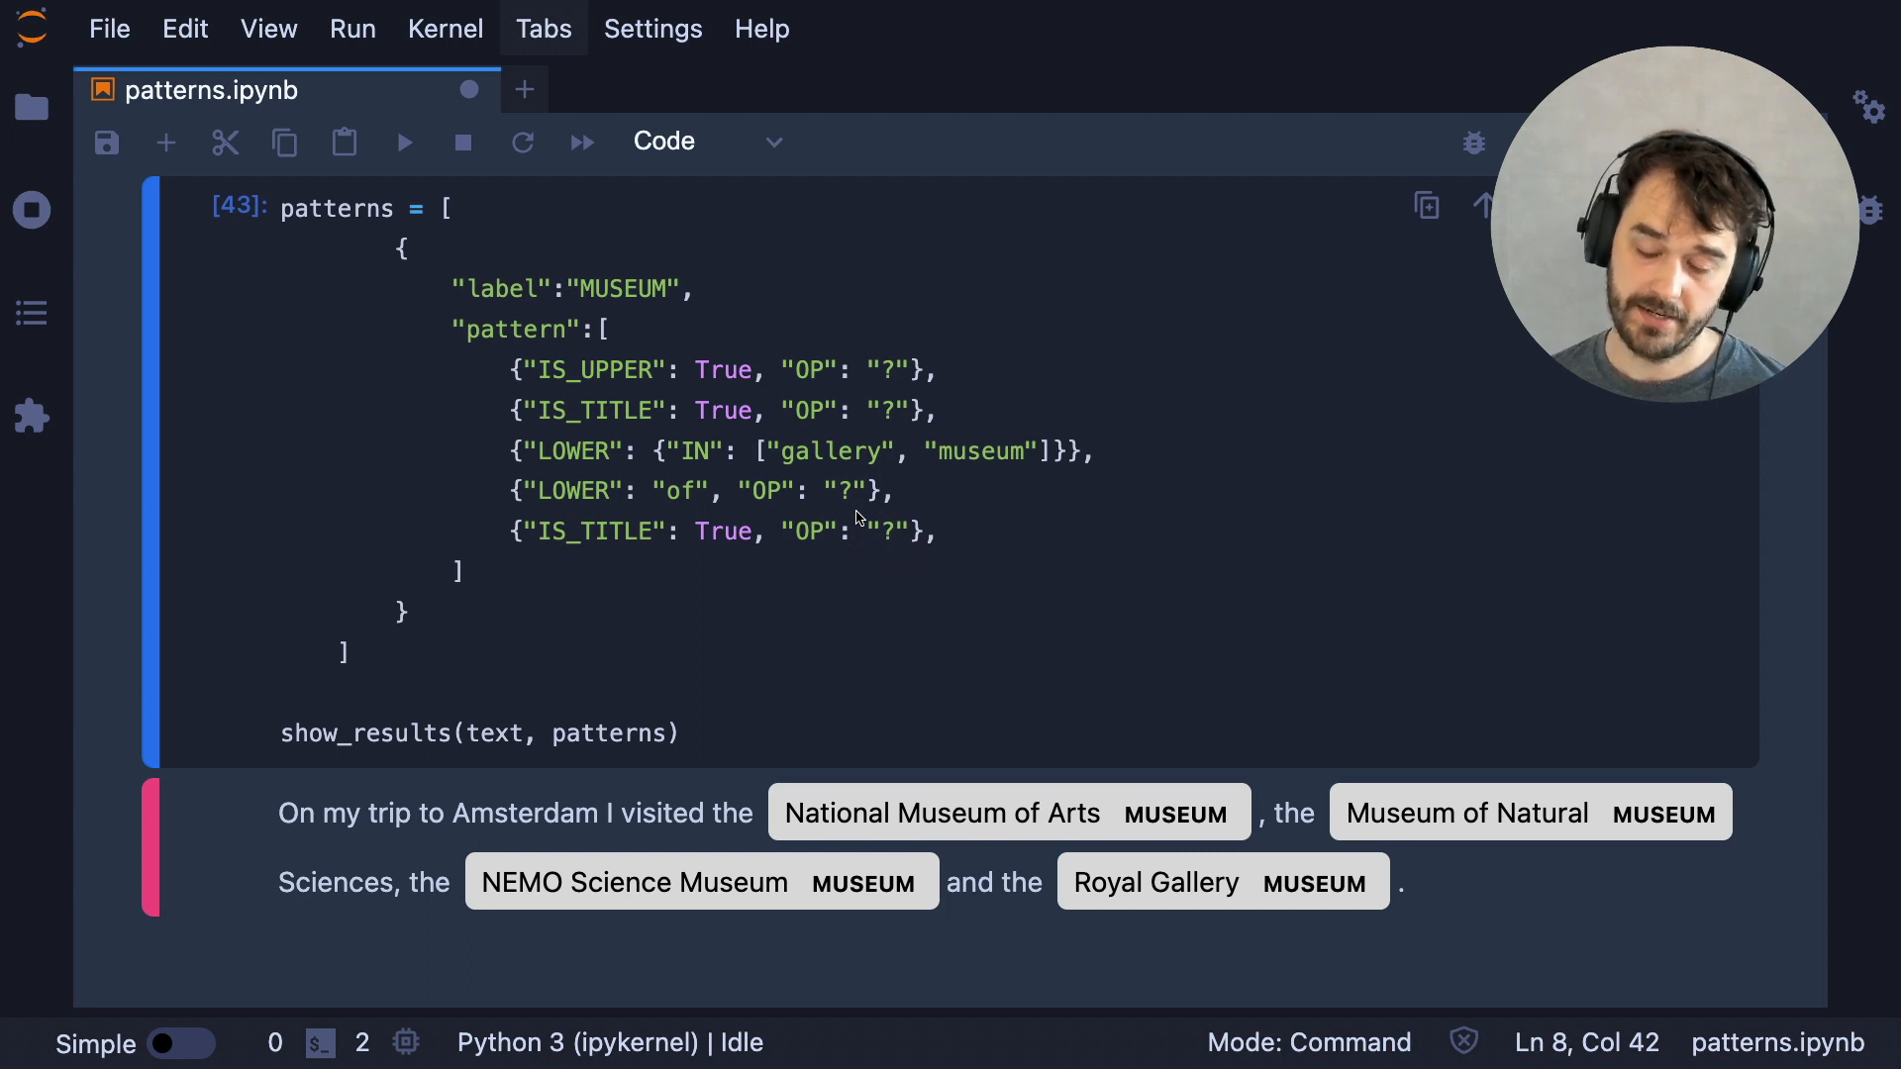
{"action": "mouse_move", "coordinate": [927, 596]}
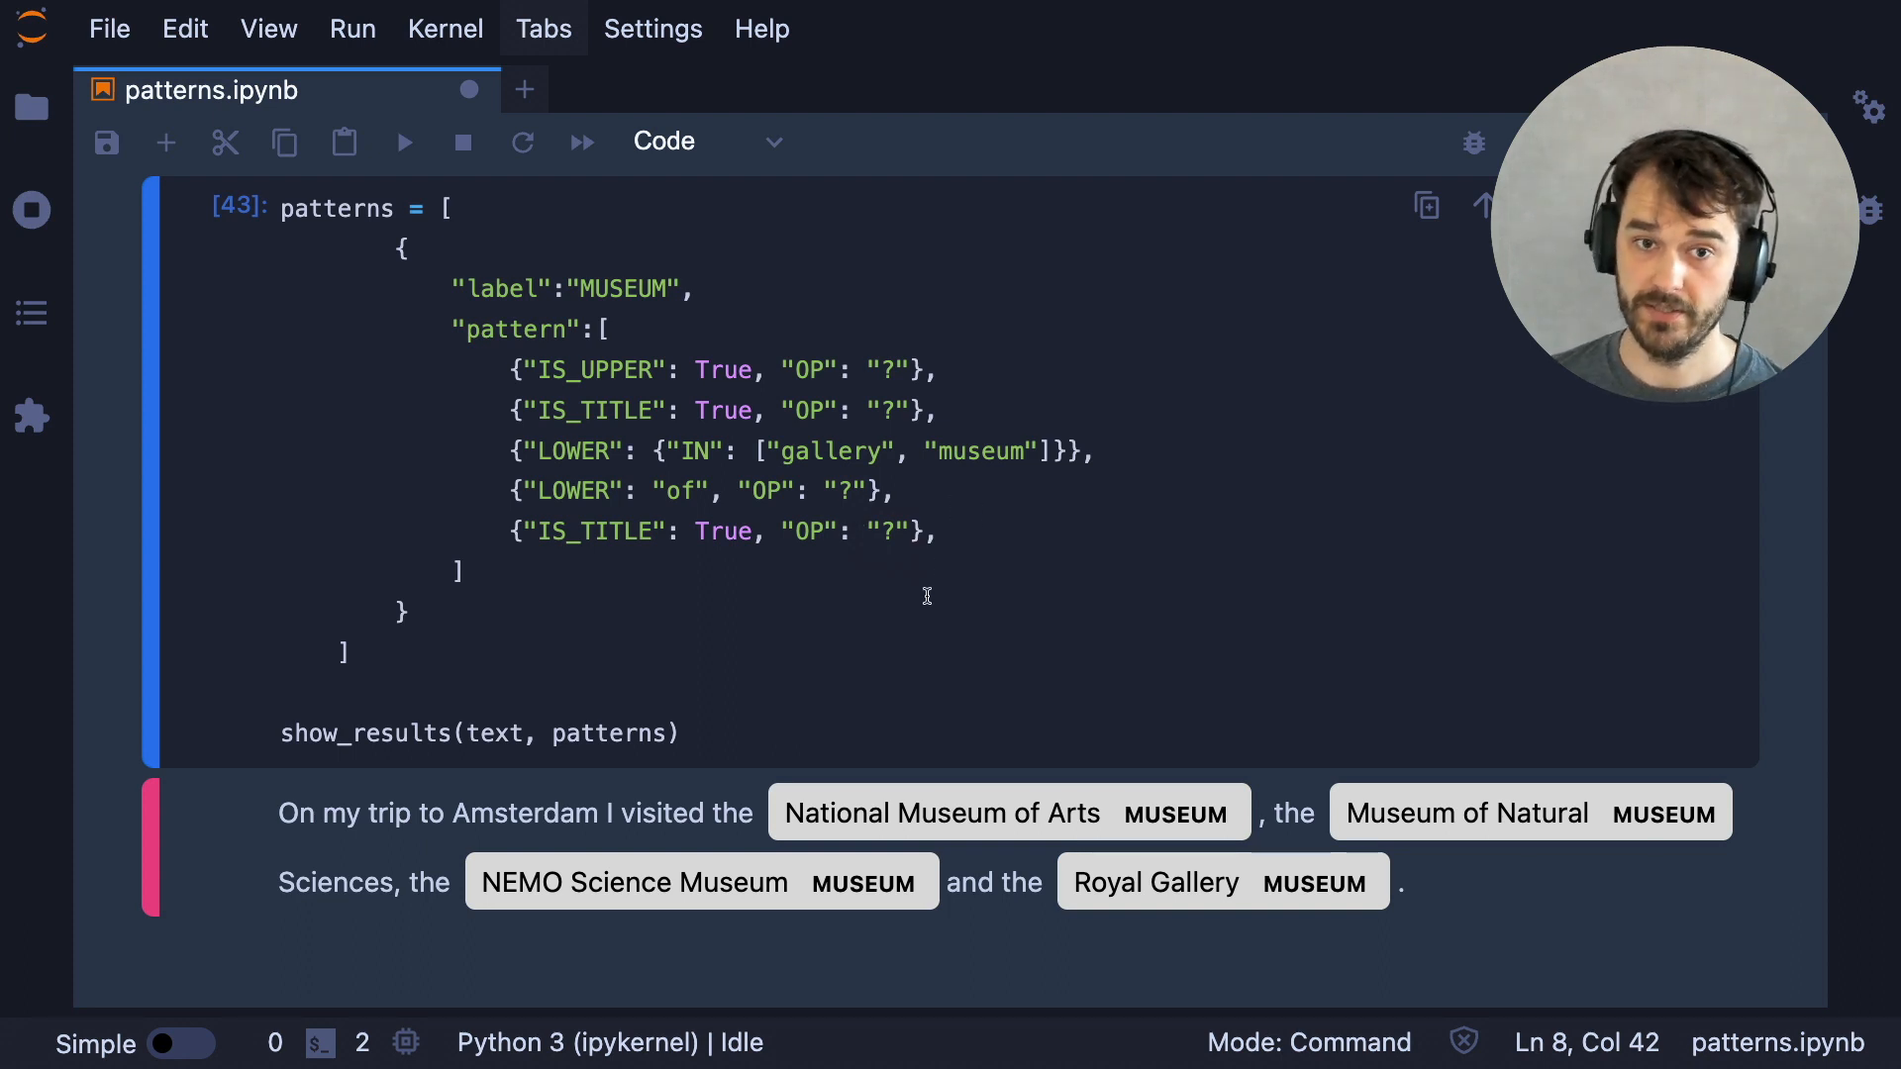
{"action": "mouse_move", "coordinate": [928, 602]}
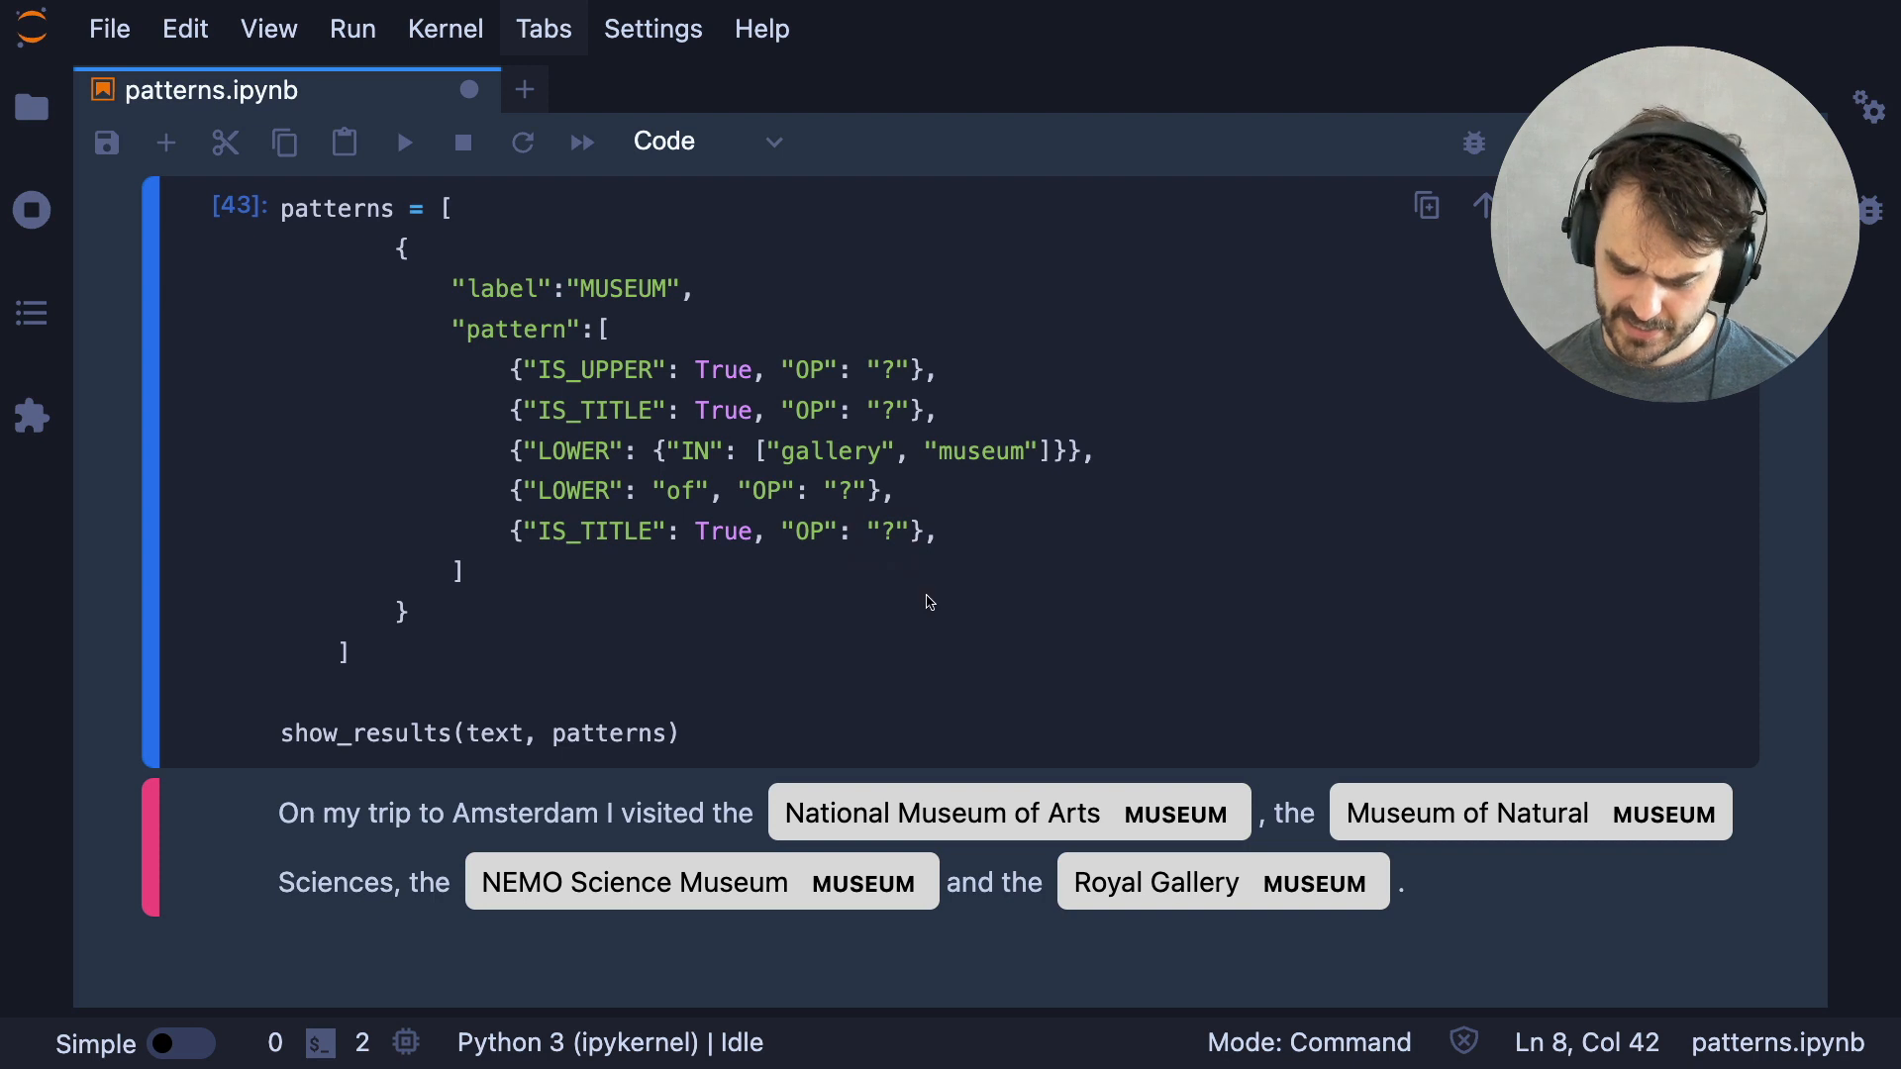
Change the final IS_TITLE token's operator from "?" to "*"
{"action": "left_click", "coordinate": [1348, 488]}
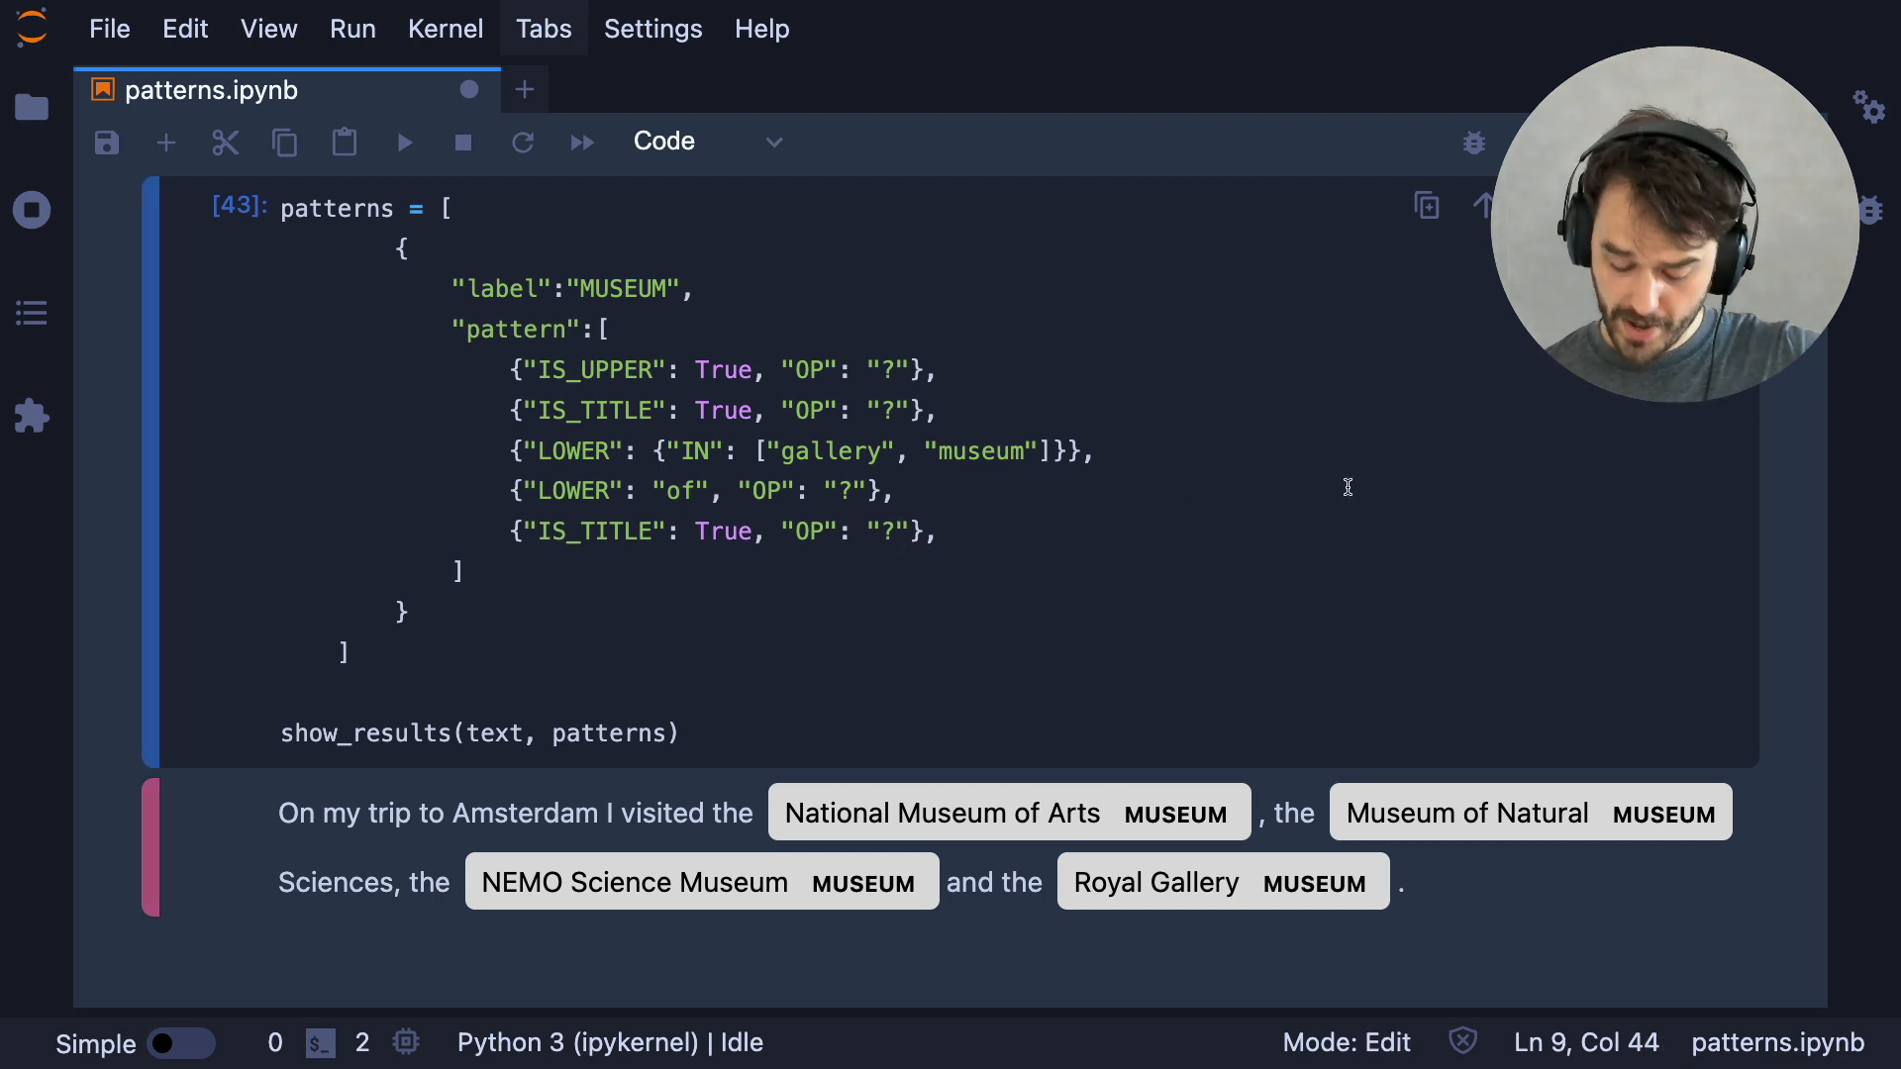
{"action": "type", "text": "8"}
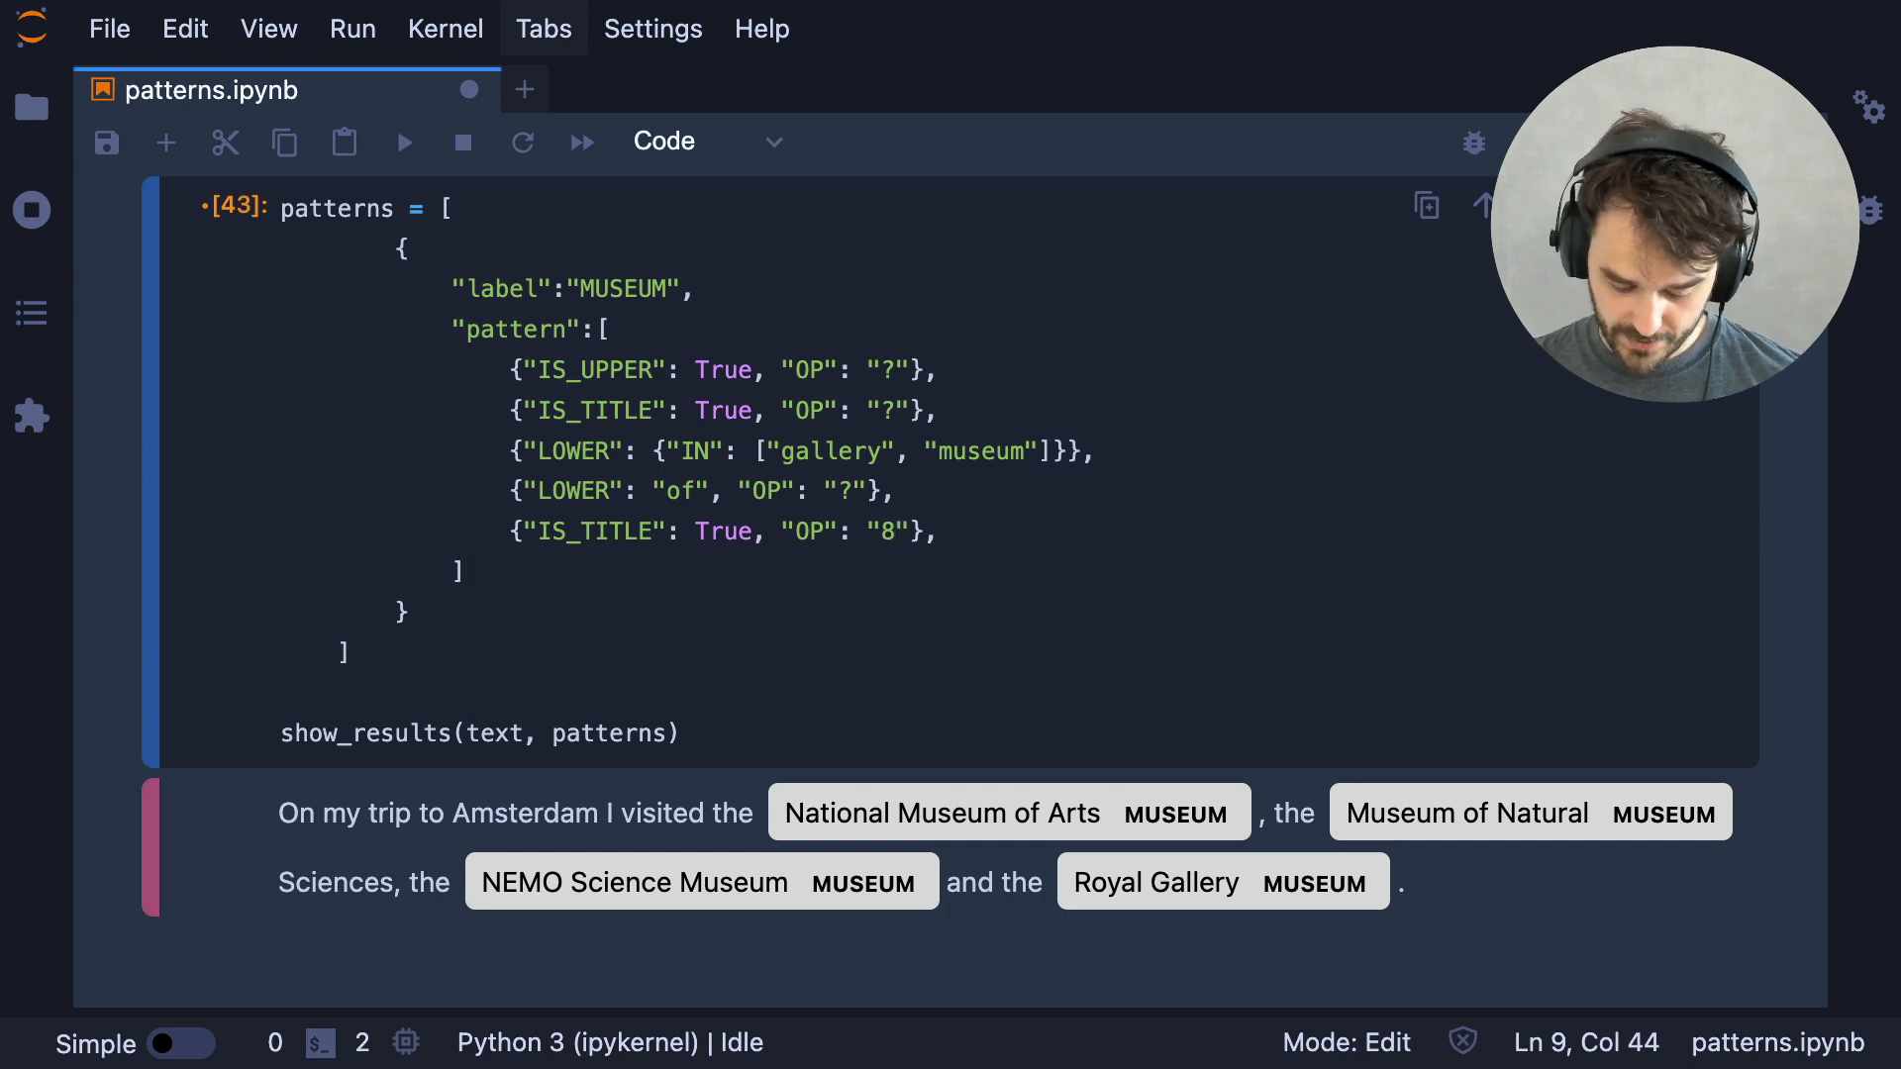
{"action": "type", "text": "*"}
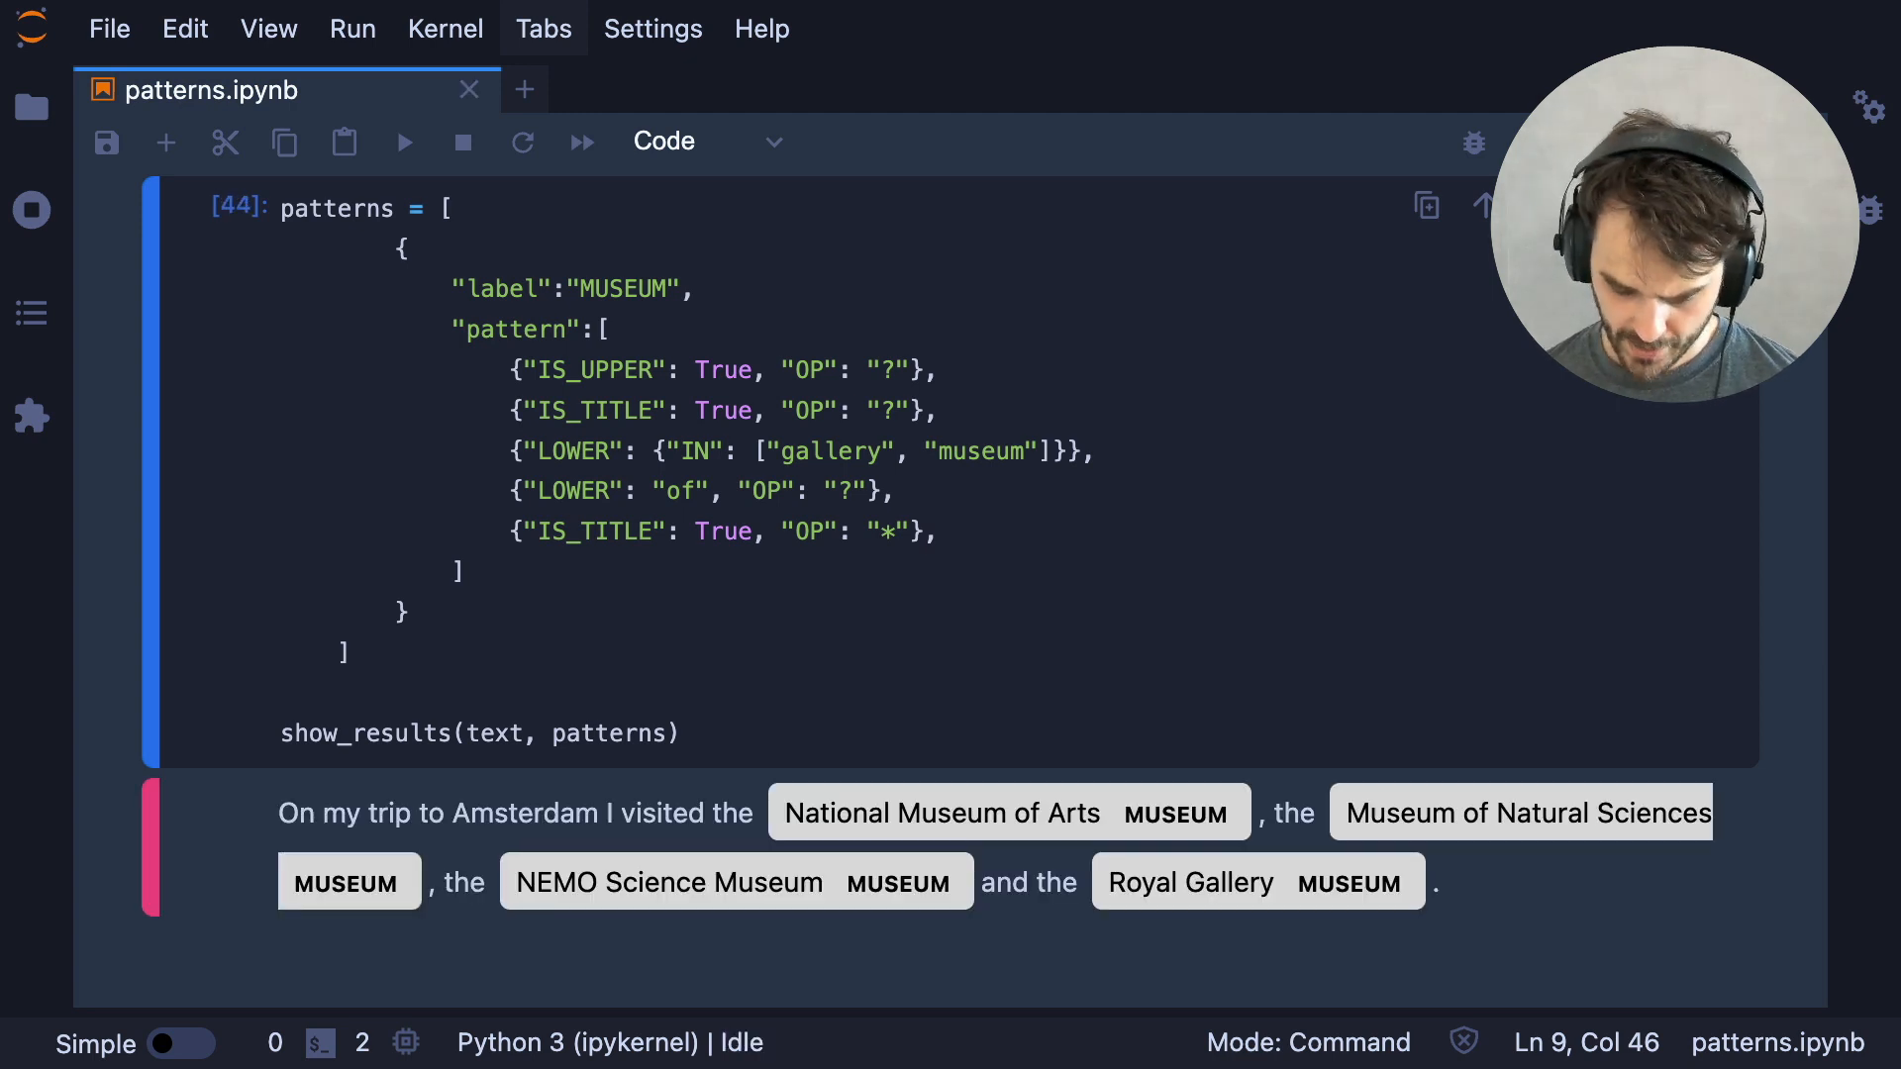
{"action": "mouse_move", "coordinate": [892, 605]}
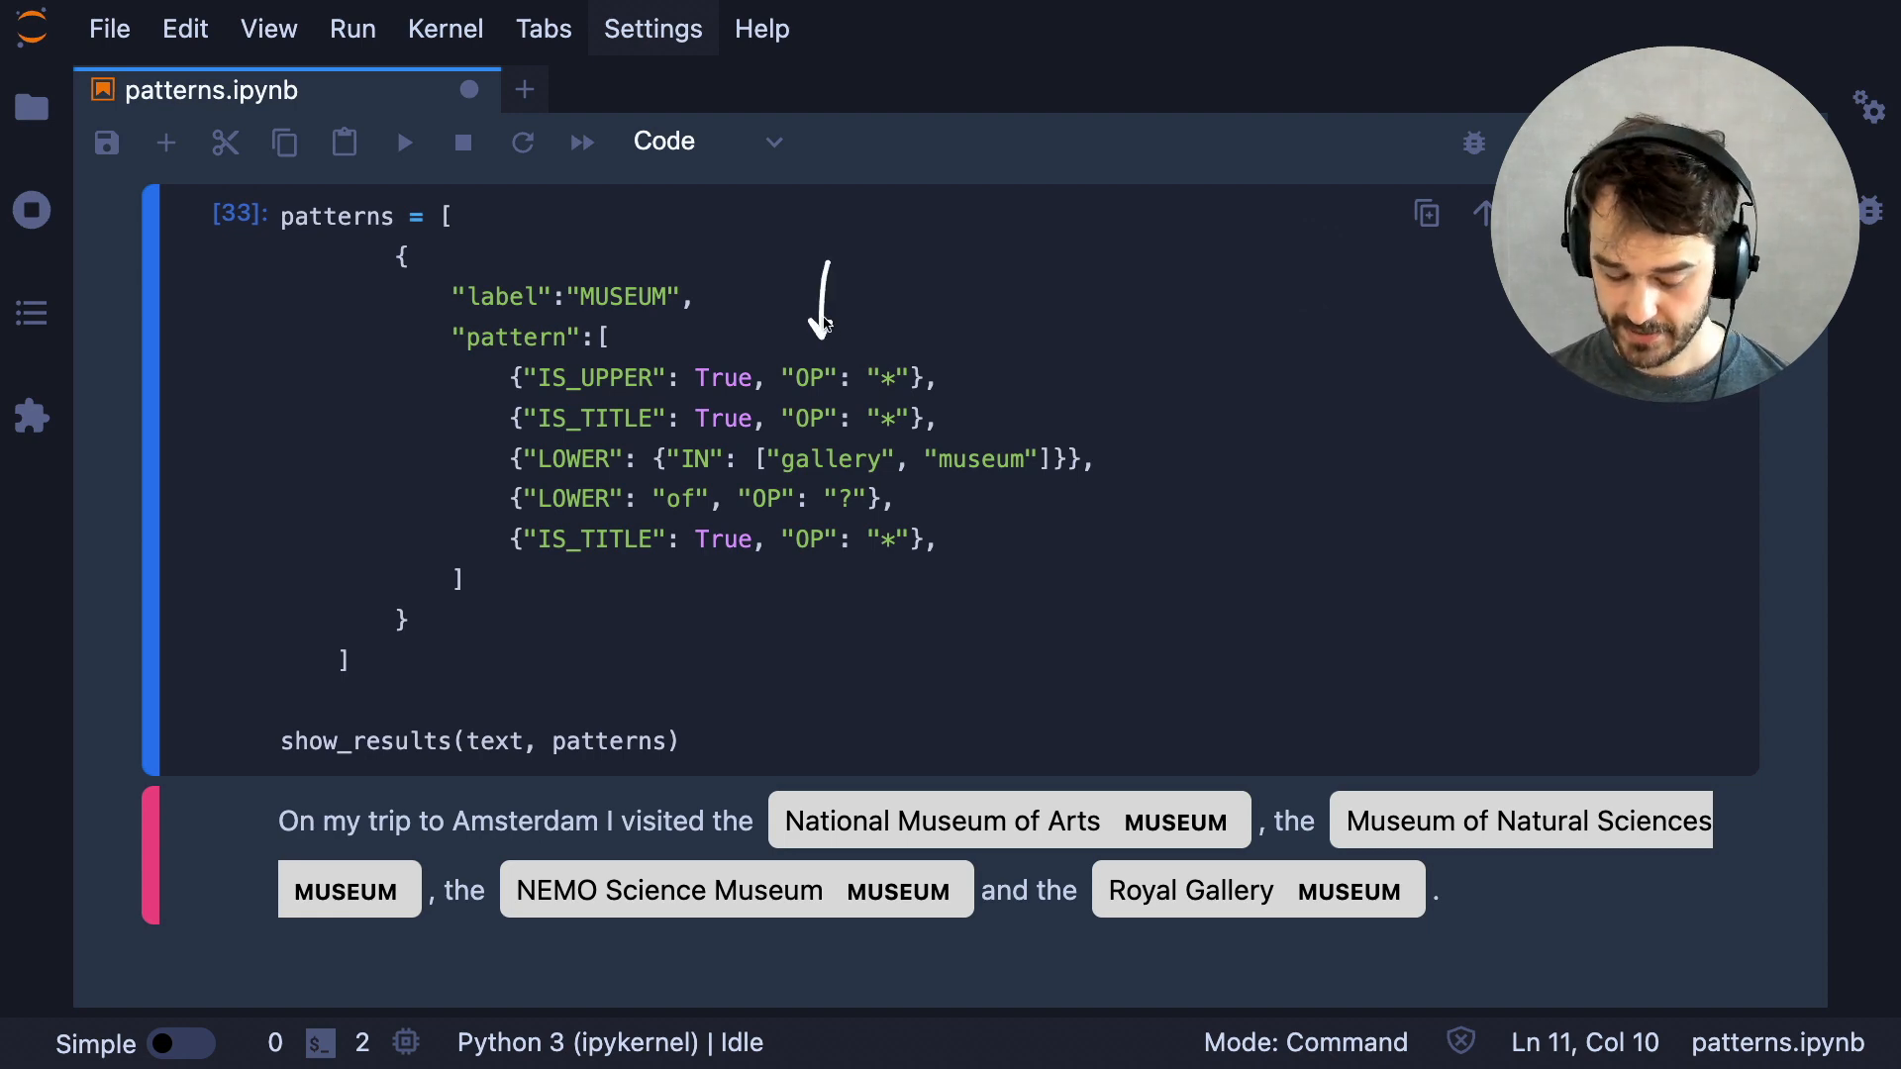
{"action": "mouse_move", "coordinate": [801, 350]}
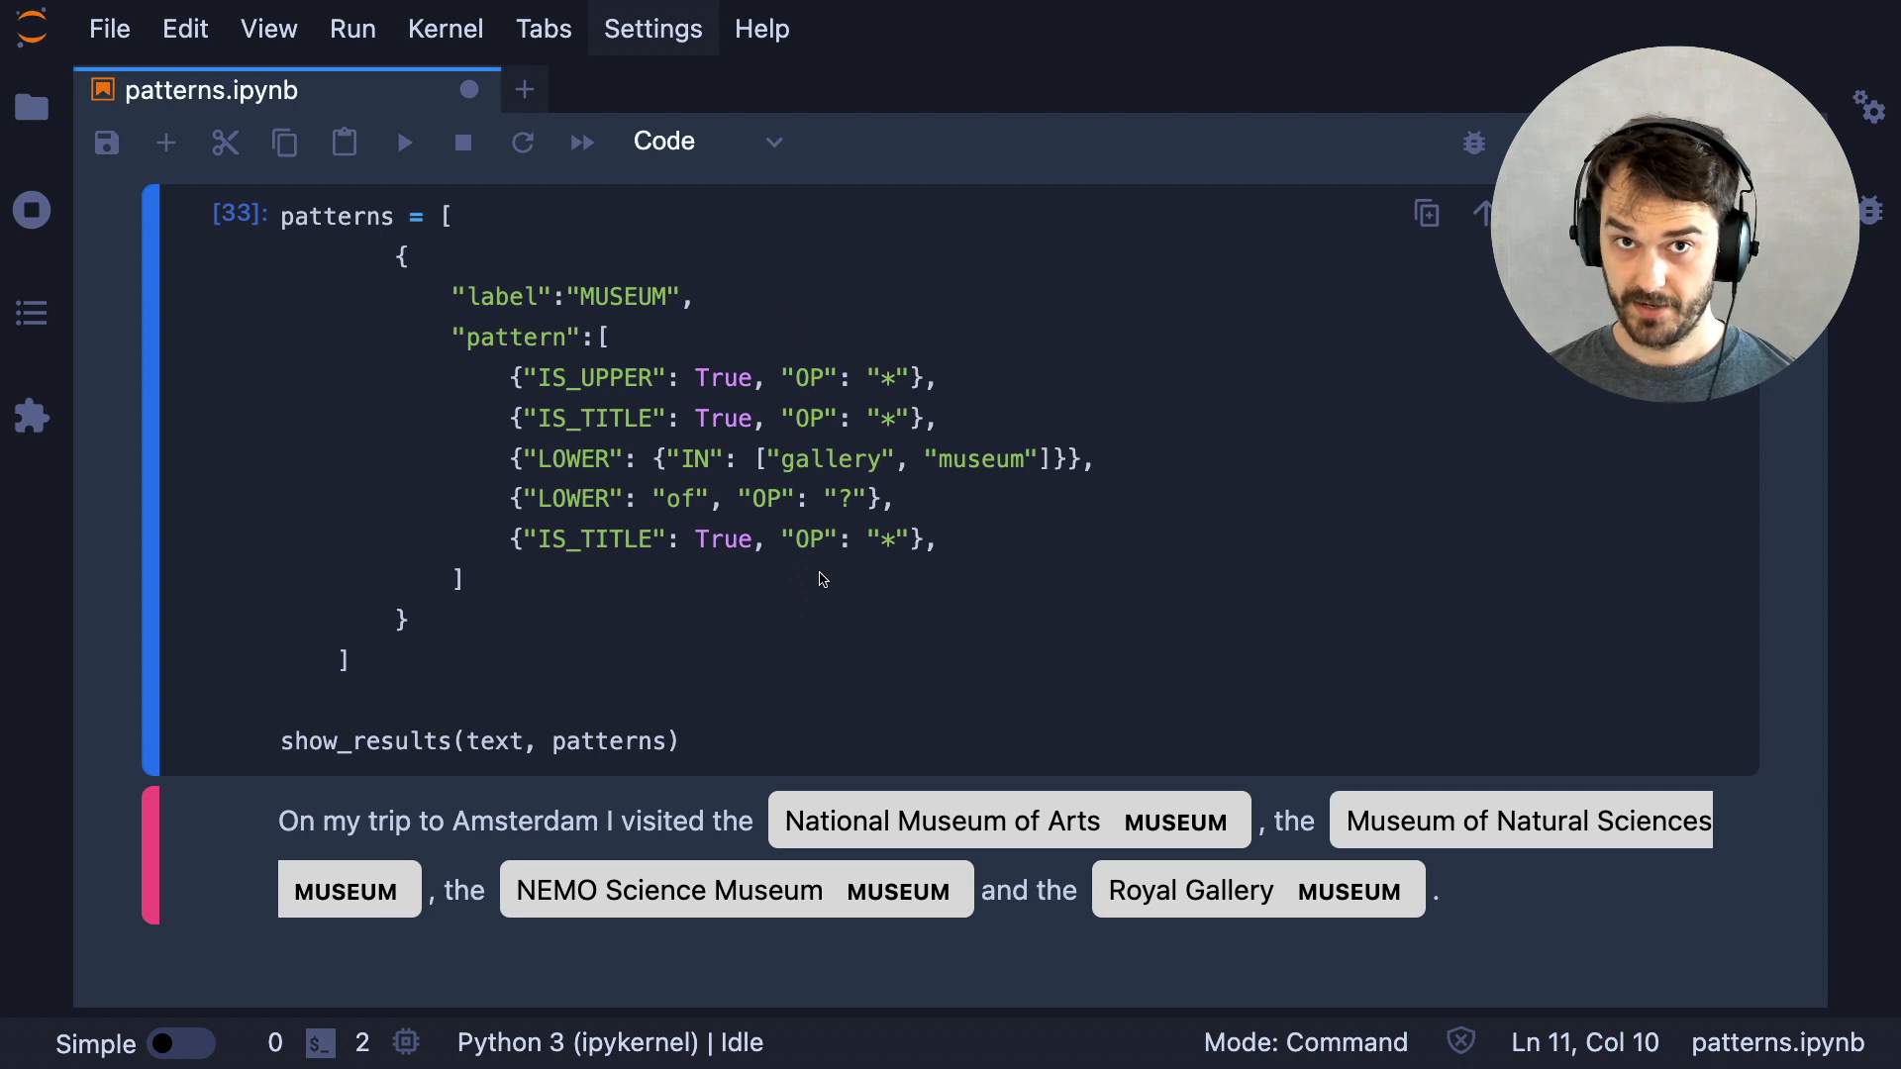
{"action": "left_click_drag", "start_coordinate": [643, 418], "coordinate": [994, 503]}
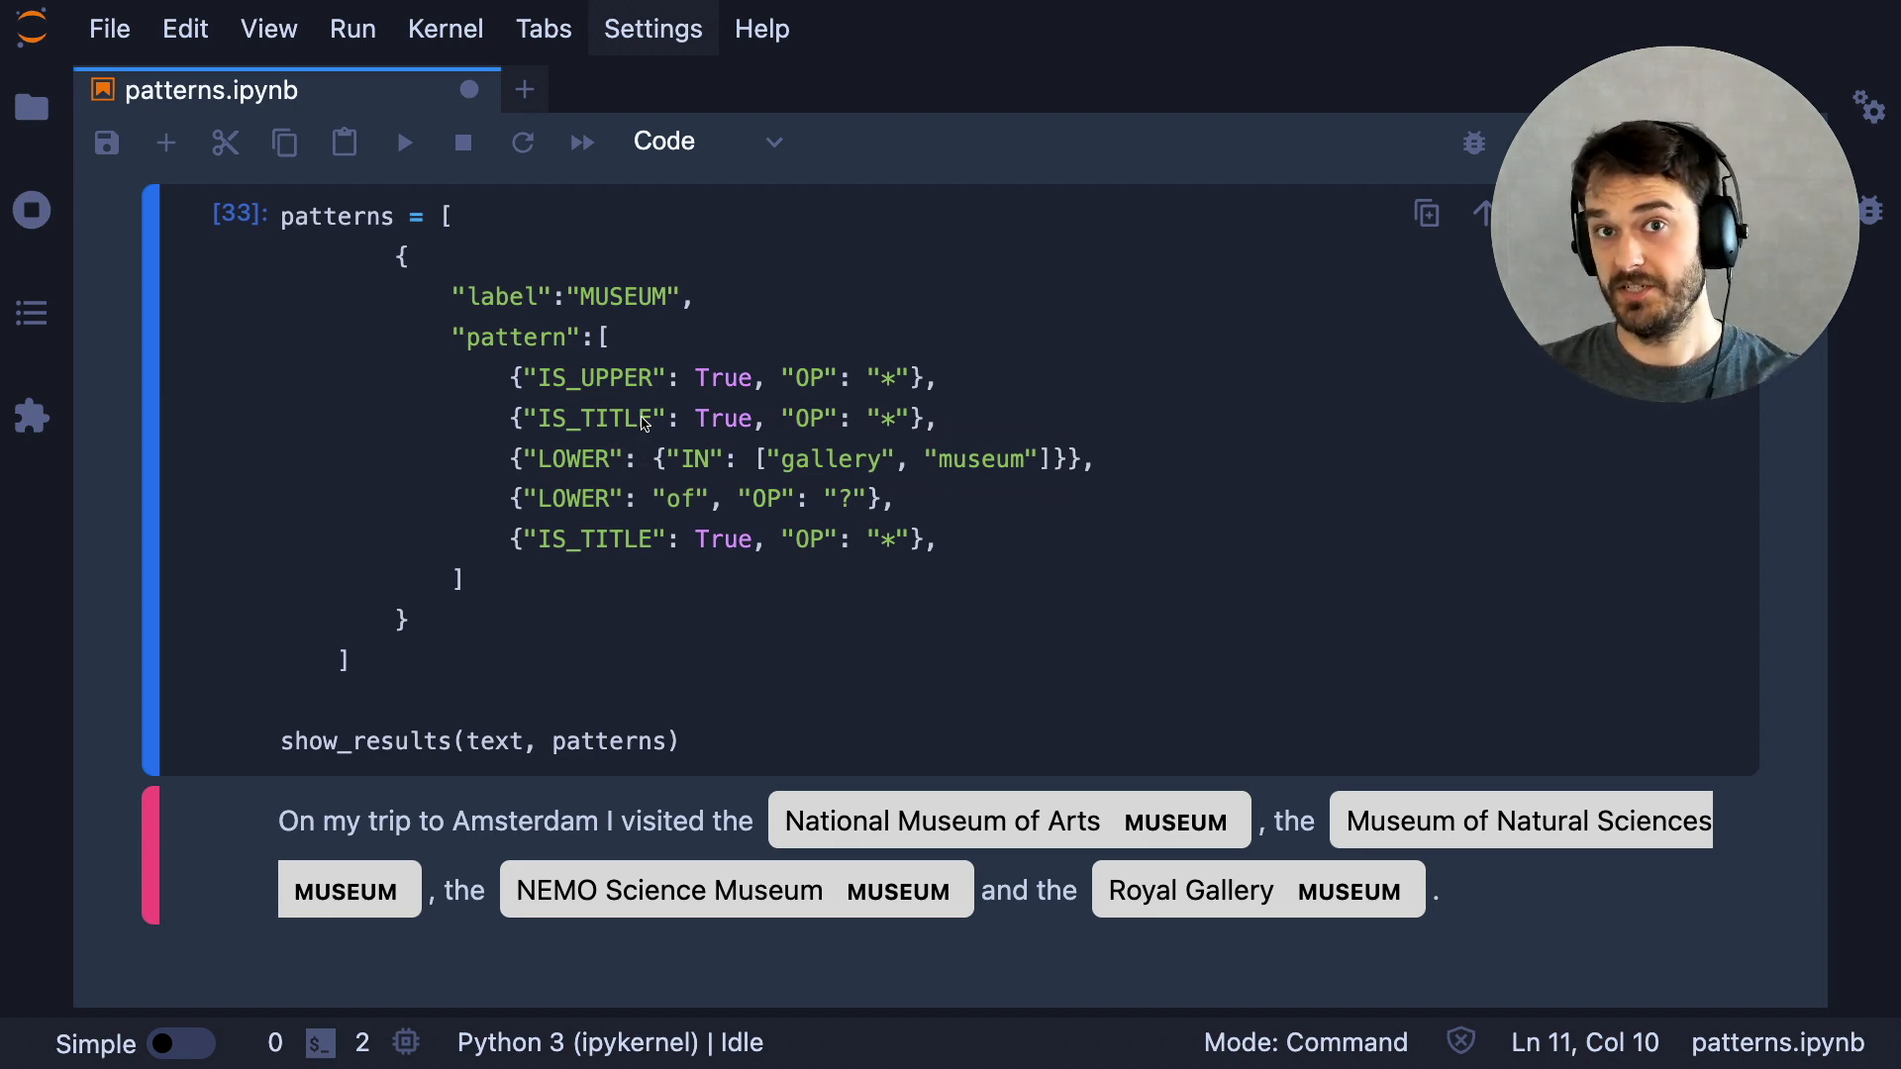
{"action": "mouse_move", "coordinate": [1148, 407]}
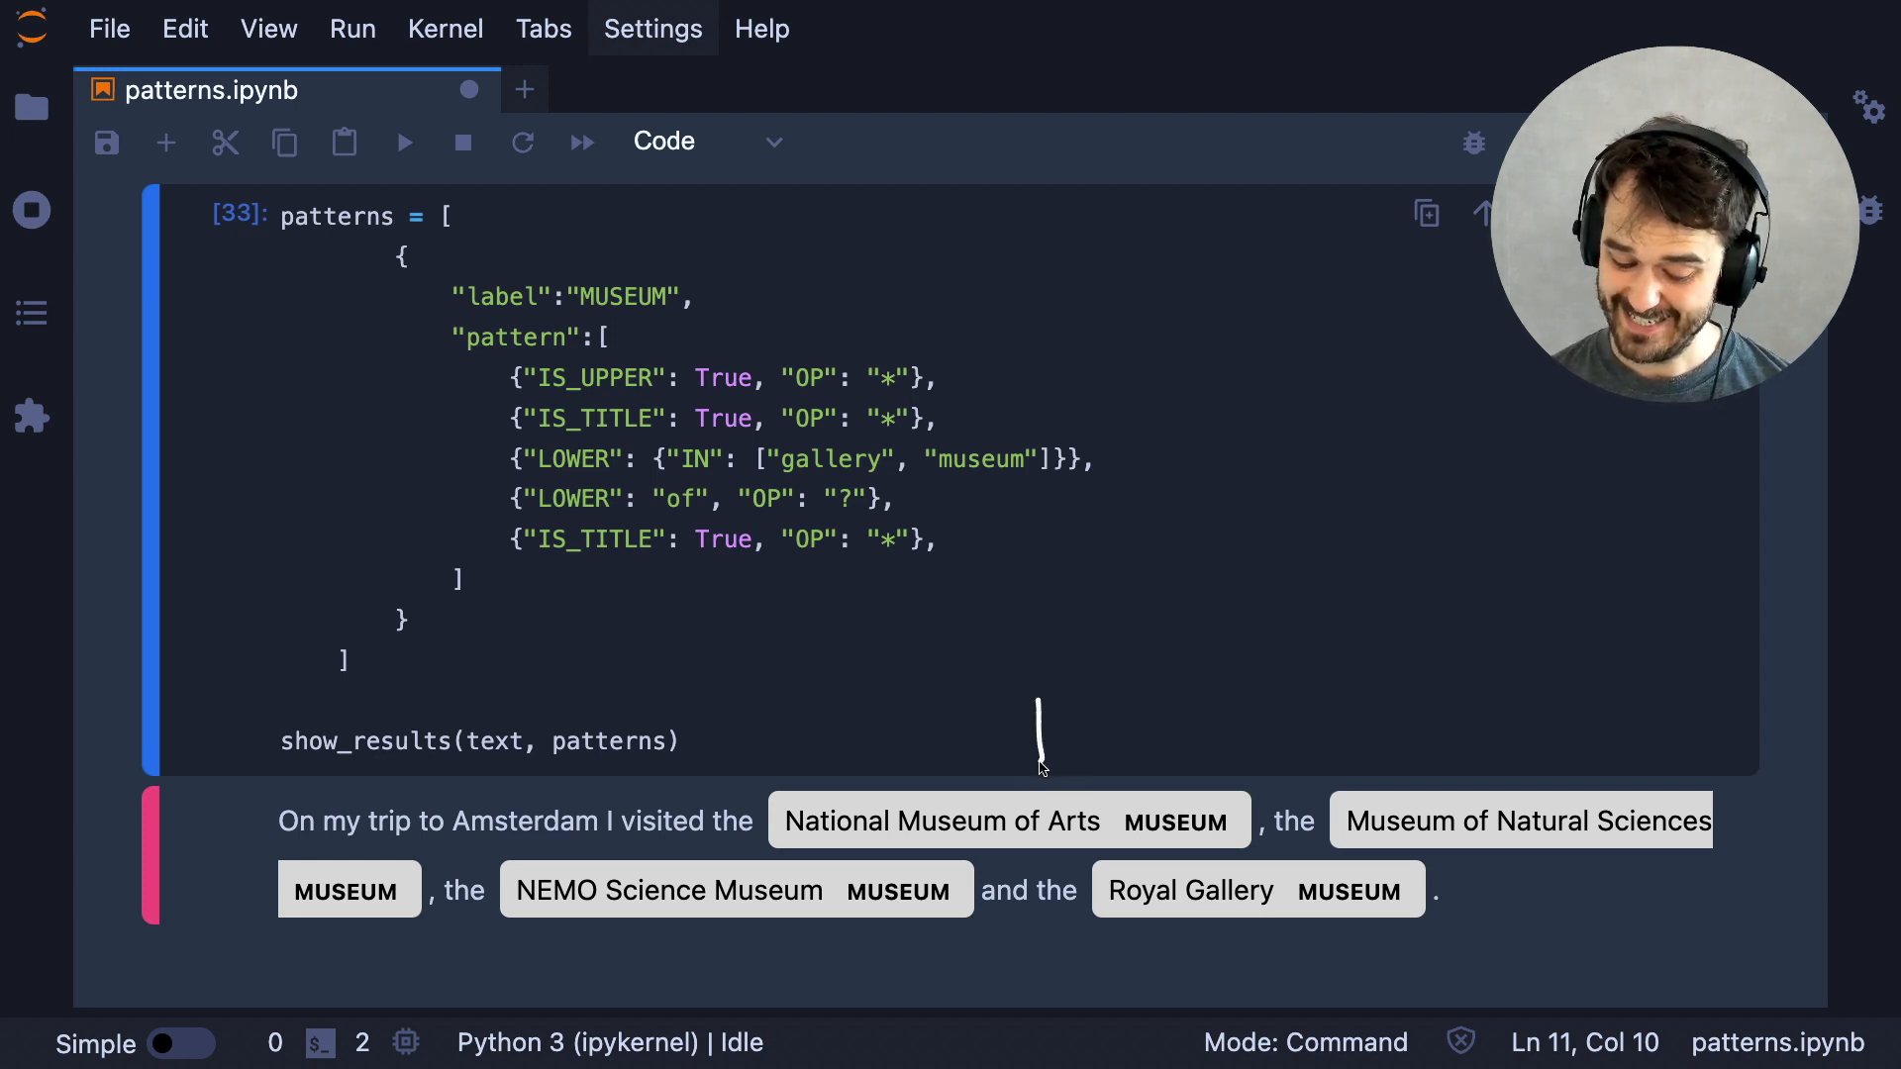
{"action": "mouse_move", "coordinate": [1326, 631]}
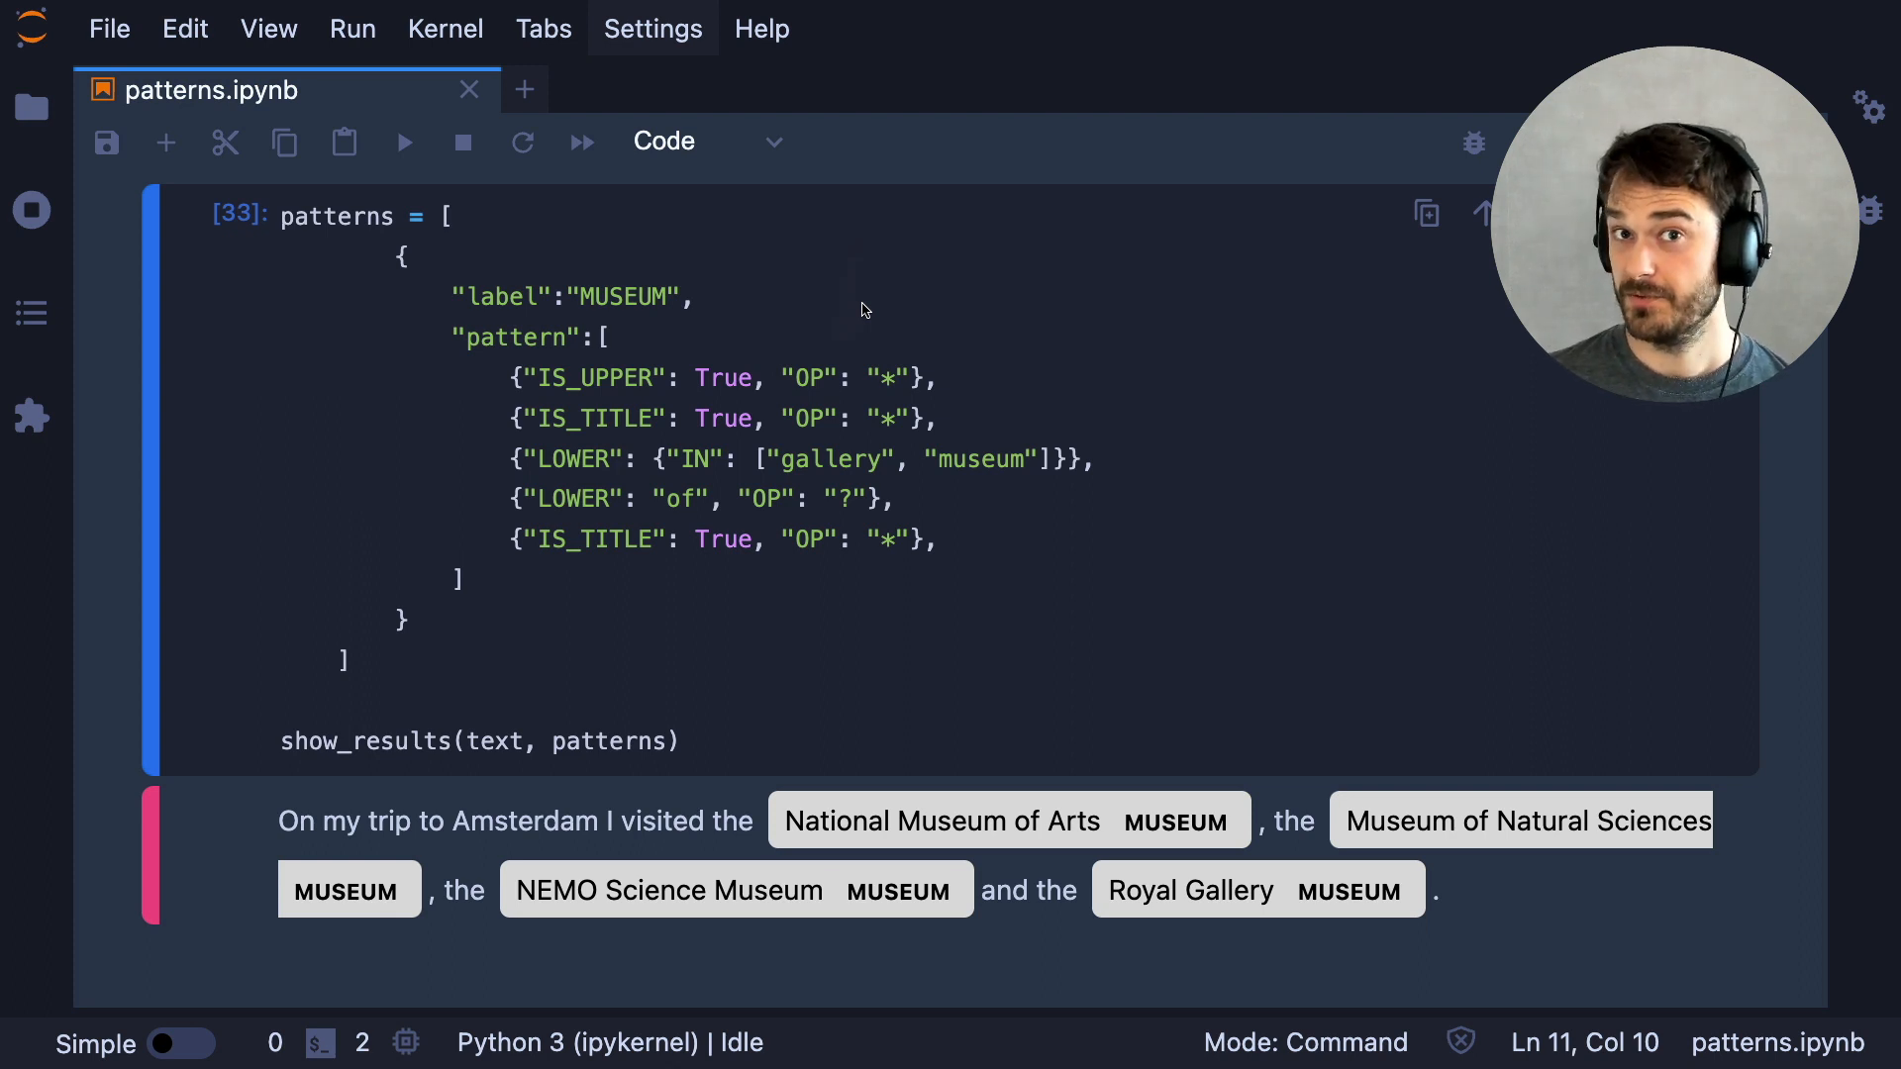
{"action": "mouse_move", "coordinate": [872, 275]}
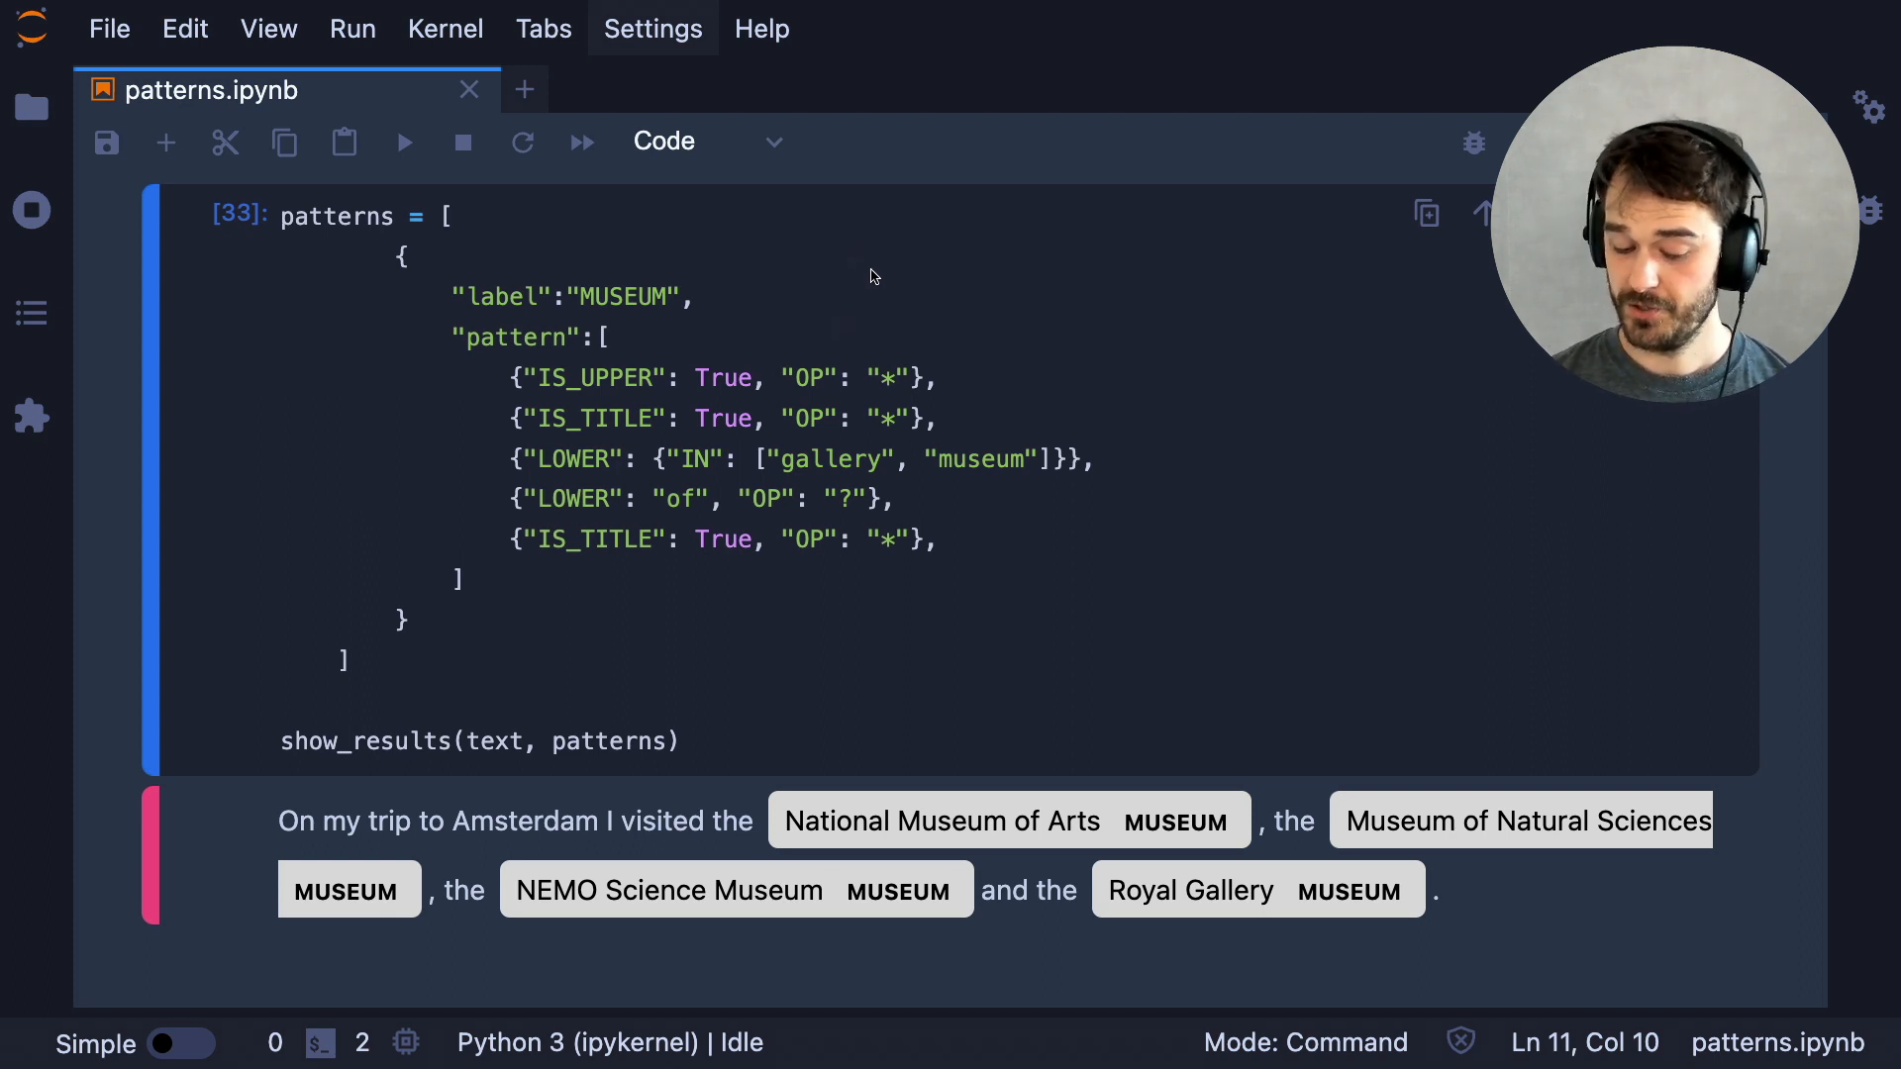